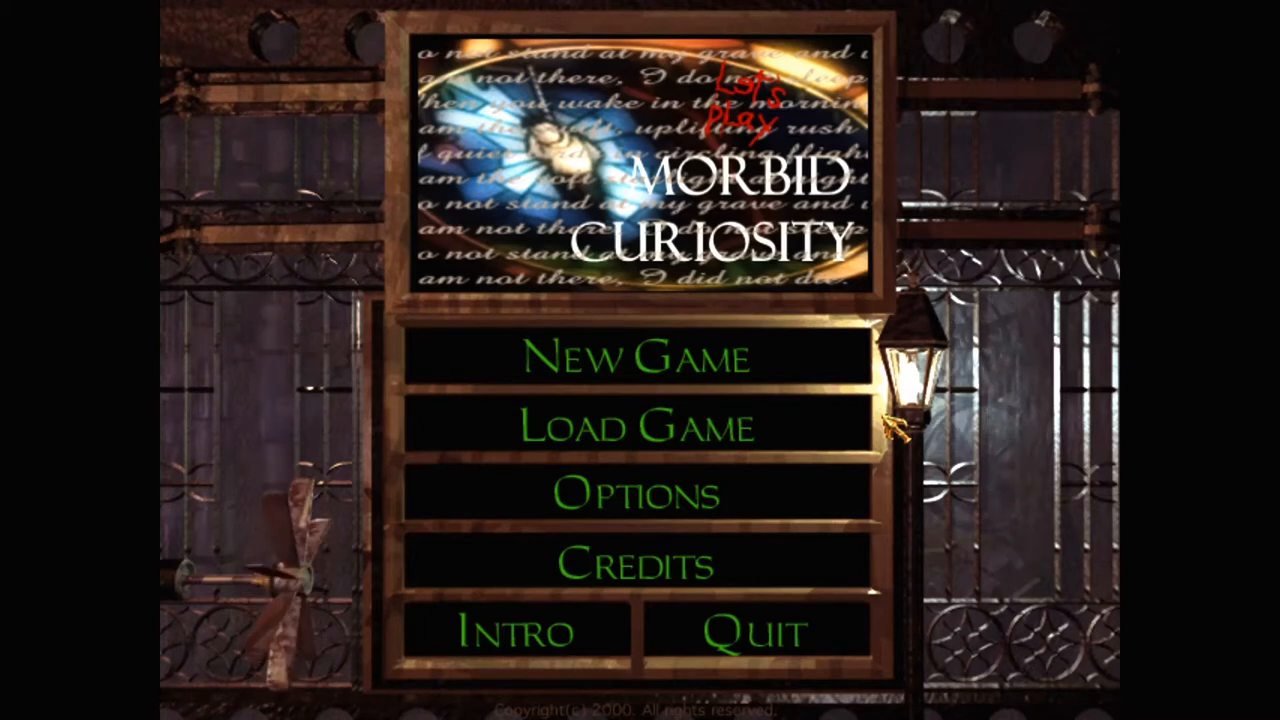
# Start a new game of Morbid Curiosity from the main menu.
pyautogui.click(637, 358)
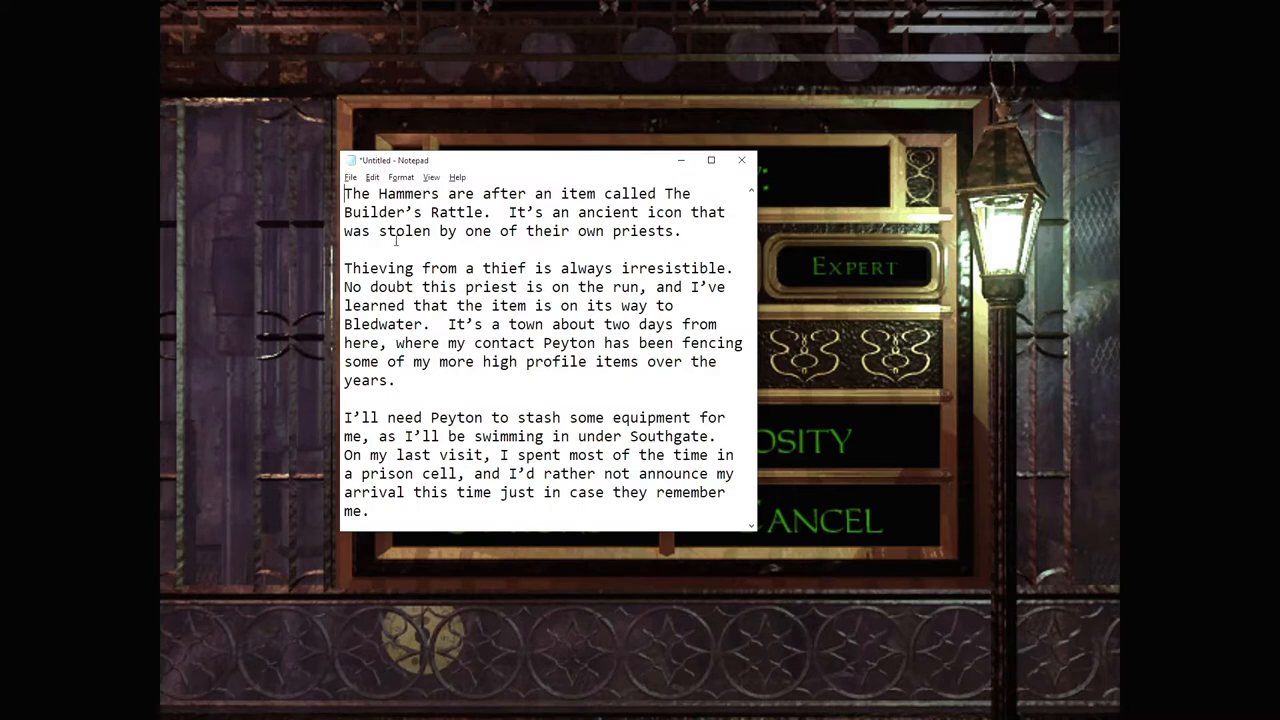
pyautogui.moveTo(703, 240)
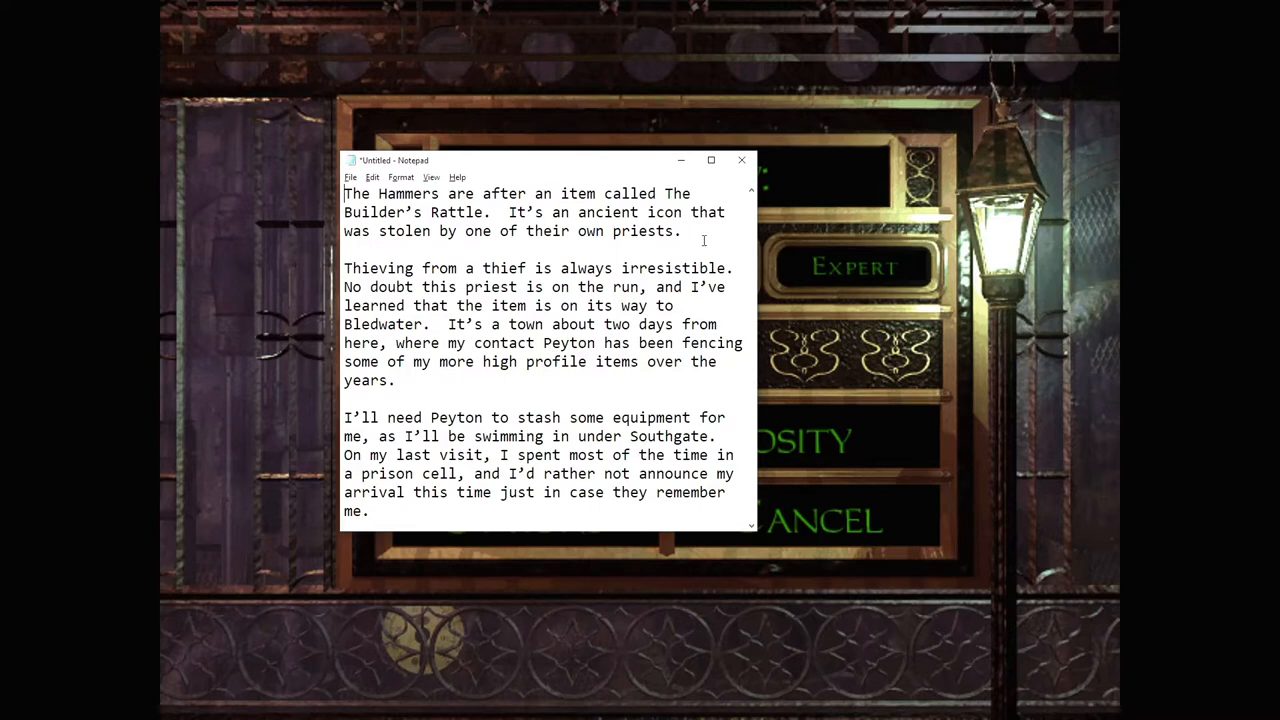
# Read the Builder's Rattle briefing notes to the end, then return to the game.
pyautogui.scroll(-3)
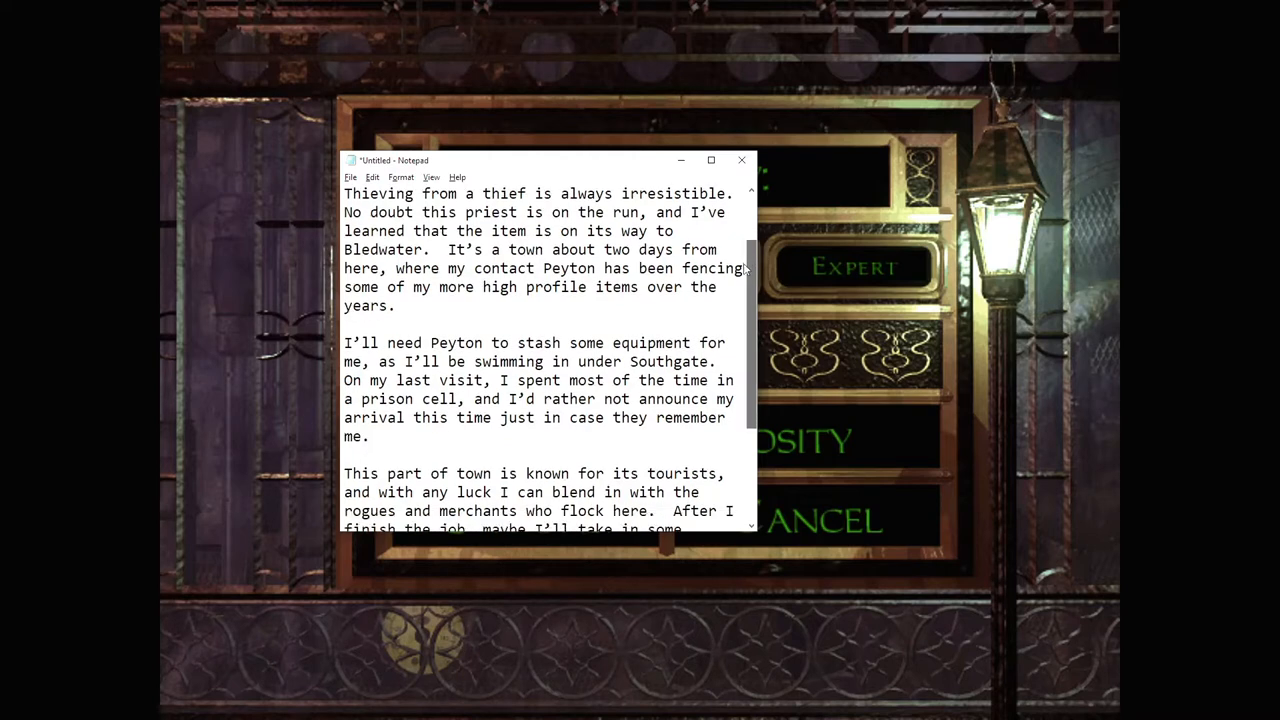
pyautogui.scroll(-3)
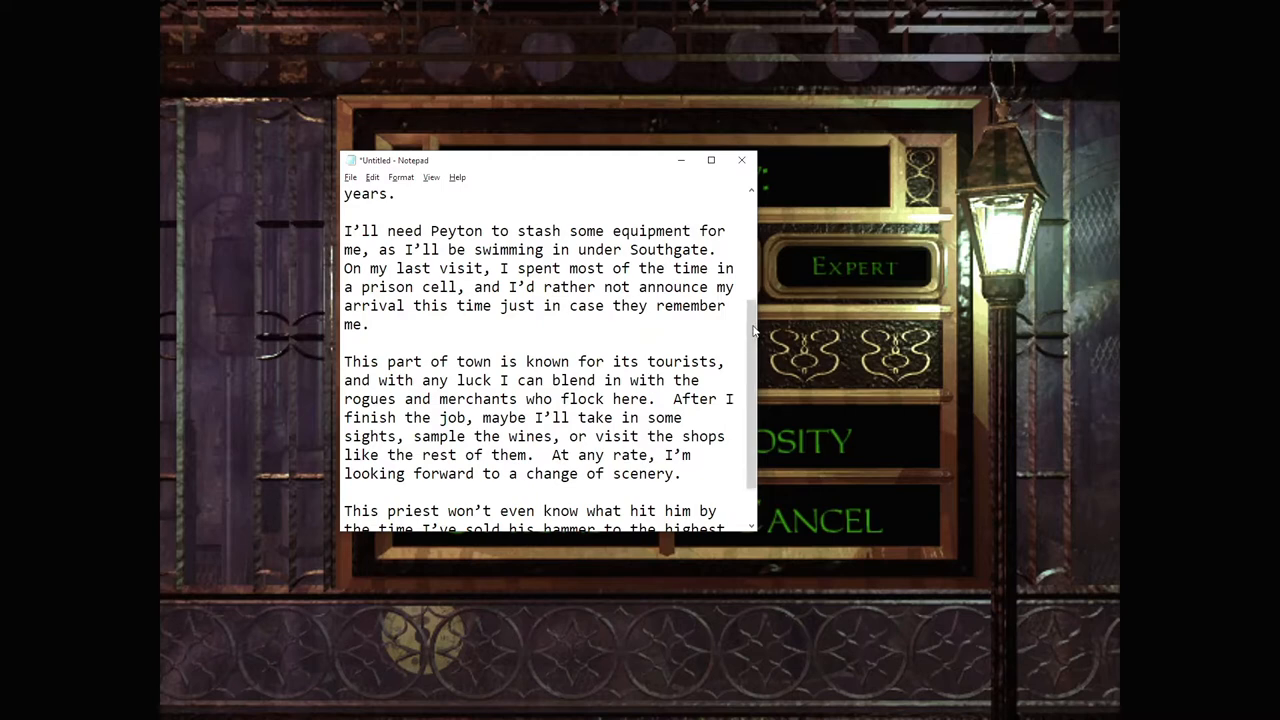
pyautogui.scroll(-3)
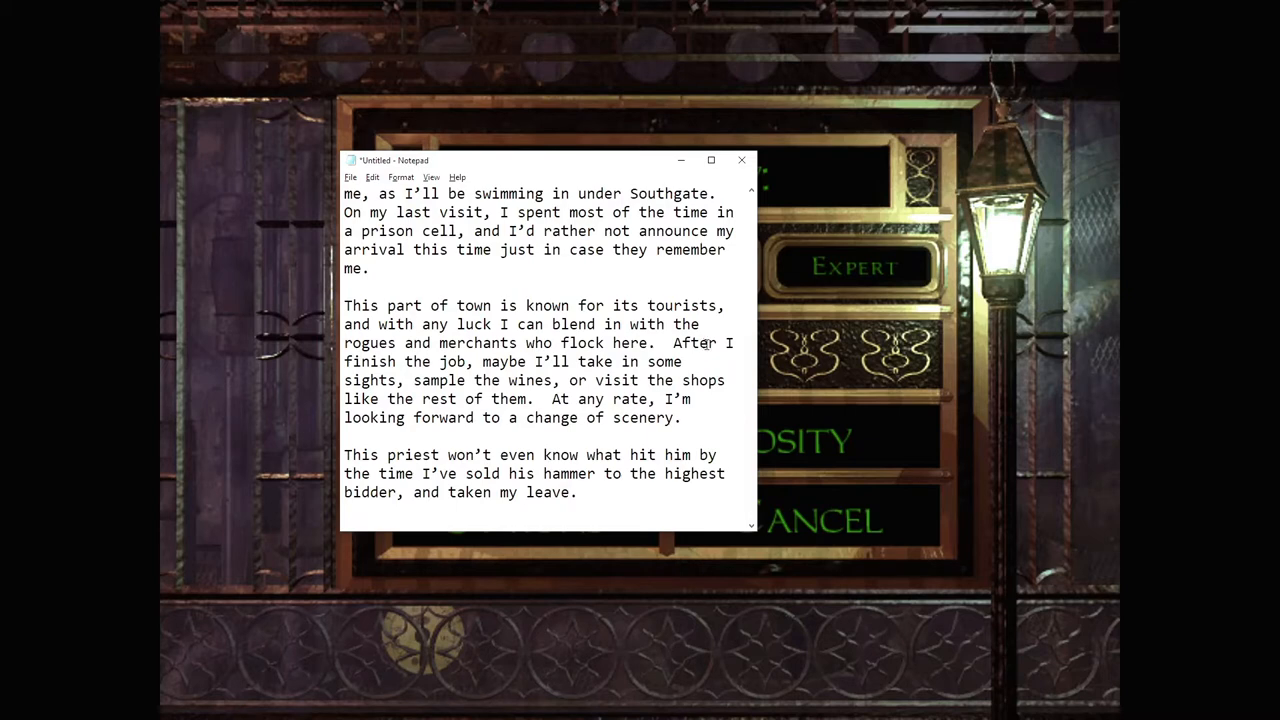
pyautogui.click(741, 160)
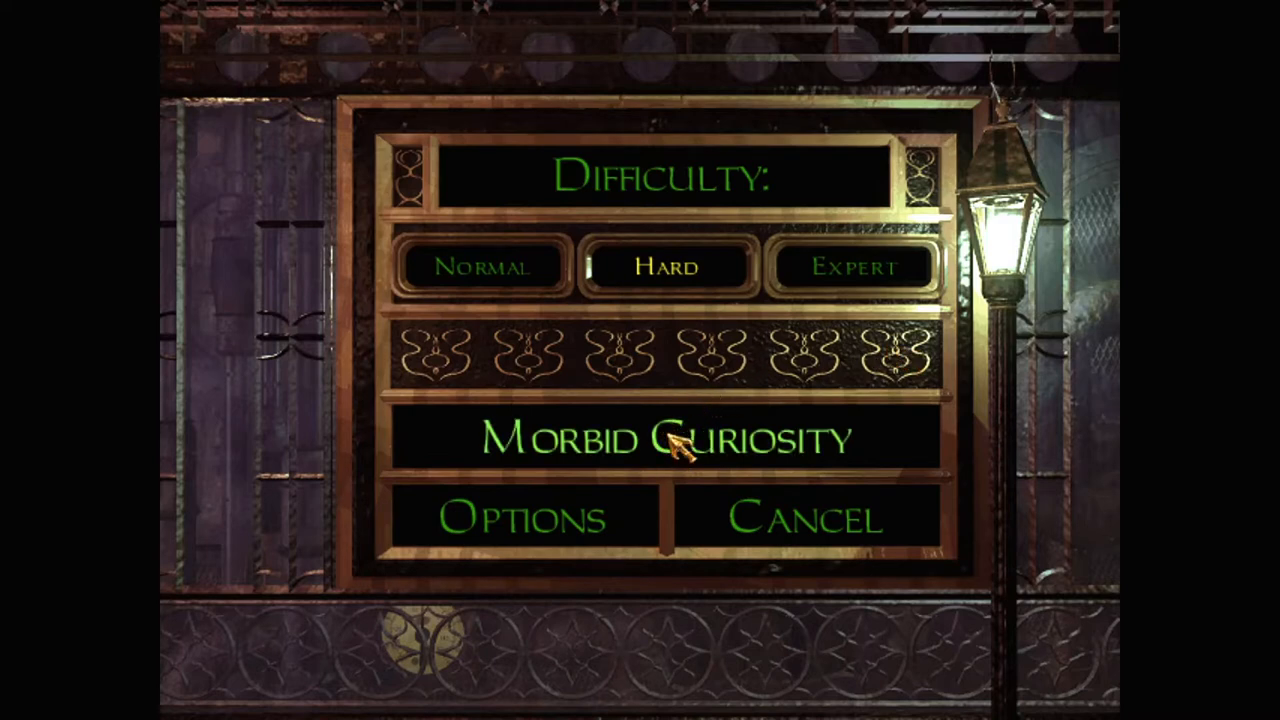
pyautogui.moveTo(680, 455)
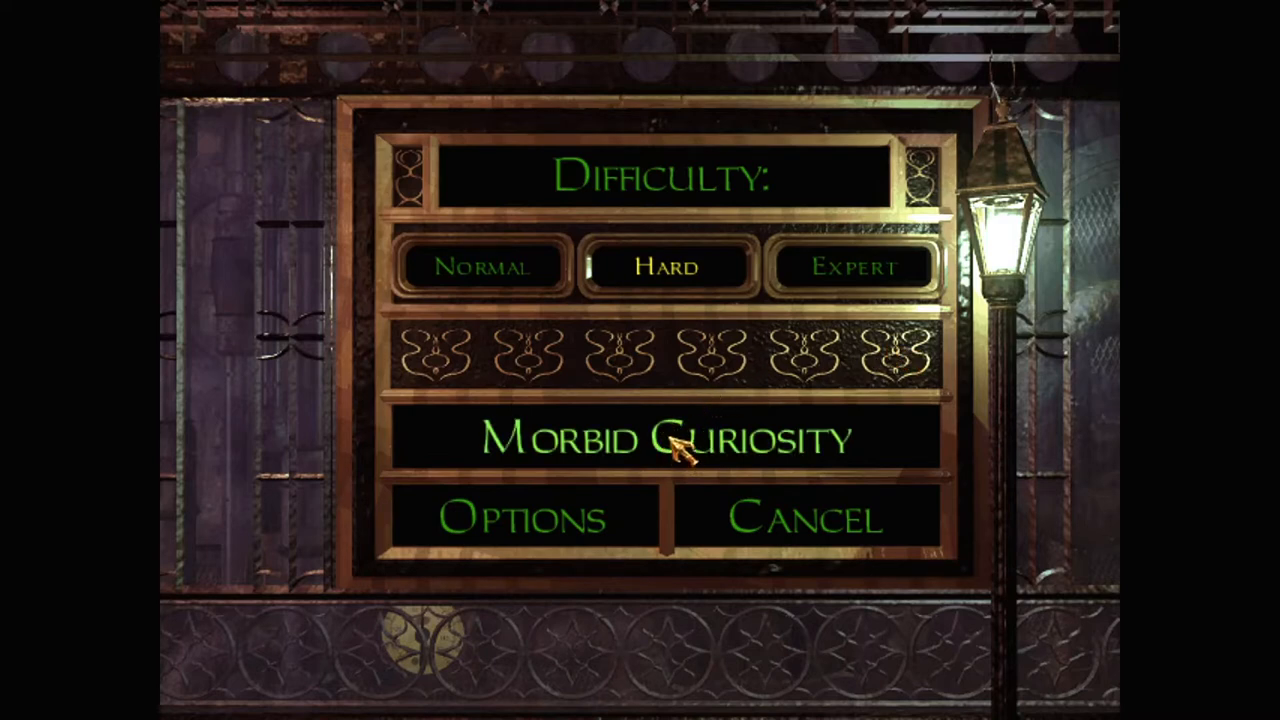
# Begin the mission, toggling difficulty to Normal and back to Hard.
pyautogui.click(663, 438)
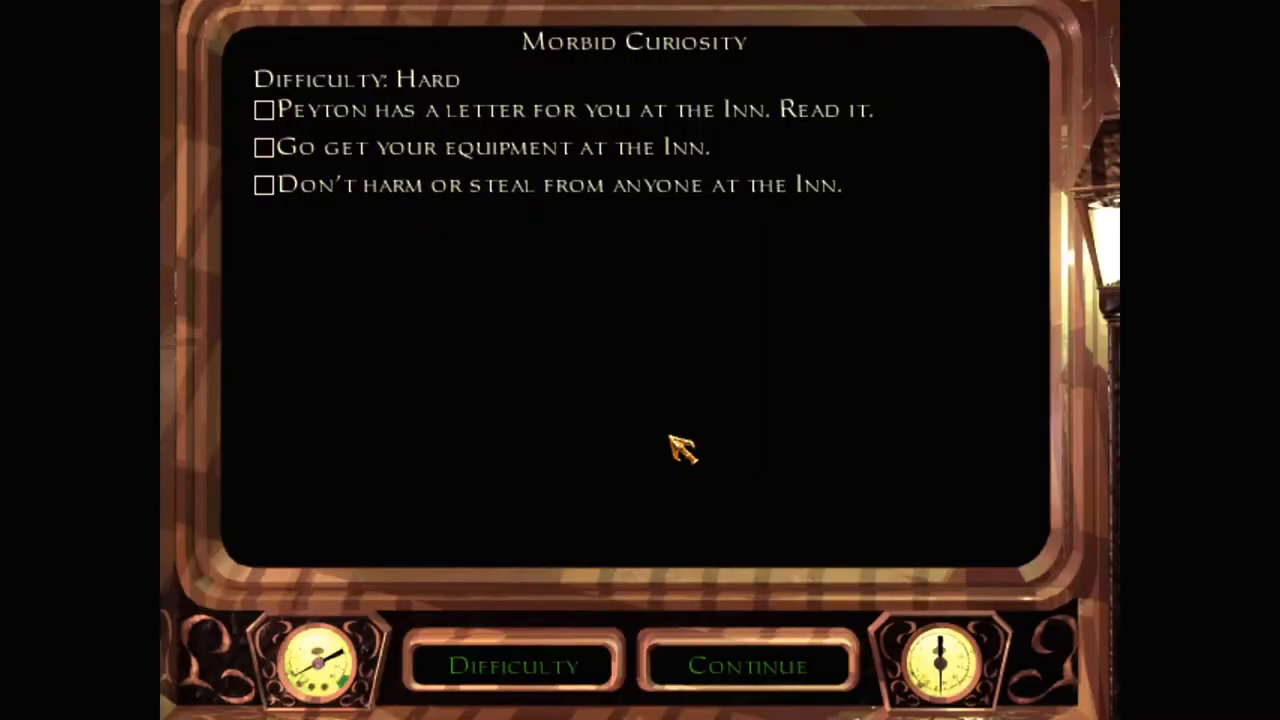
pyautogui.click(513, 666)
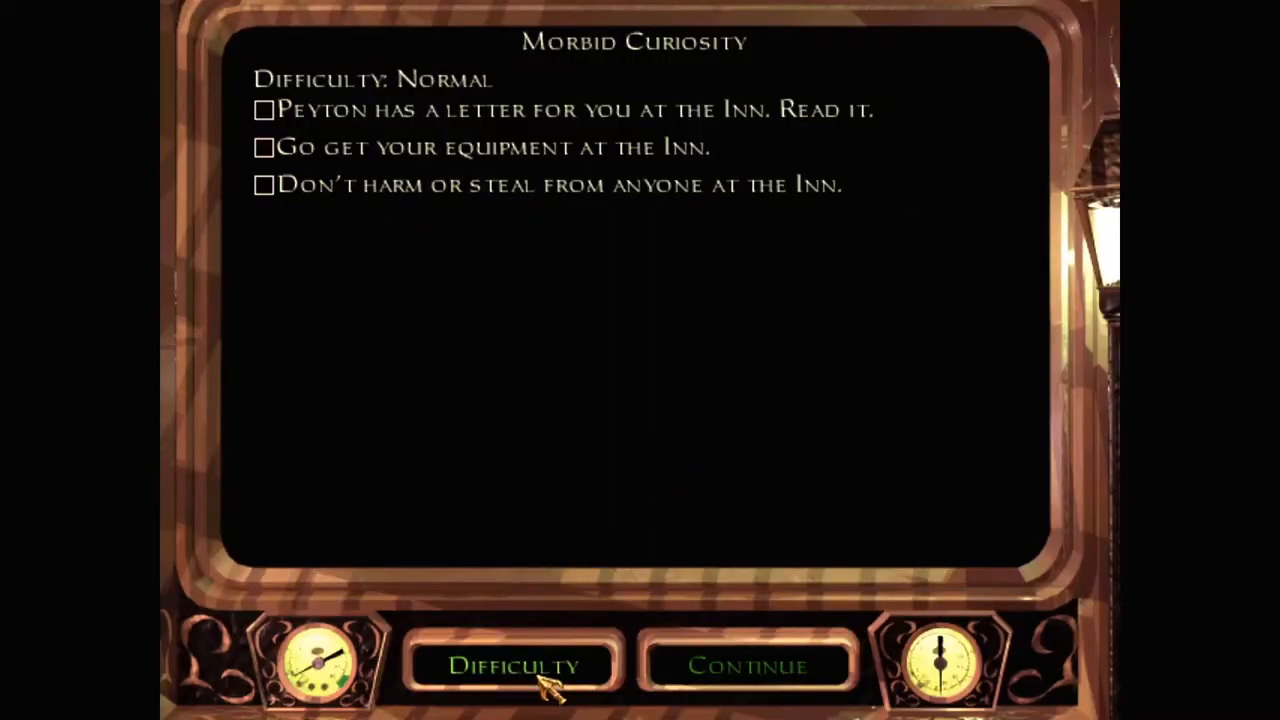
pyautogui.click(513, 666)
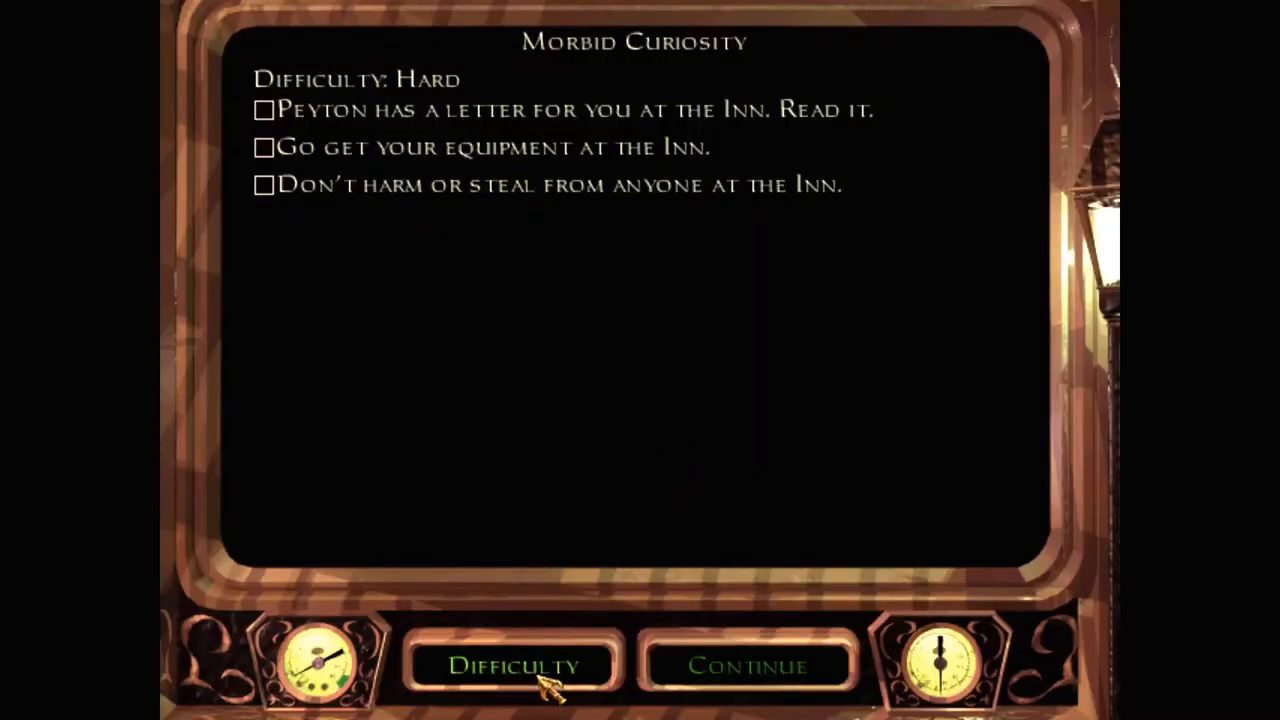
pyautogui.moveTo(695, 375)
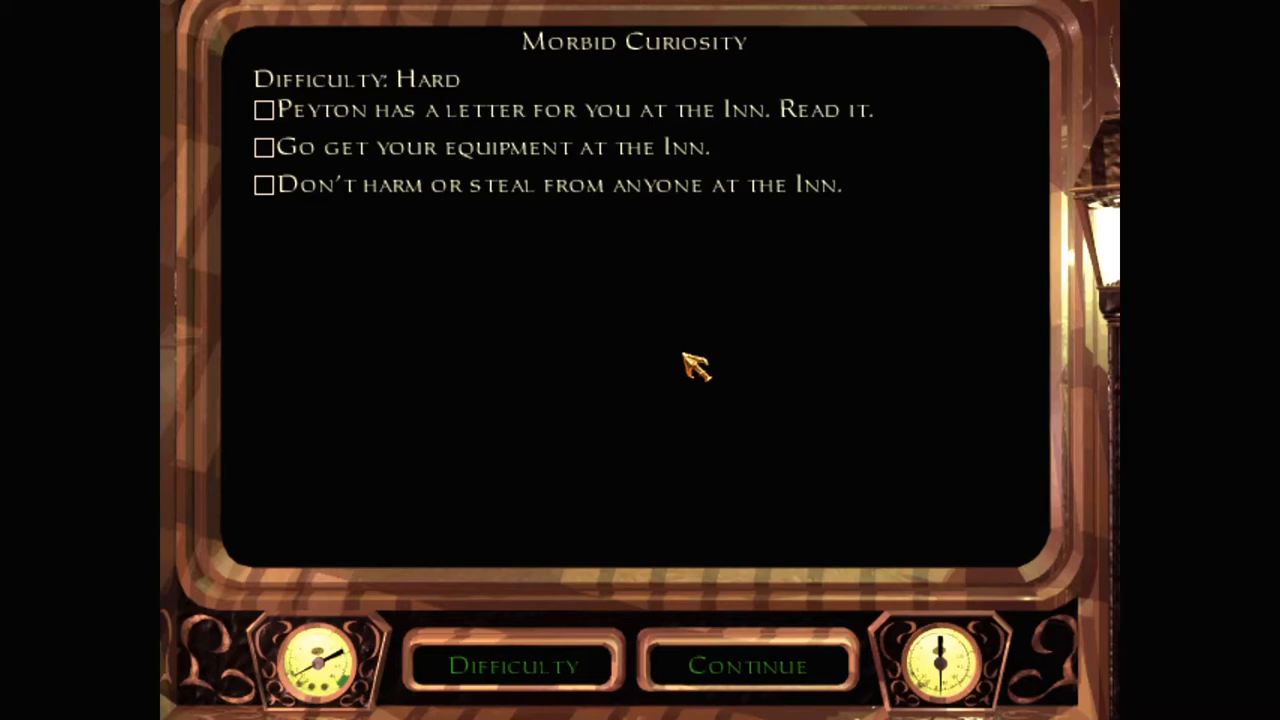
pyautogui.moveTo(720, 415)
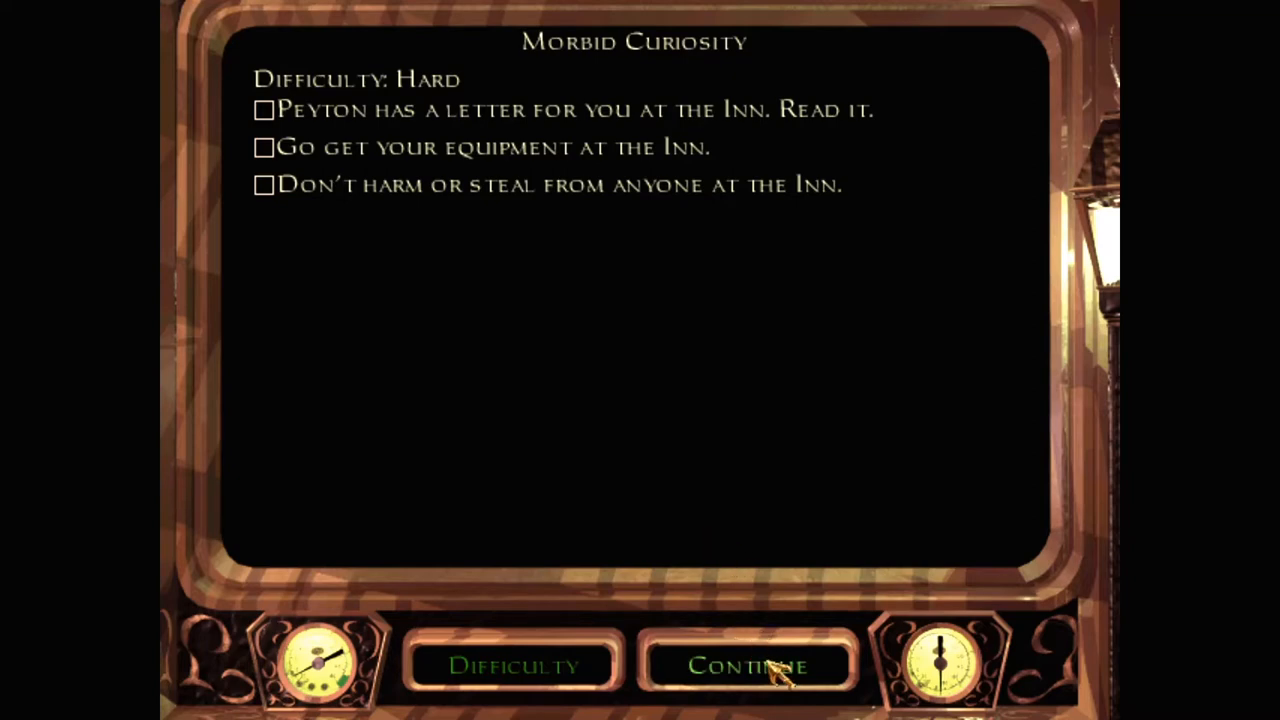
# Continue past the objectives to the South Gate District map.
pyautogui.click(748, 666)
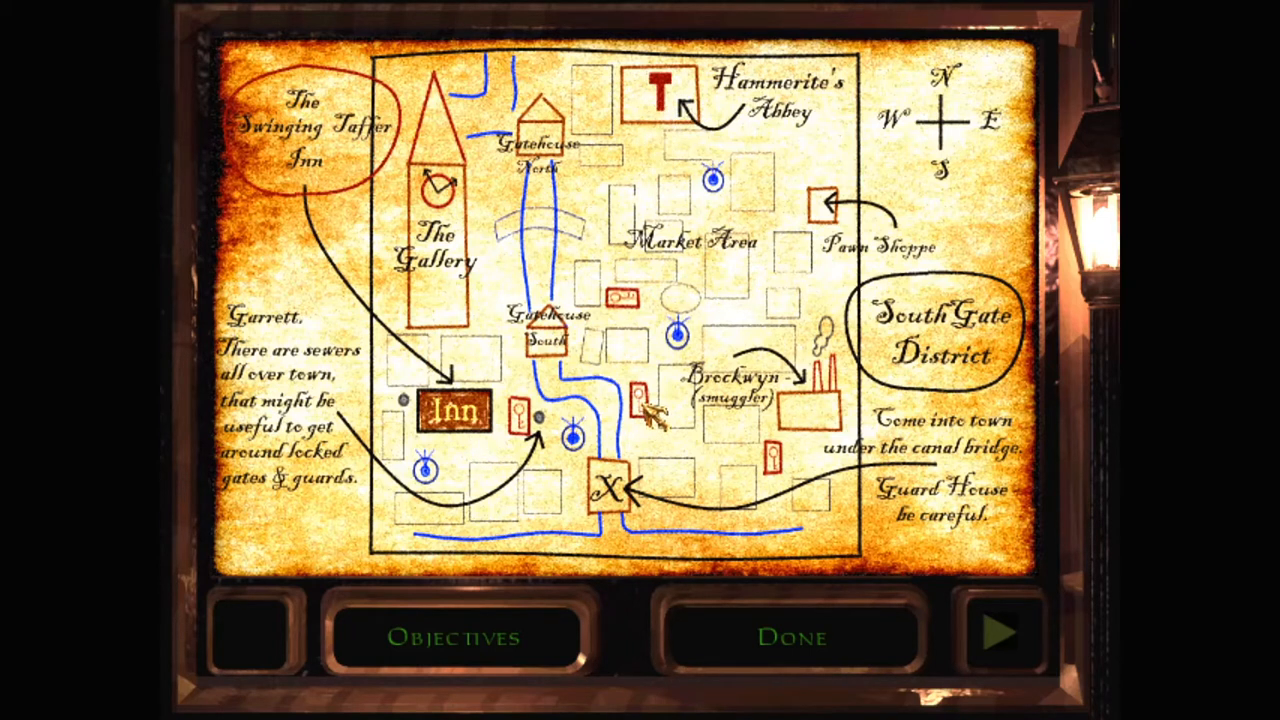
pyautogui.click(452, 637)
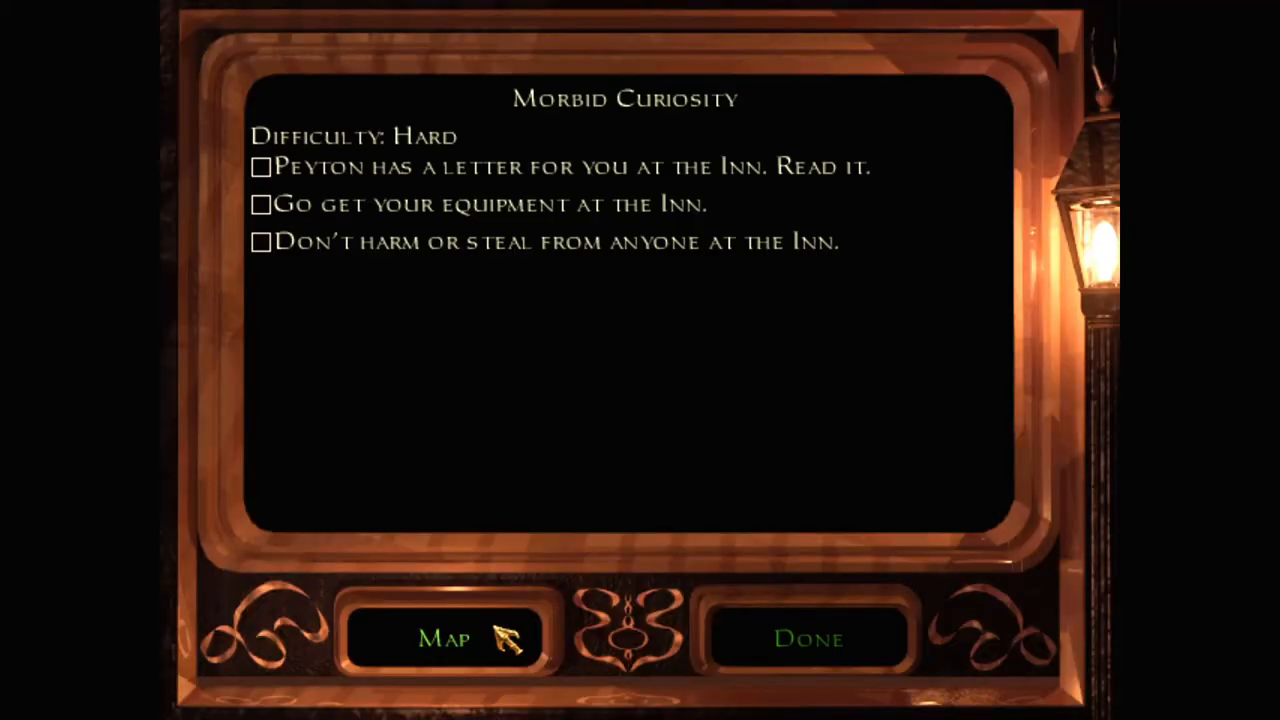
pyautogui.click(444, 638)
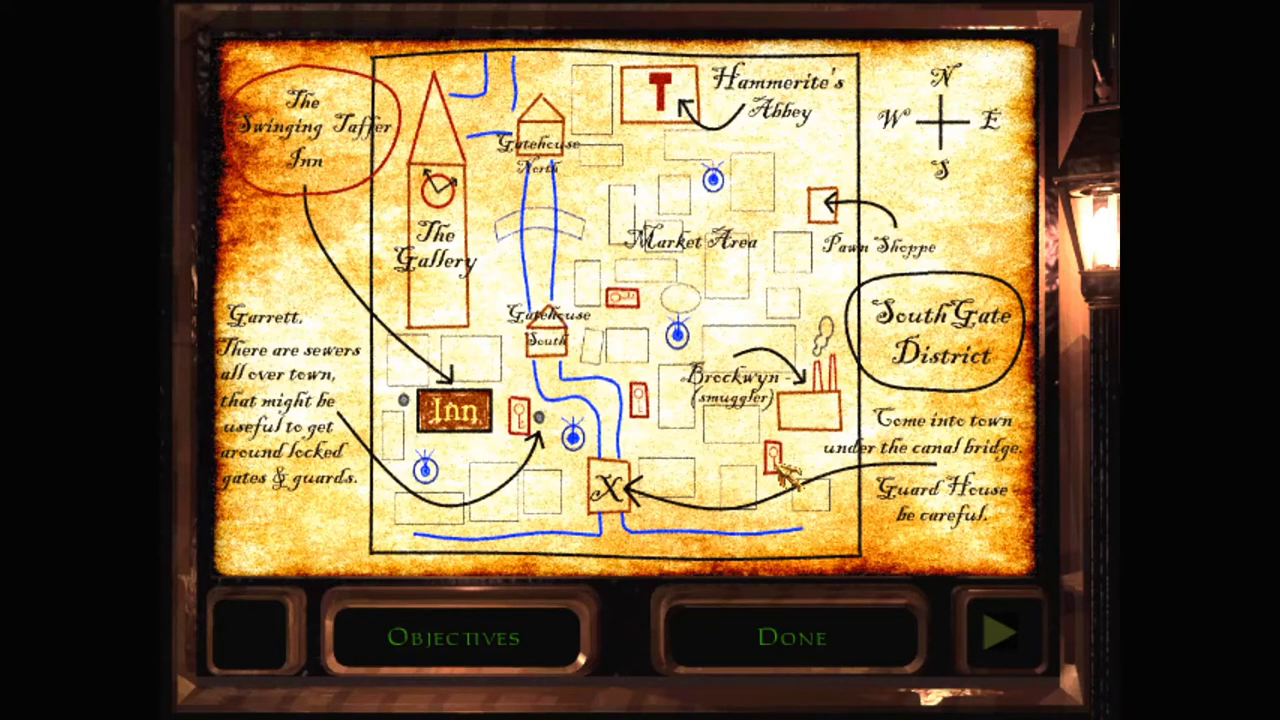
pyautogui.moveTo(405, 408)
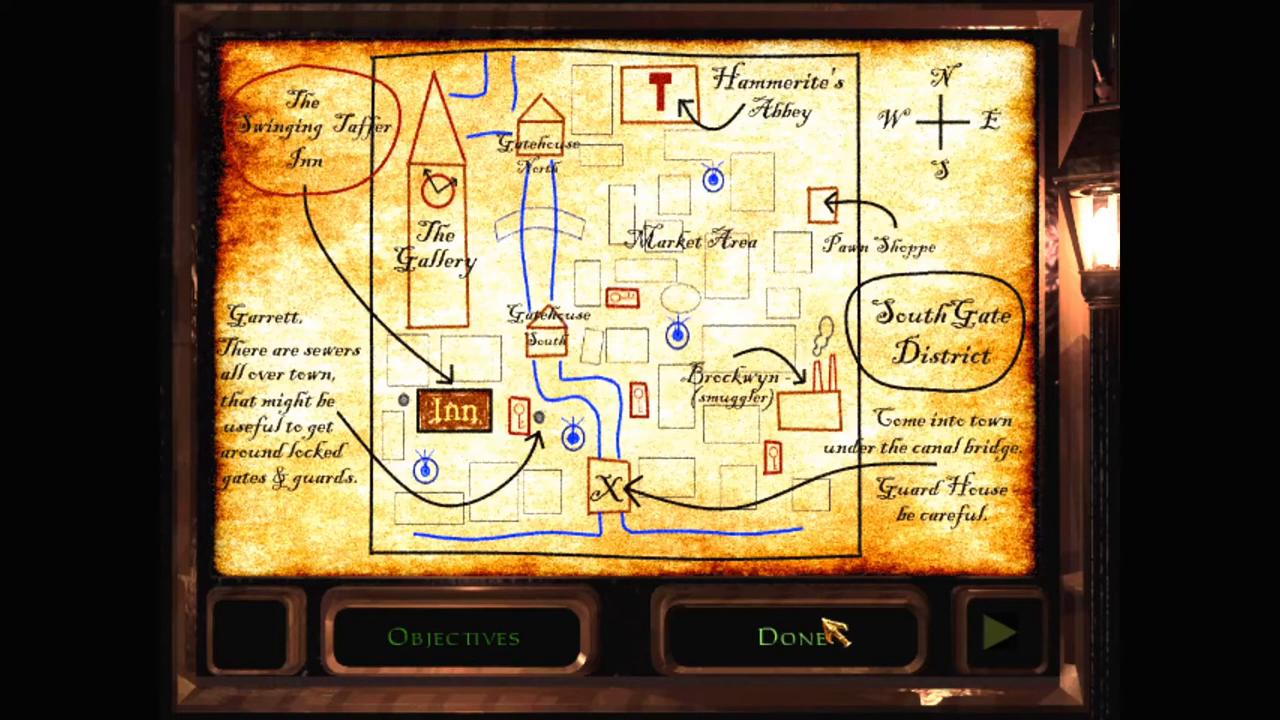
pyautogui.moveTo(630, 525)
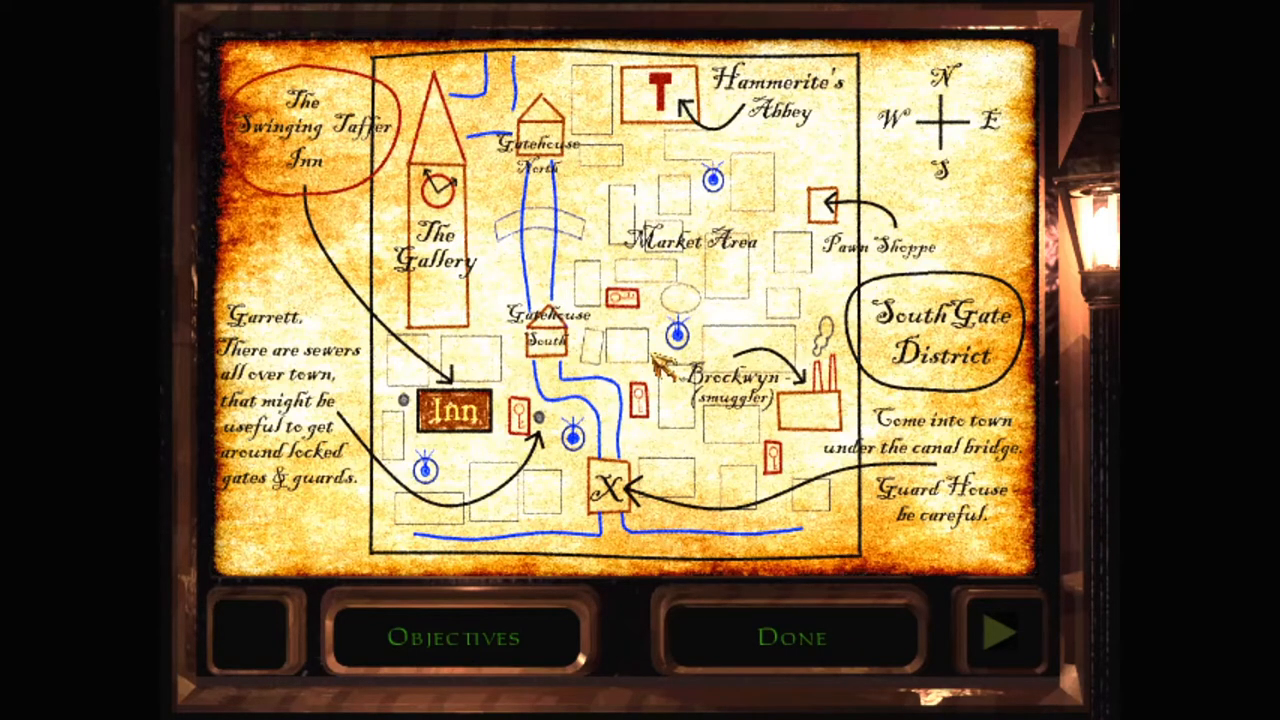
pyautogui.moveTo(780, 565)
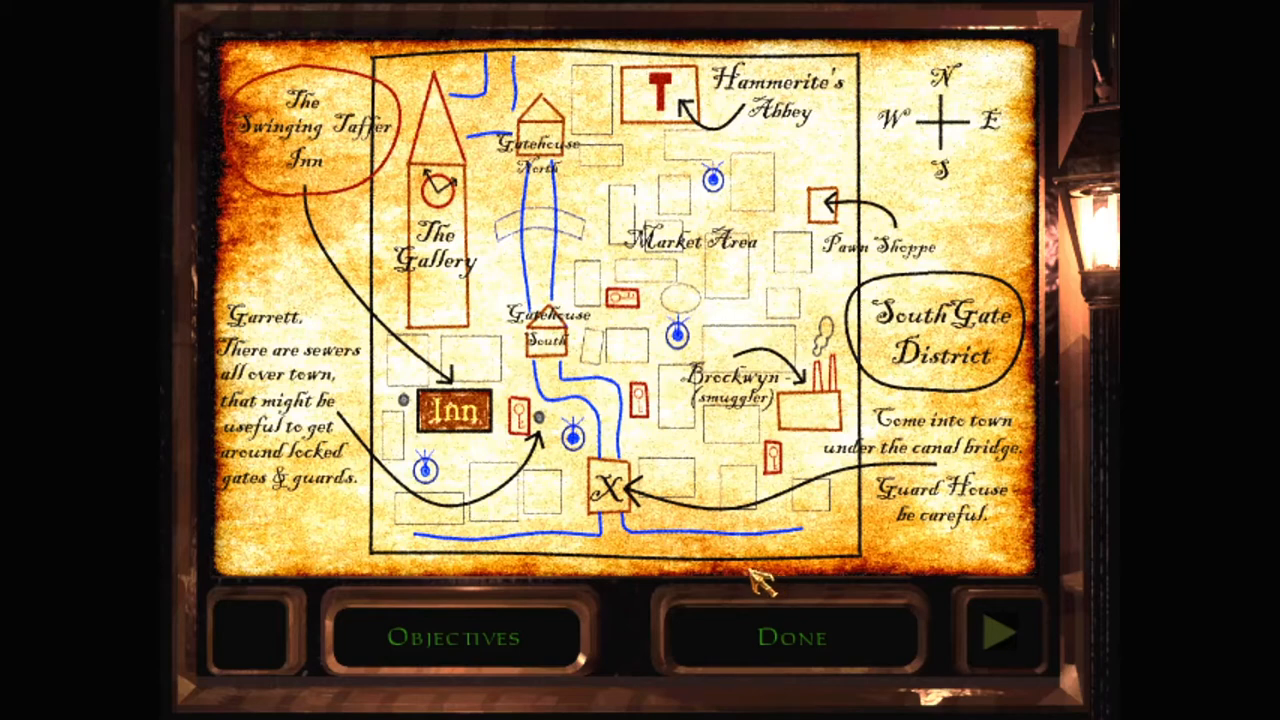
pyautogui.moveTo(775, 580)
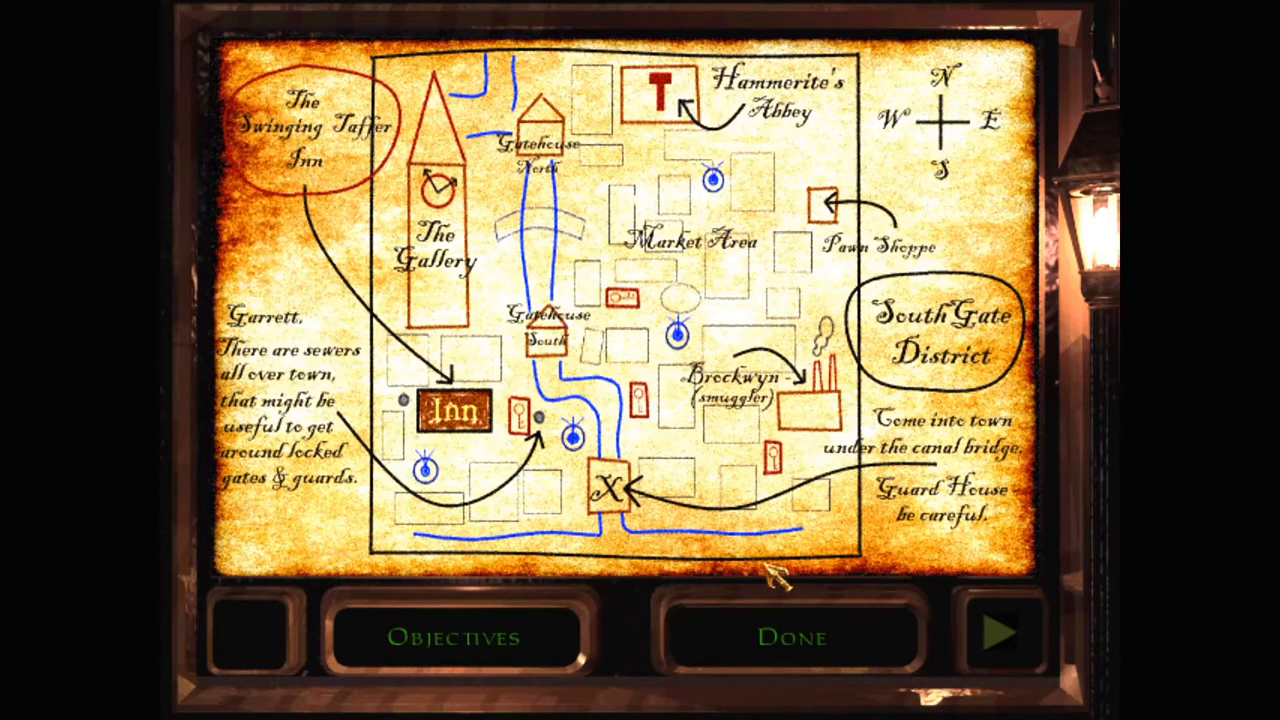
pyautogui.click(1001, 631)
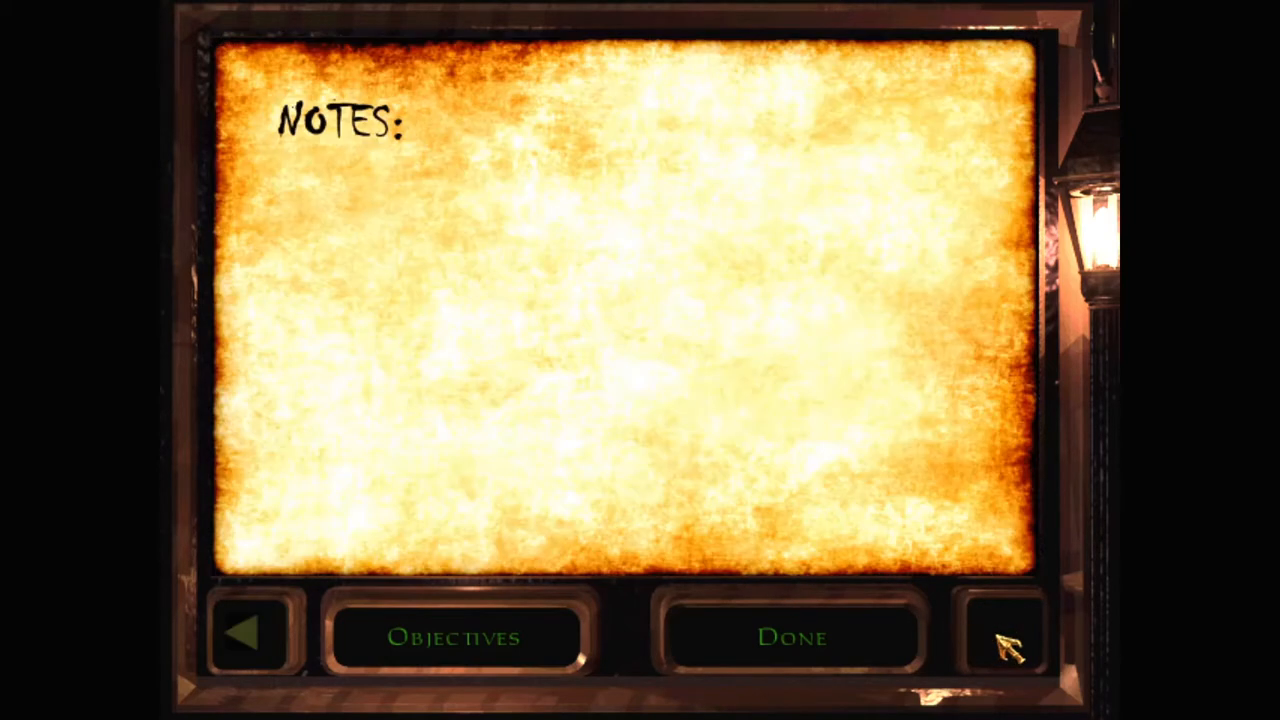
pyautogui.click(1005, 635)
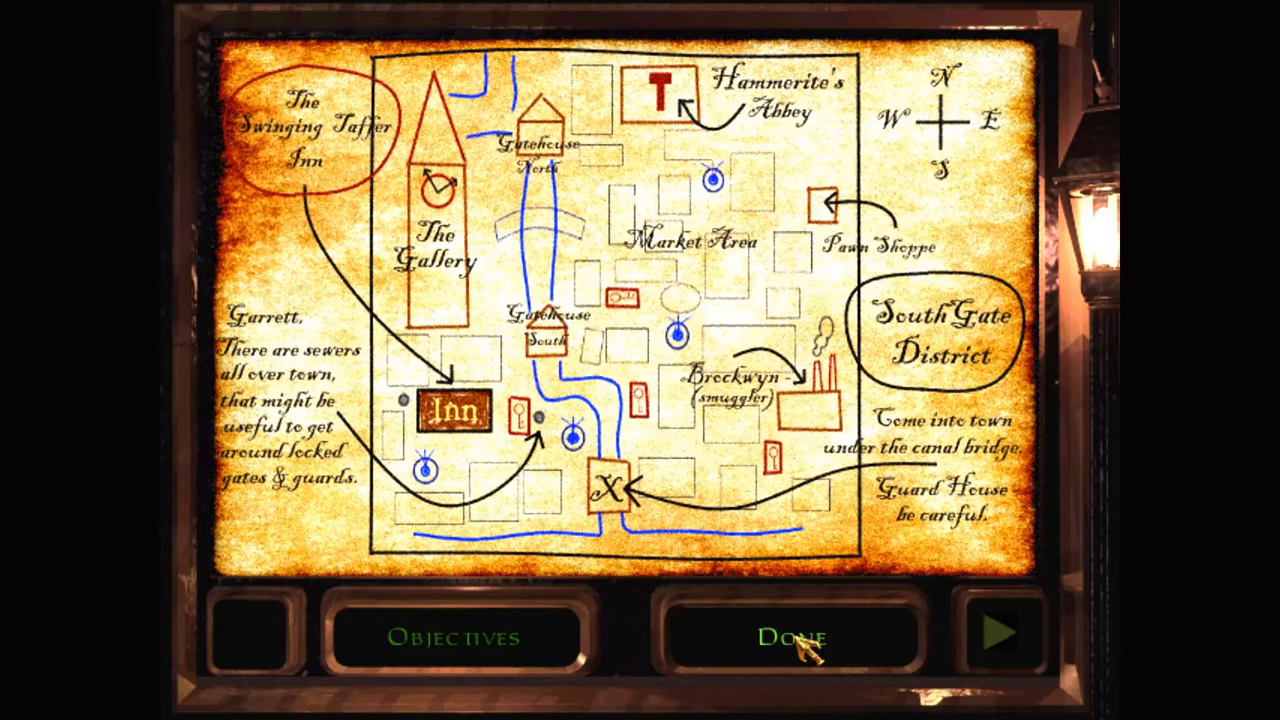
# Leave the map to begin gameplay in the dark street.
pyautogui.click(790, 637)
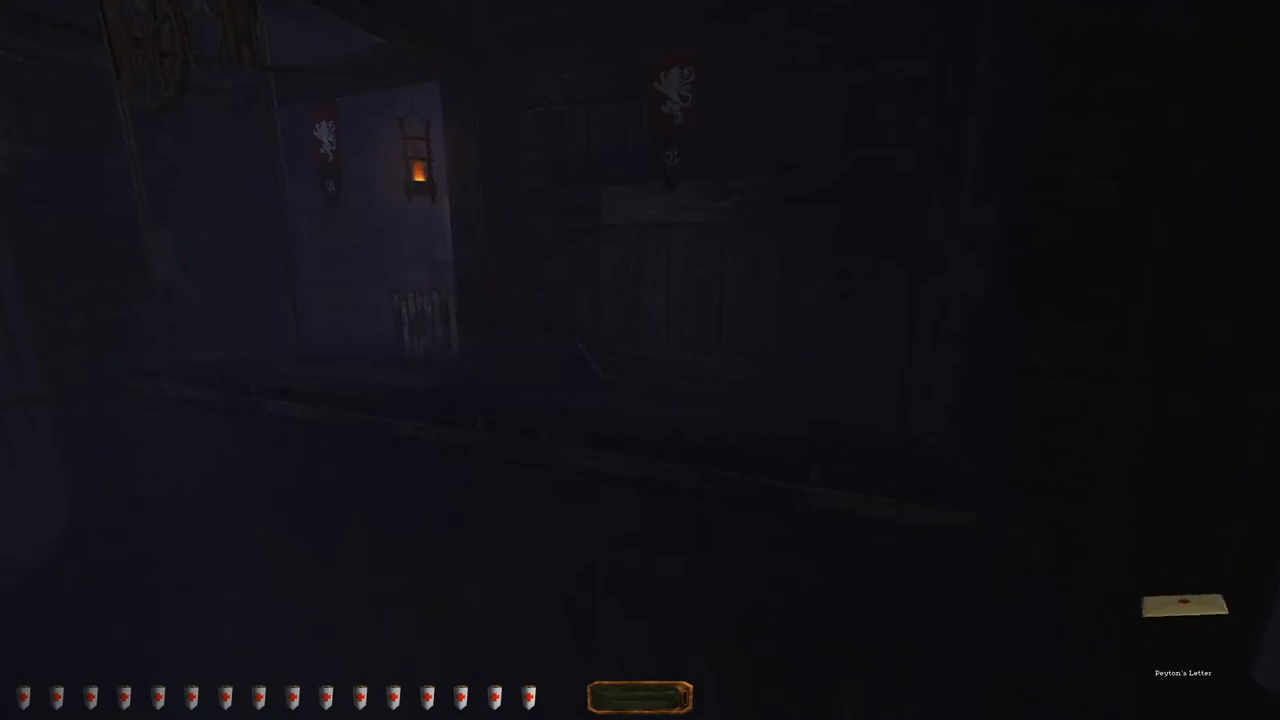
# Read Peyton's Letter about the canal drain and Swinging Taffer Inn.
pyautogui.click(1183, 607)
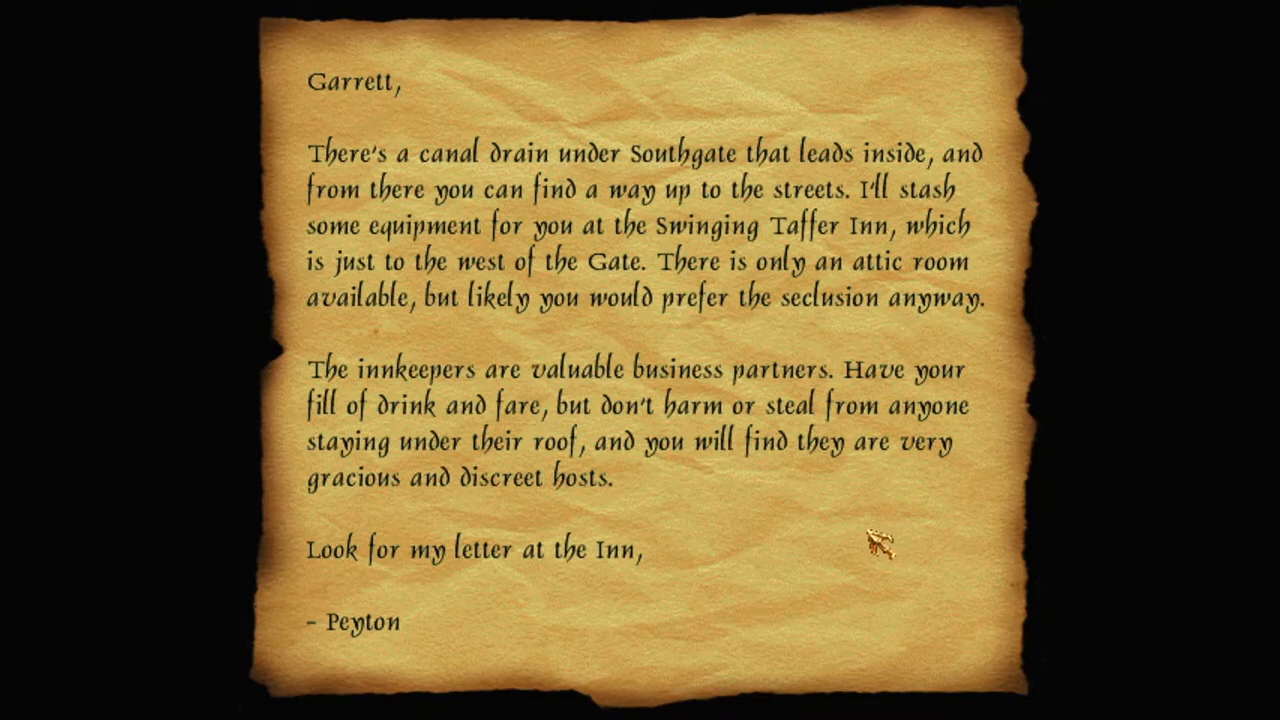
pyautogui.moveTo(865, 540)
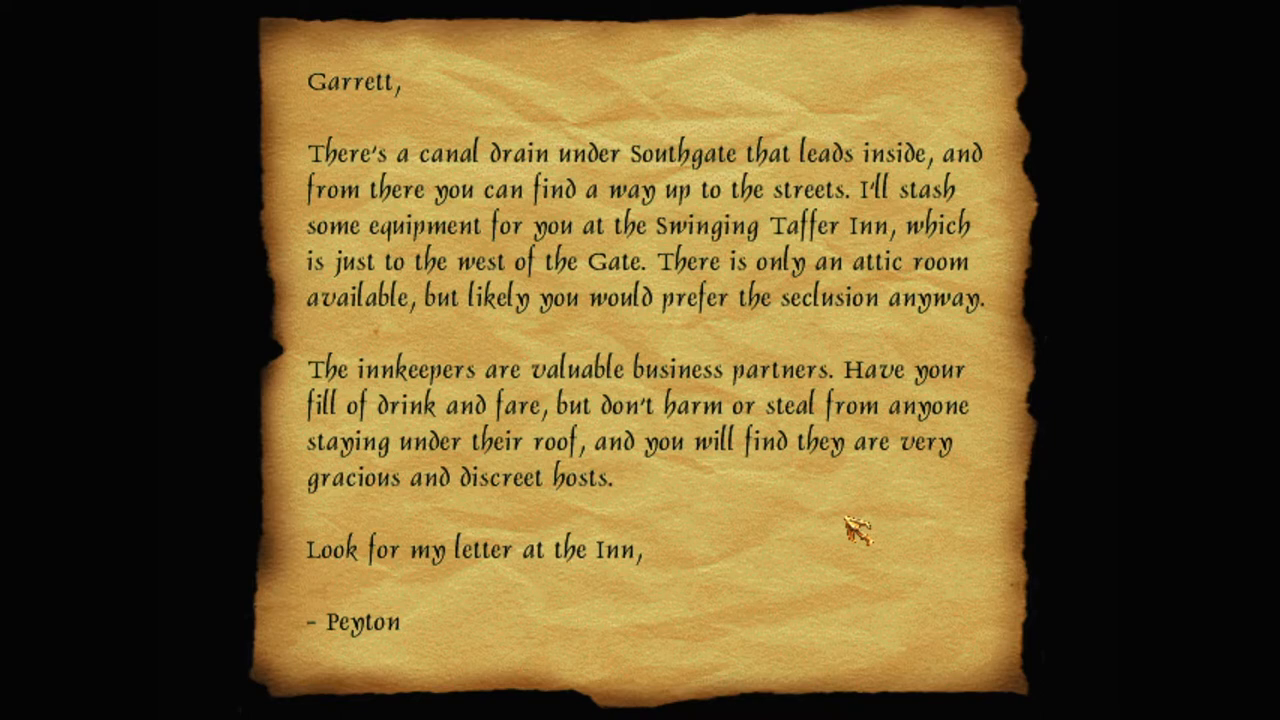
pyautogui.moveTo(852, 535)
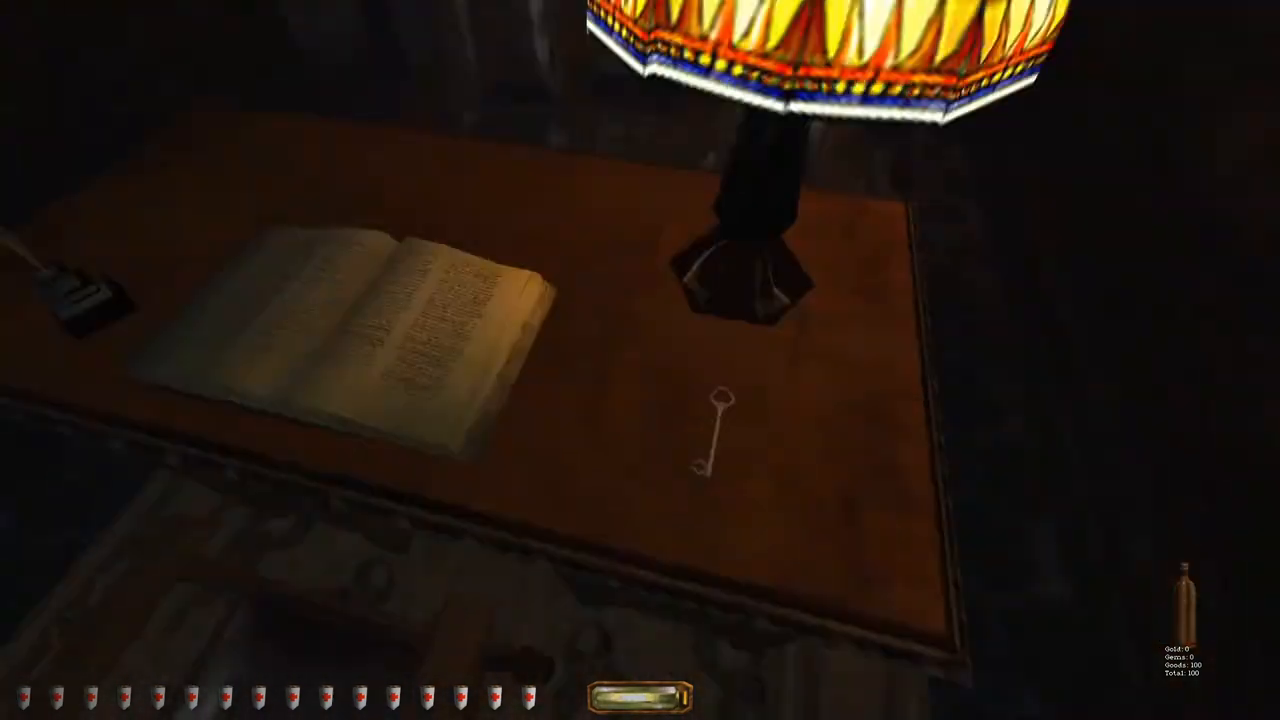
# Click in the attic room with the parcel and bundle under the skylight.
pyautogui.click(710, 440)
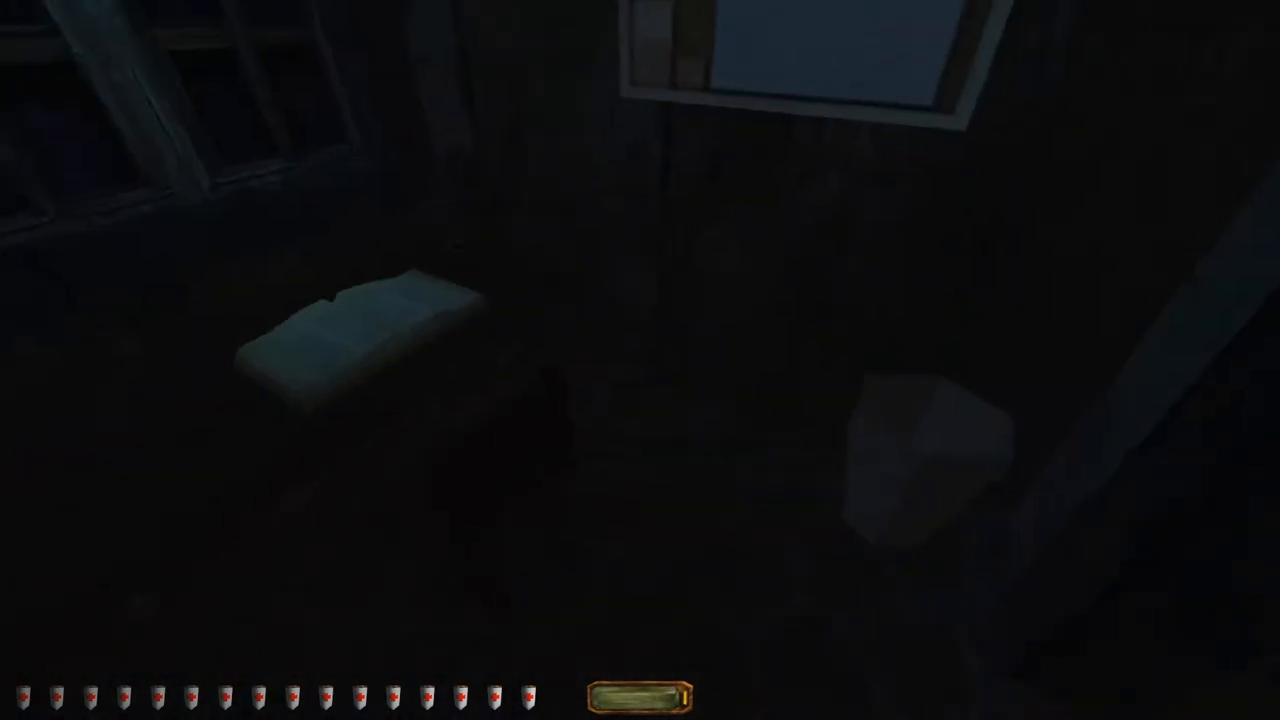
pyautogui.moveTo(640, 360)
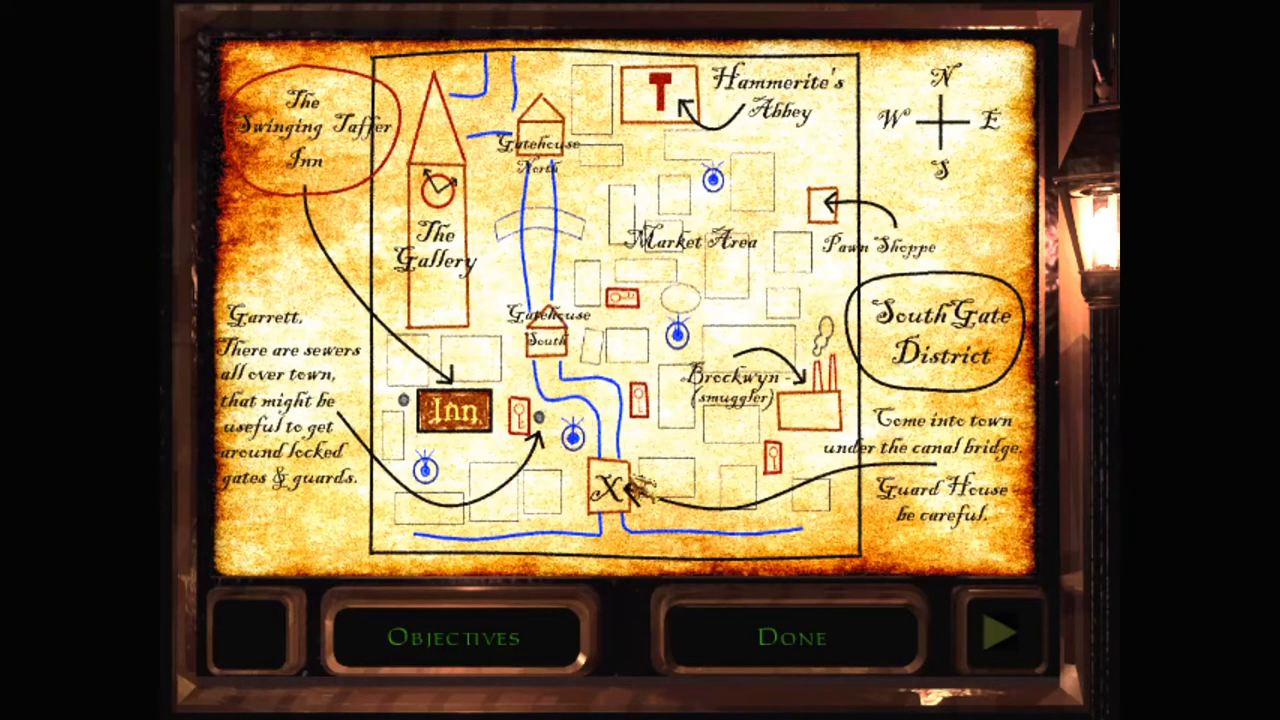
pyautogui.click(789, 637)
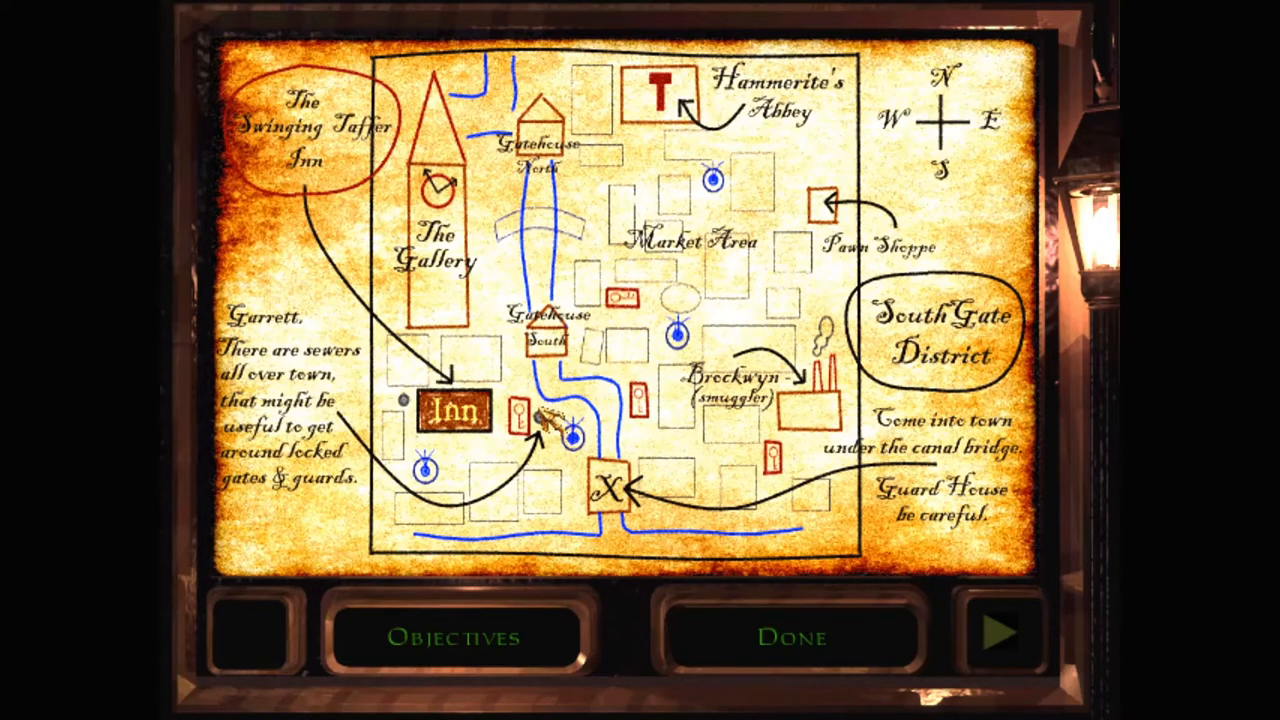
pyautogui.click(790, 637)
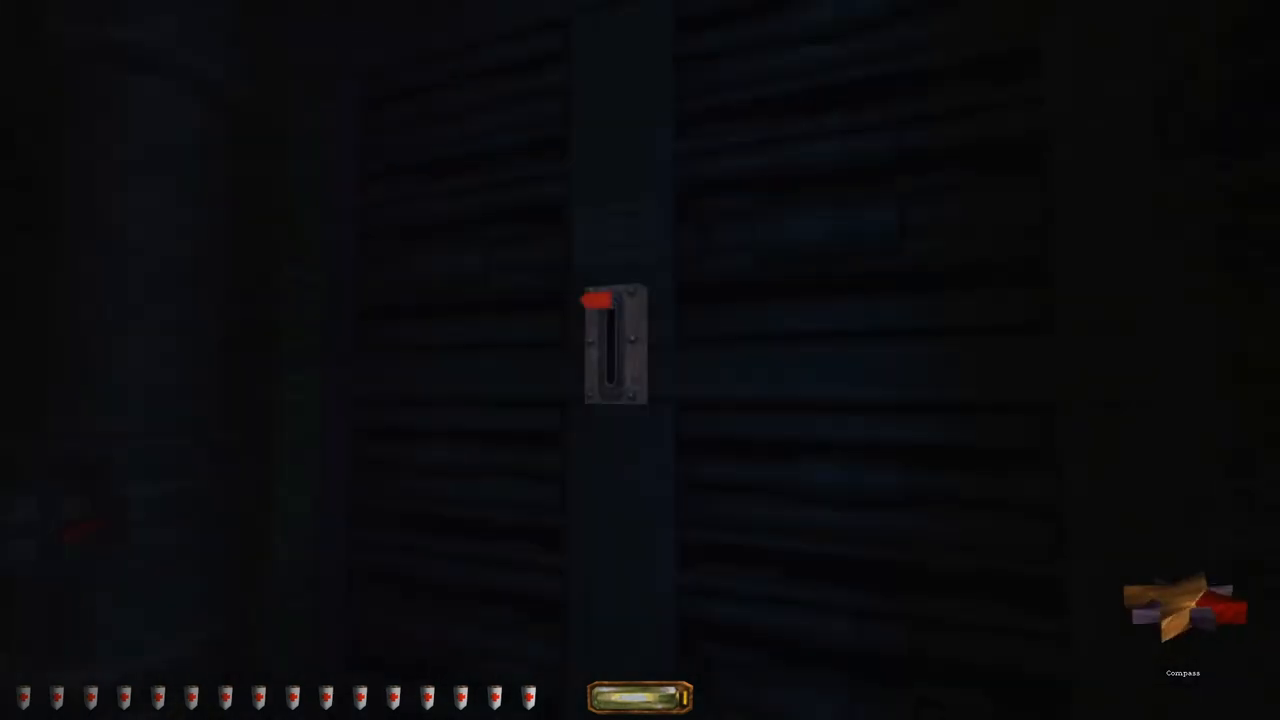
pyautogui.click(613, 345)
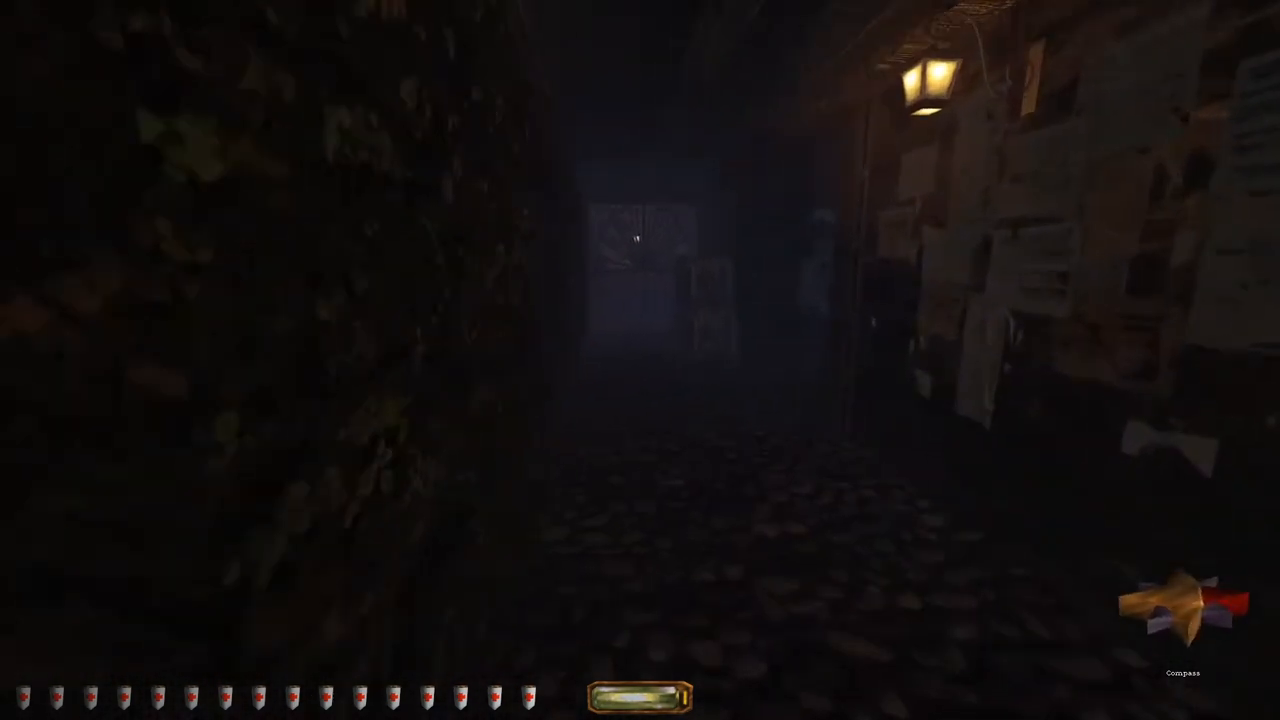
pyautogui.moveTo(640, 360)
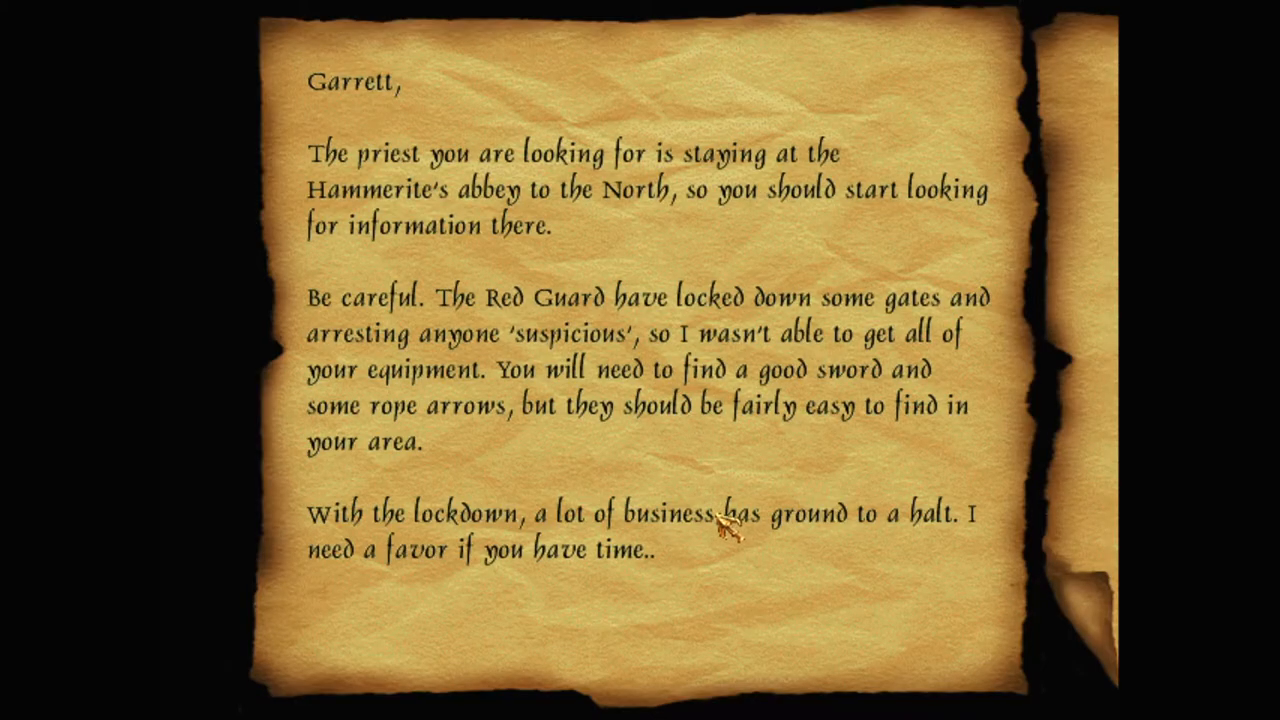
pyautogui.moveTo(794, 612)
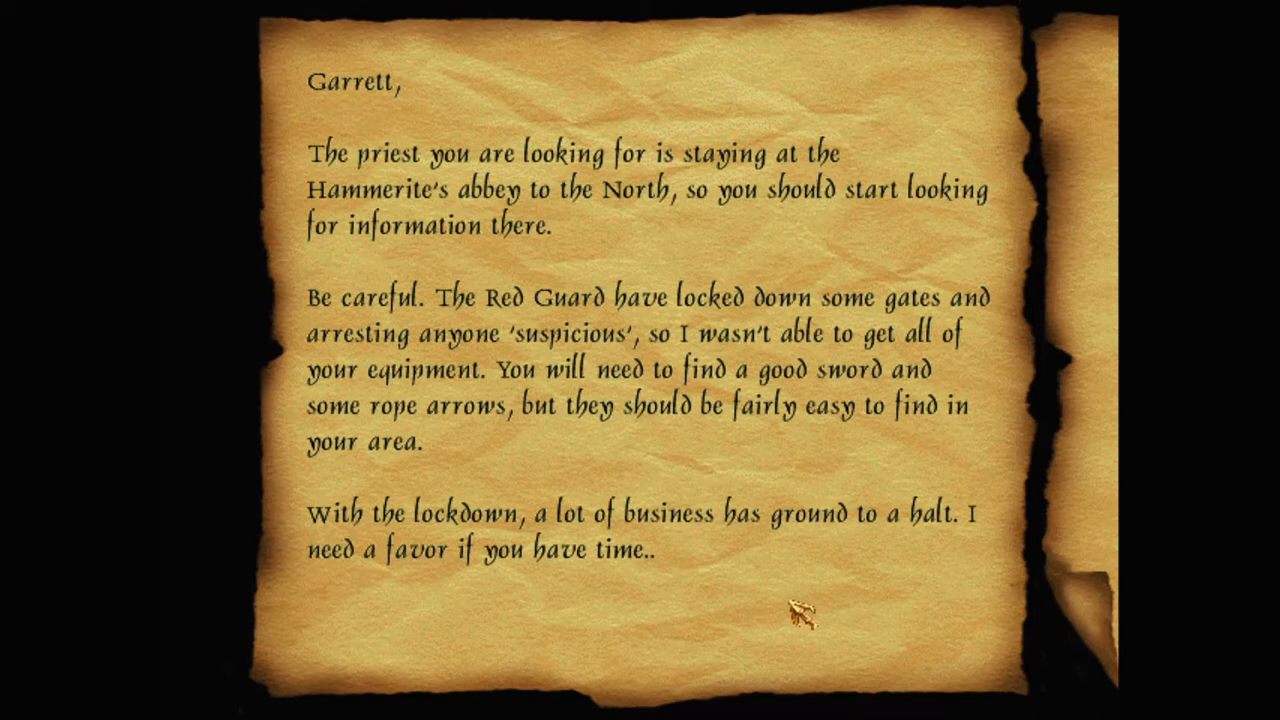
pyautogui.moveTo(815, 613)
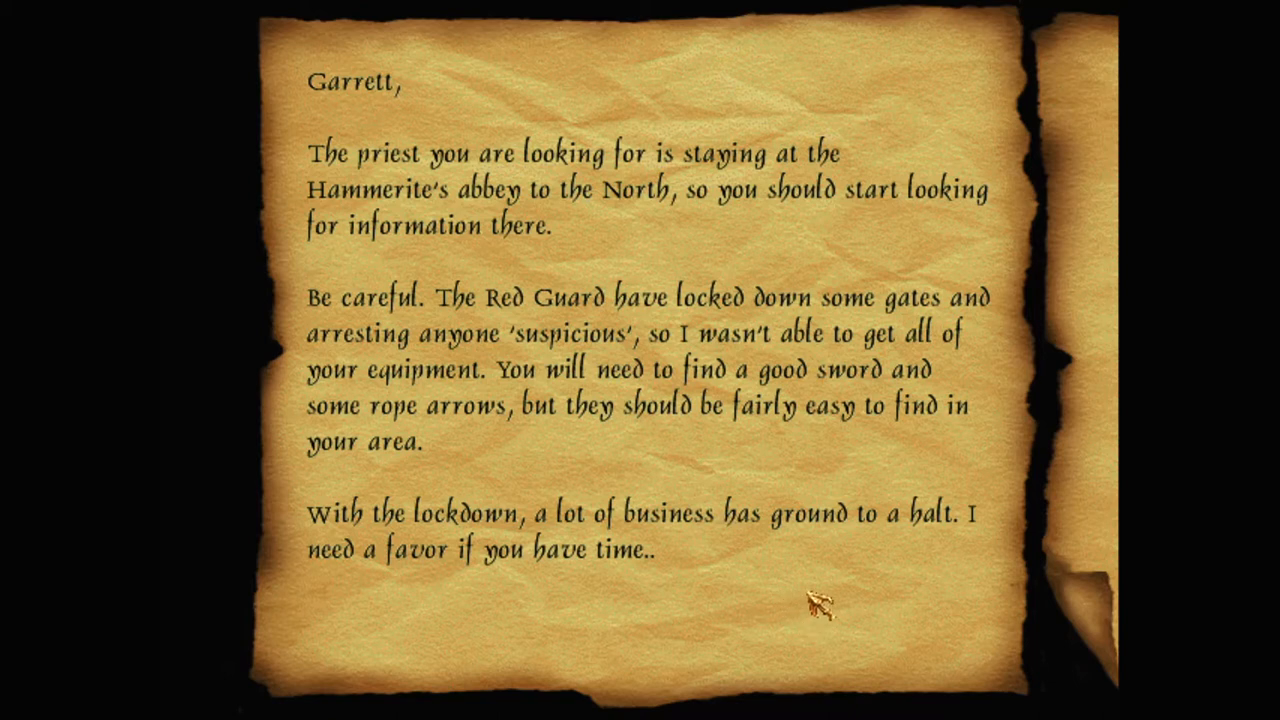
pyautogui.moveTo(835, 610)
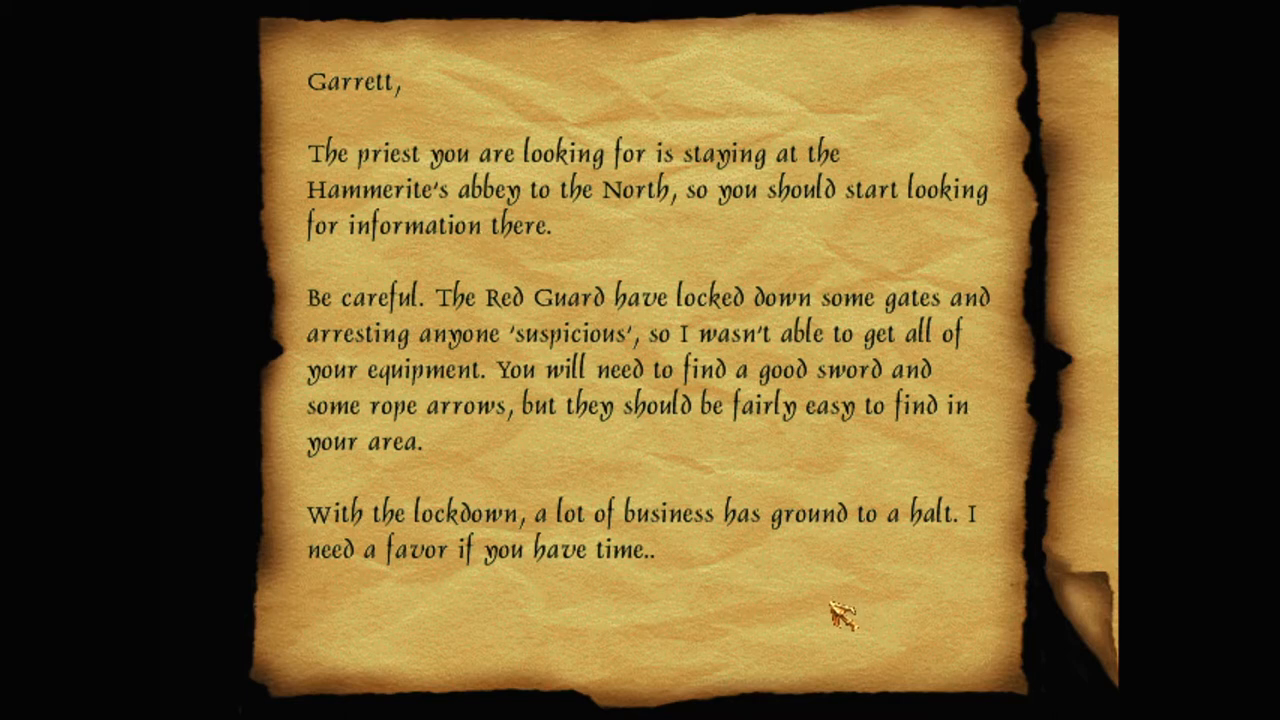
pyautogui.moveTo(850, 615)
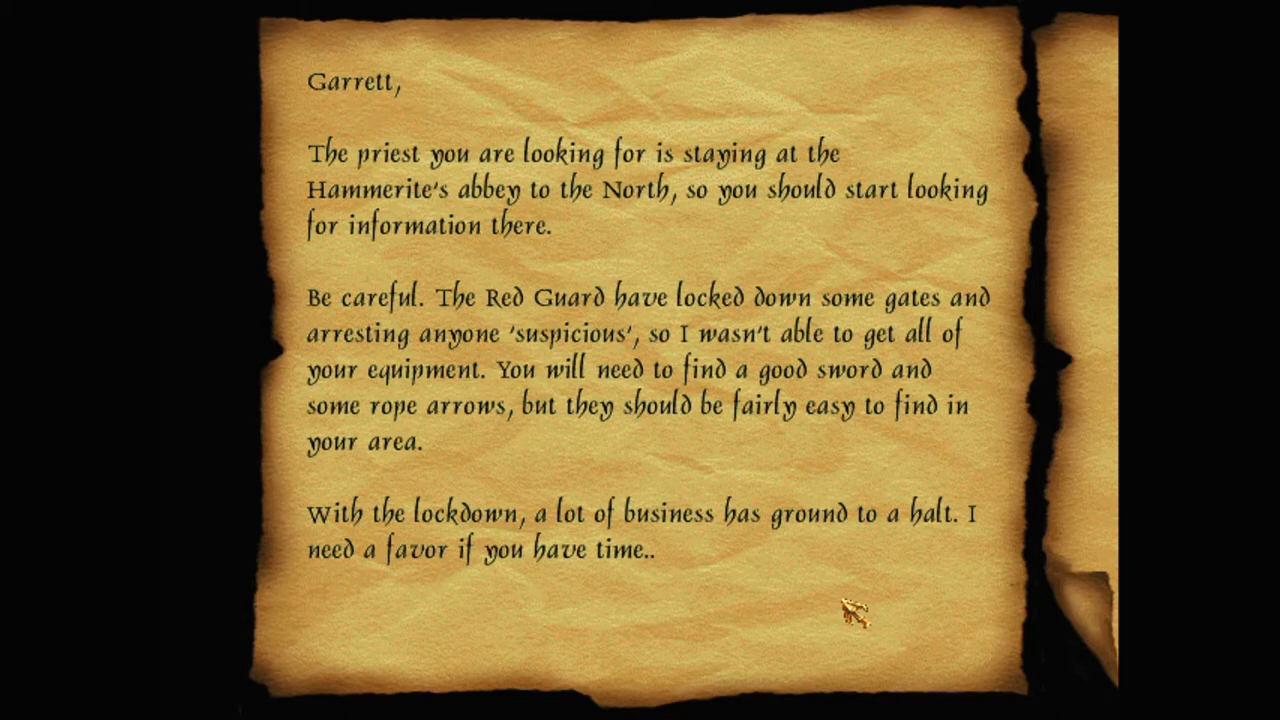
pyautogui.moveTo(898, 615)
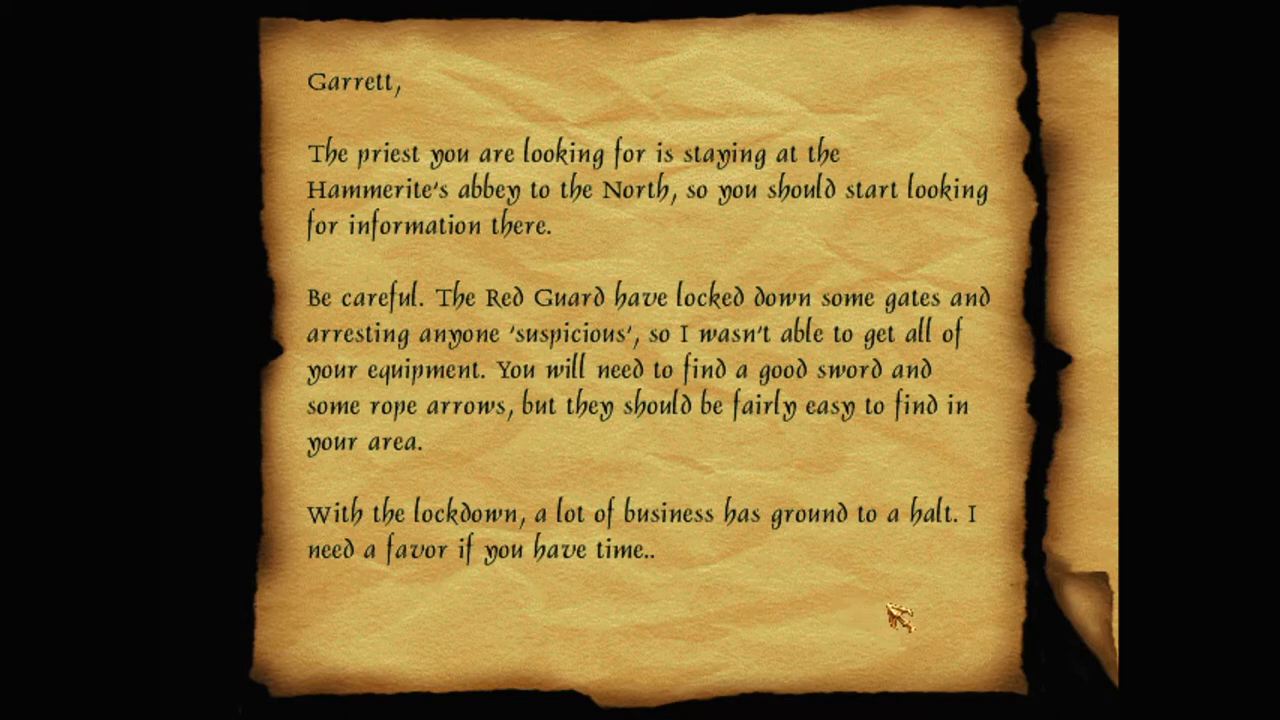
pyautogui.moveTo(945, 625)
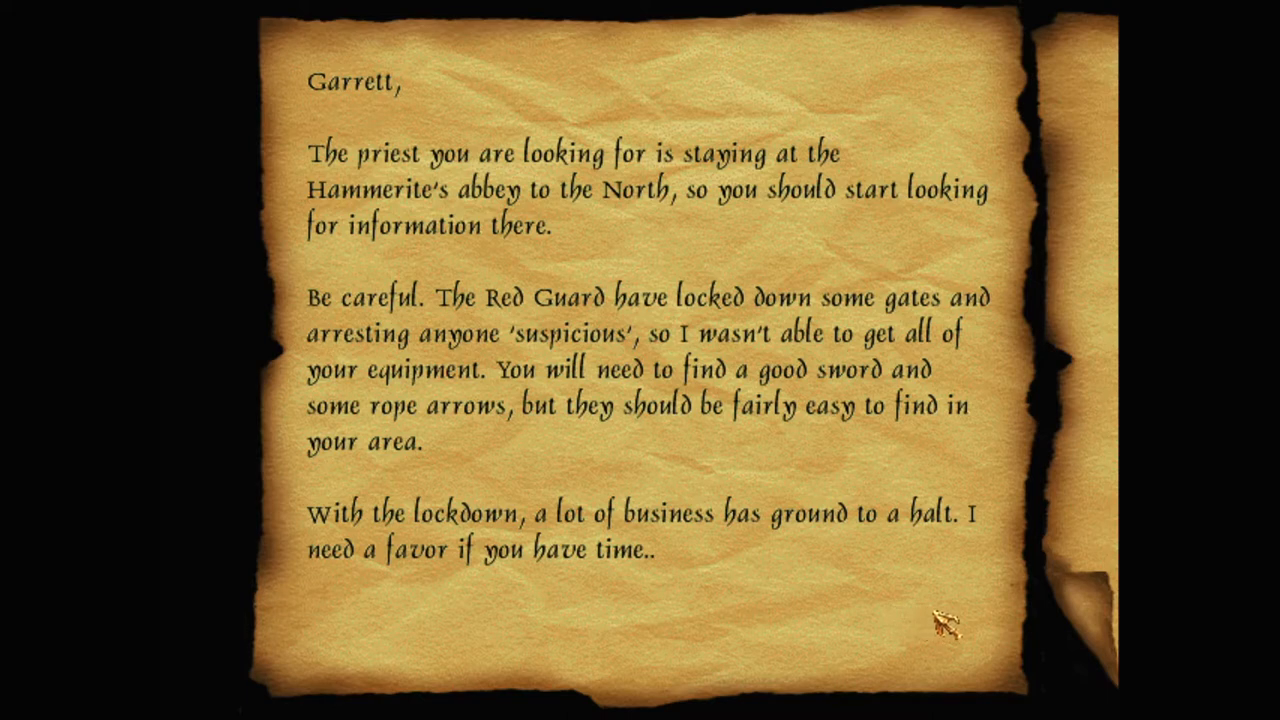
pyautogui.moveTo(1080, 620)
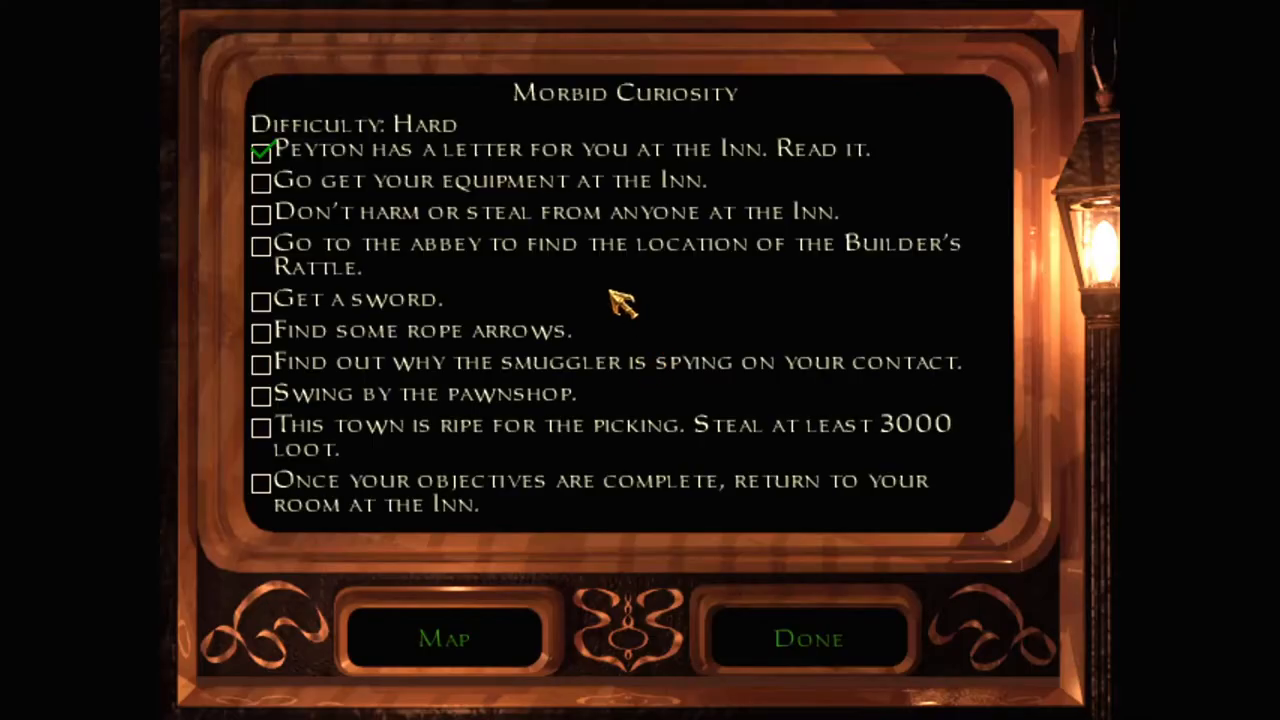
pyautogui.moveTo(605, 195)
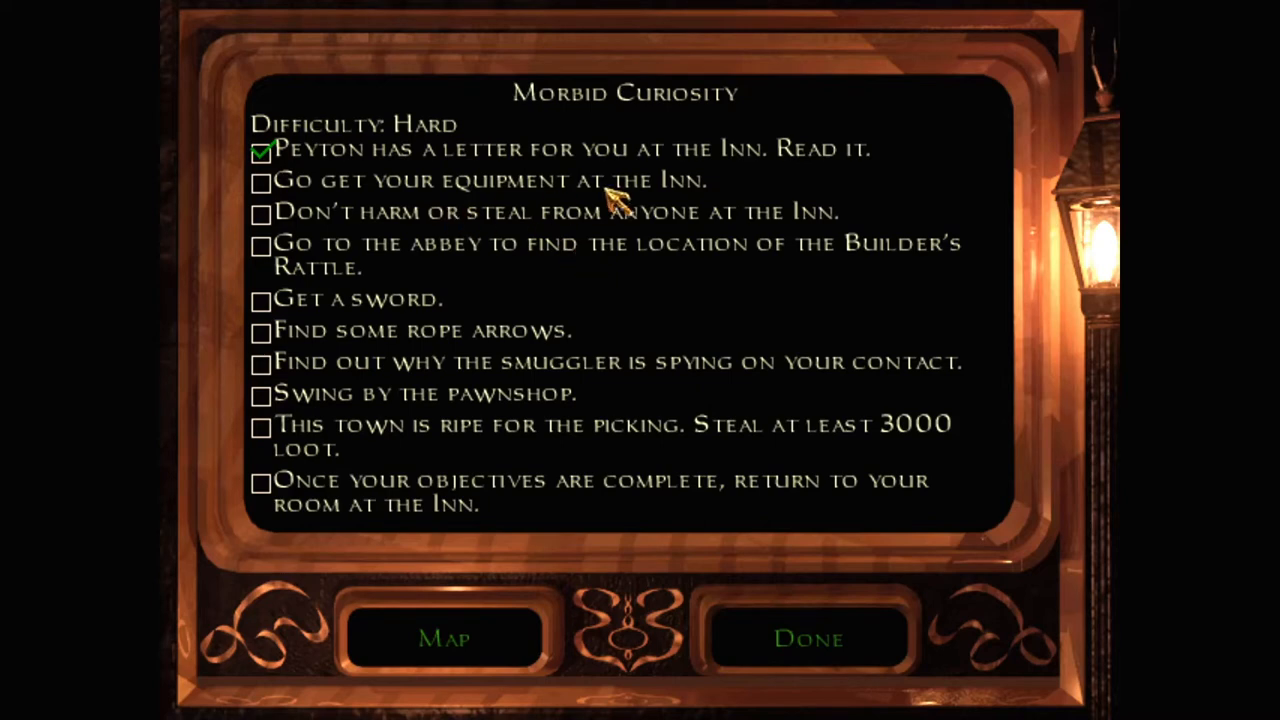
pyautogui.moveTo(525, 262)
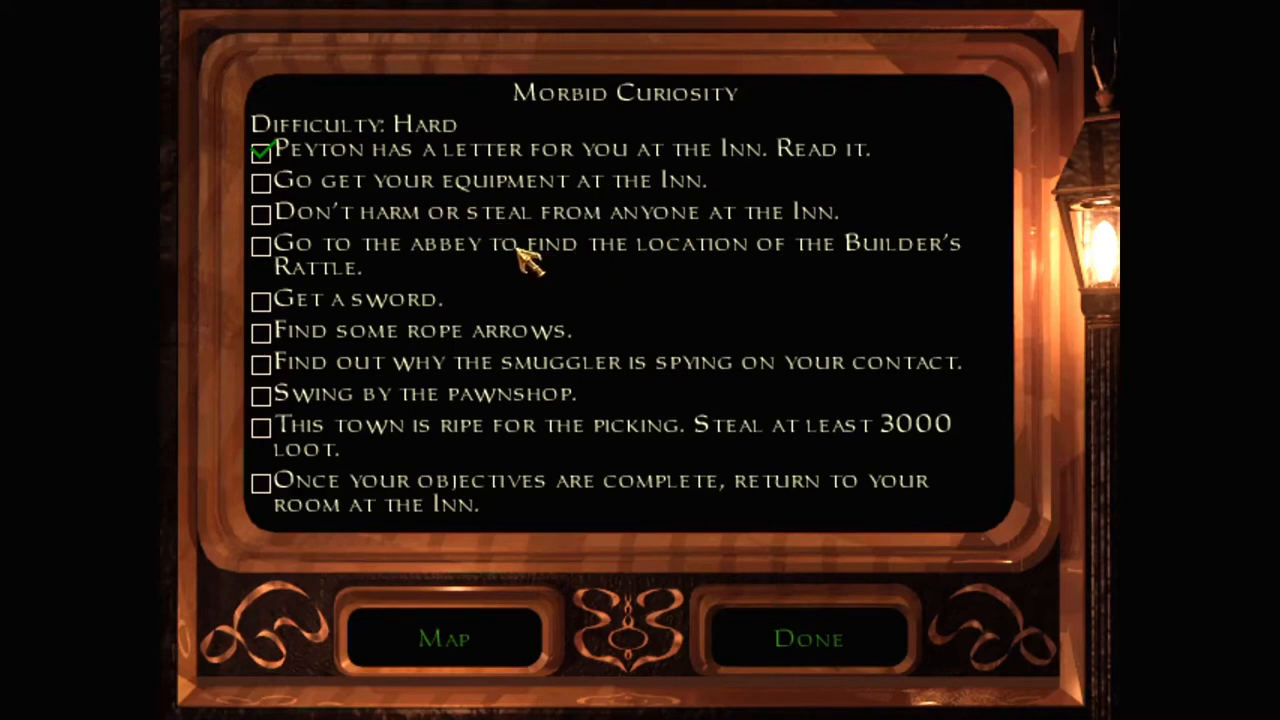
pyautogui.moveTo(915, 290)
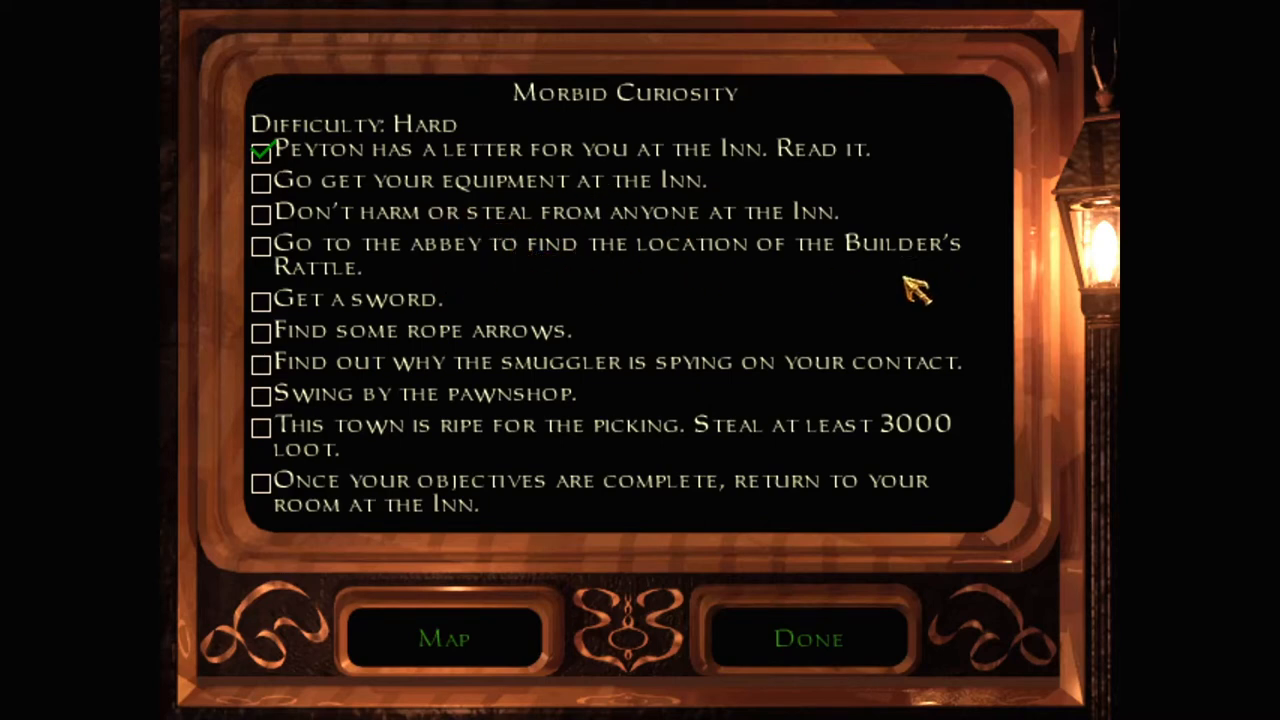
pyautogui.moveTo(590, 340)
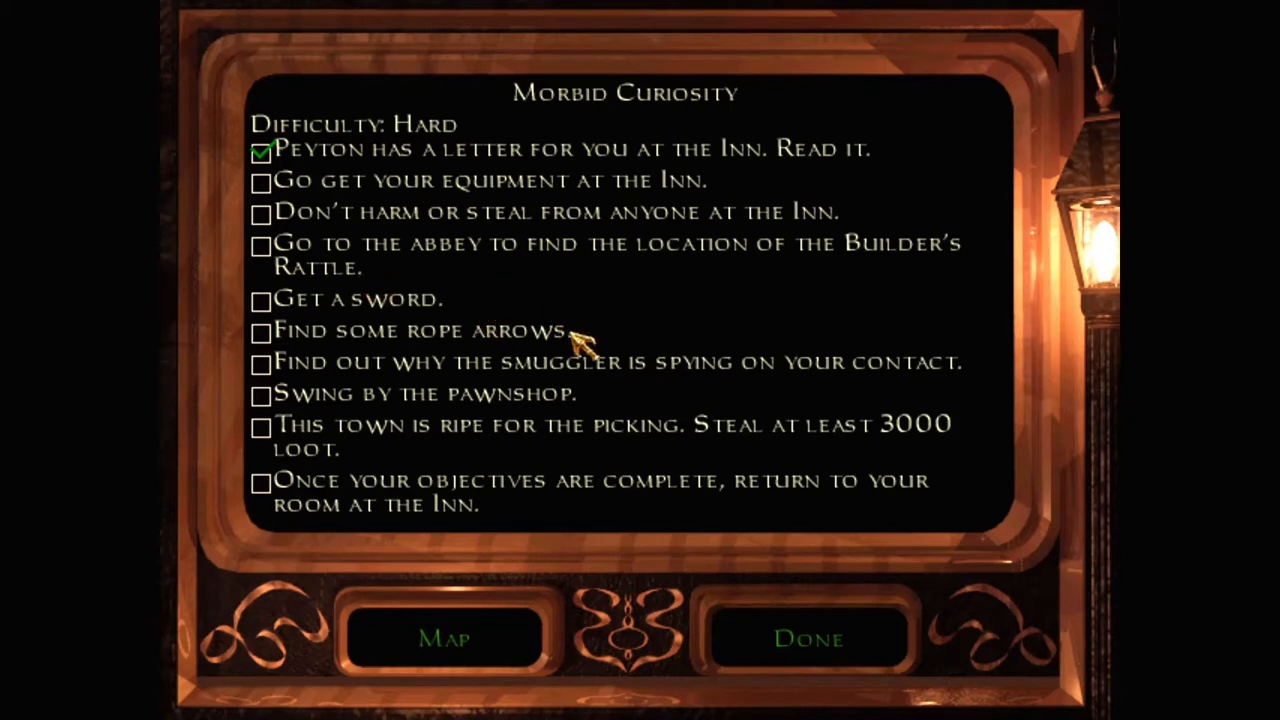
pyautogui.moveTo(790, 395)
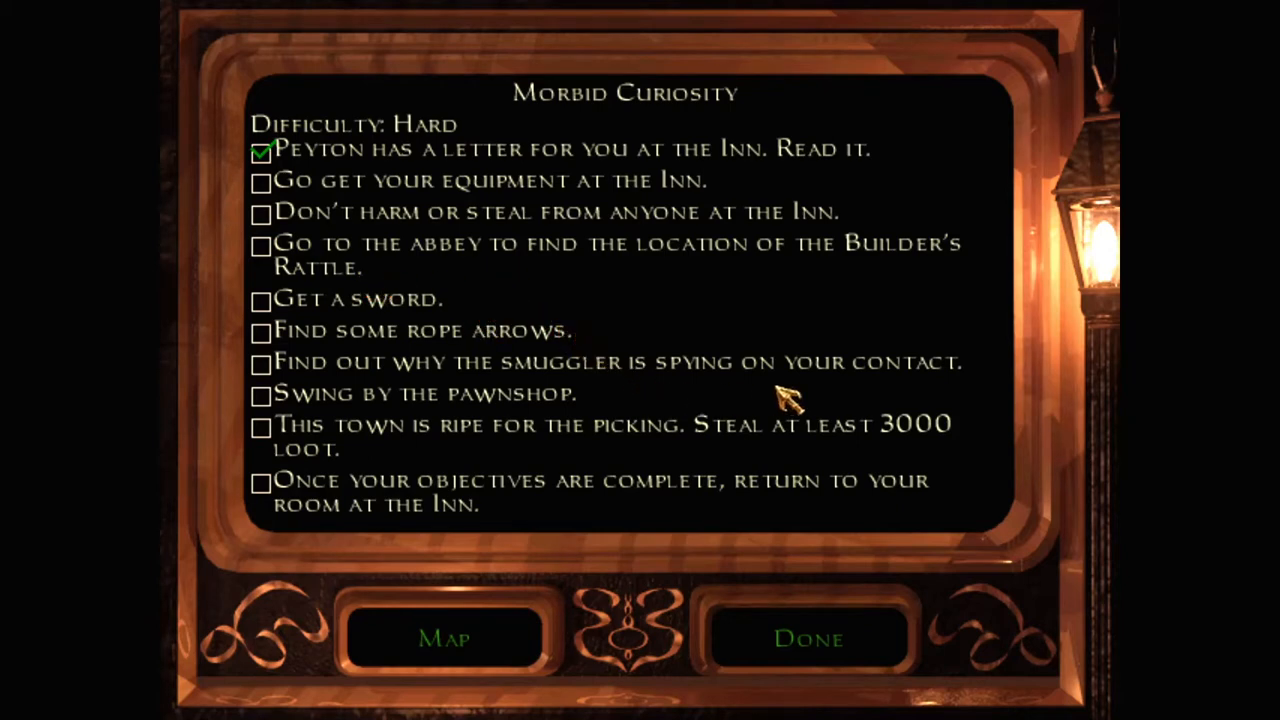
pyautogui.moveTo(600, 415)
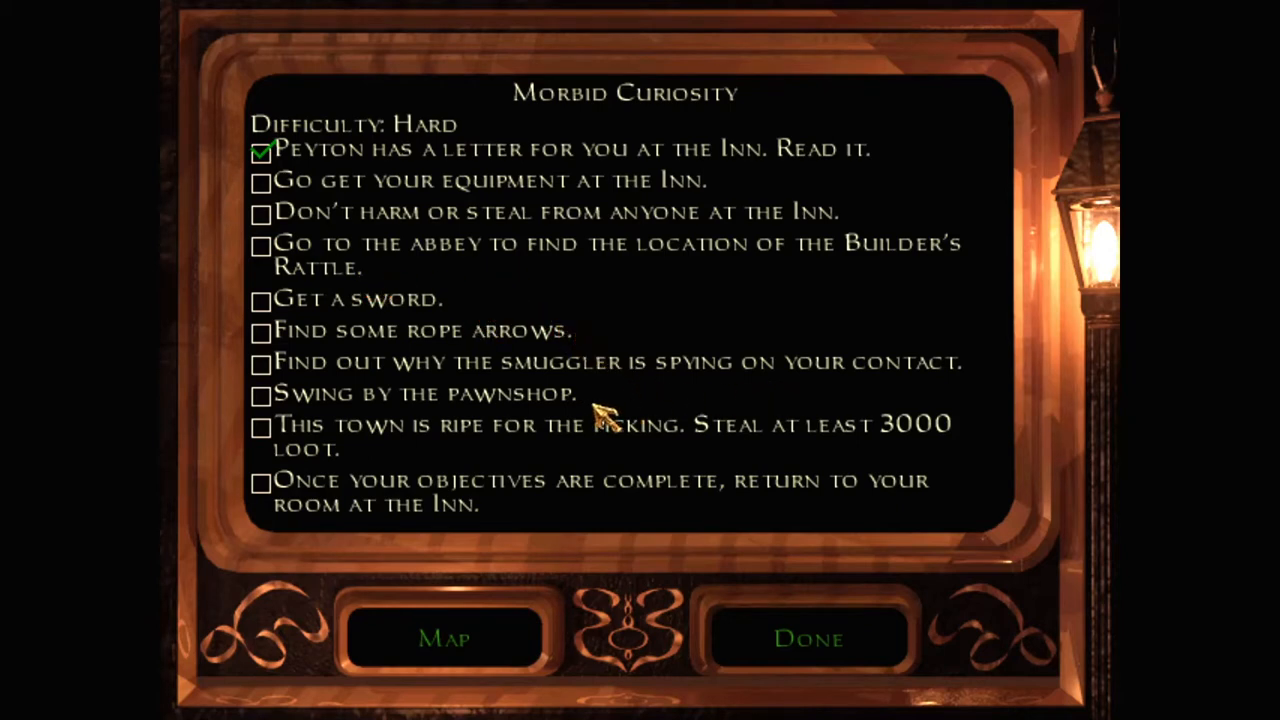
pyautogui.moveTo(765, 460)
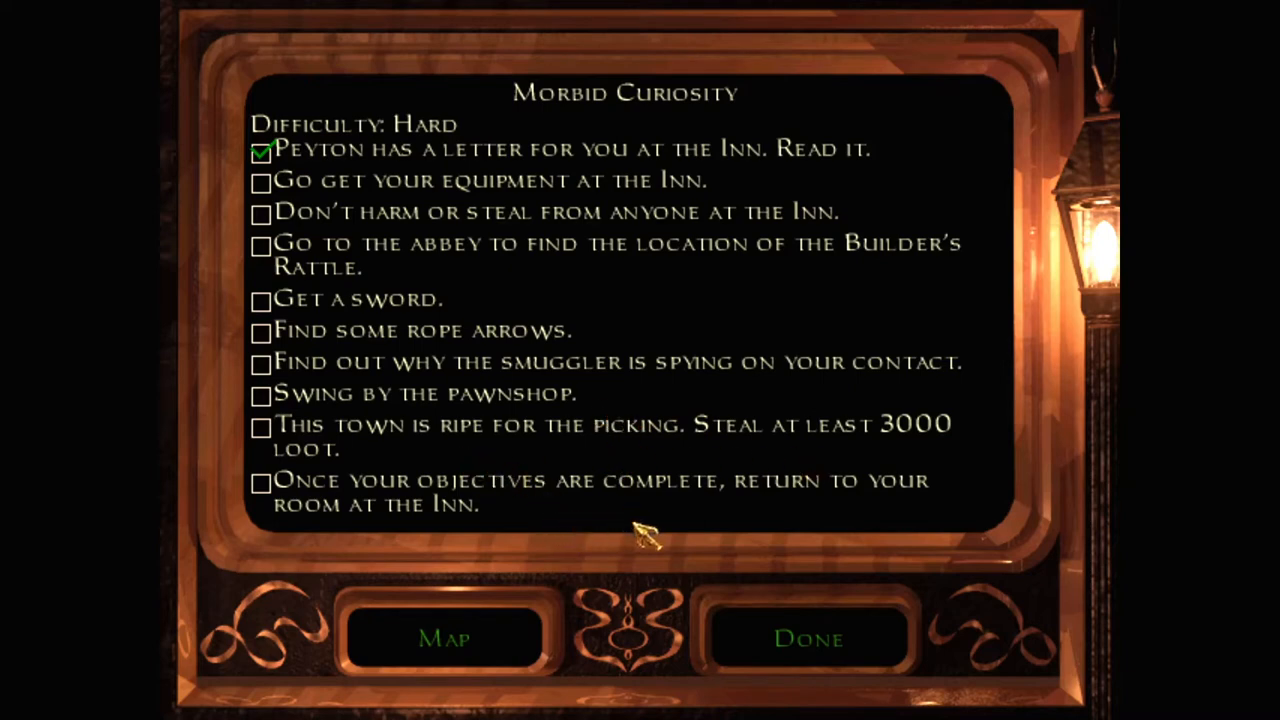
pyautogui.click(807, 638)
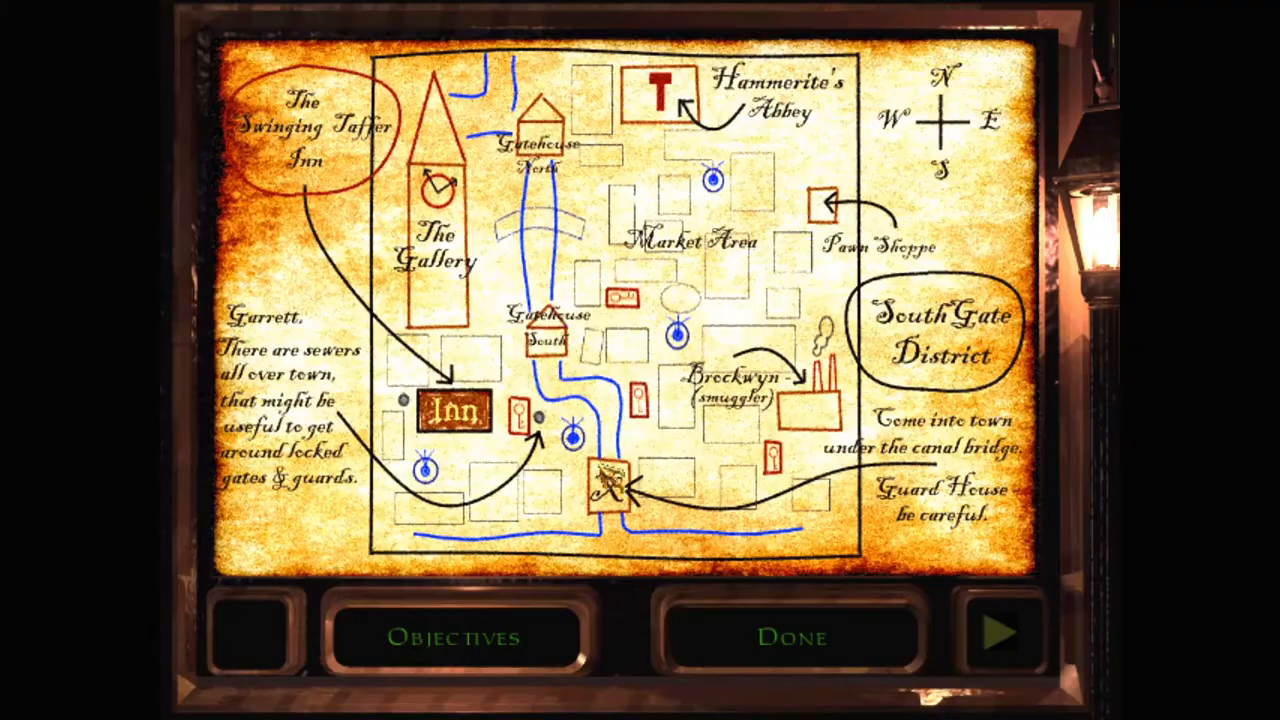
# Check the ticked equipment objective, then return to the town map.
pyautogui.click(452, 637)
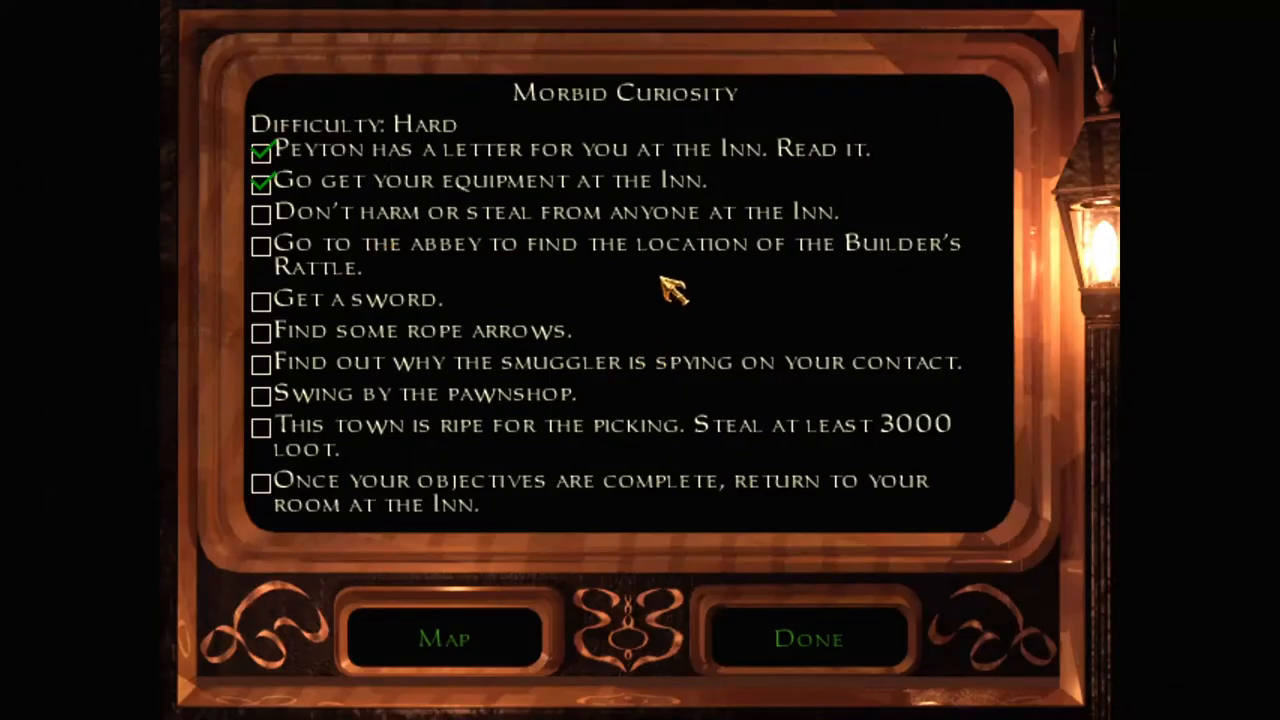
pyautogui.moveTo(590, 345)
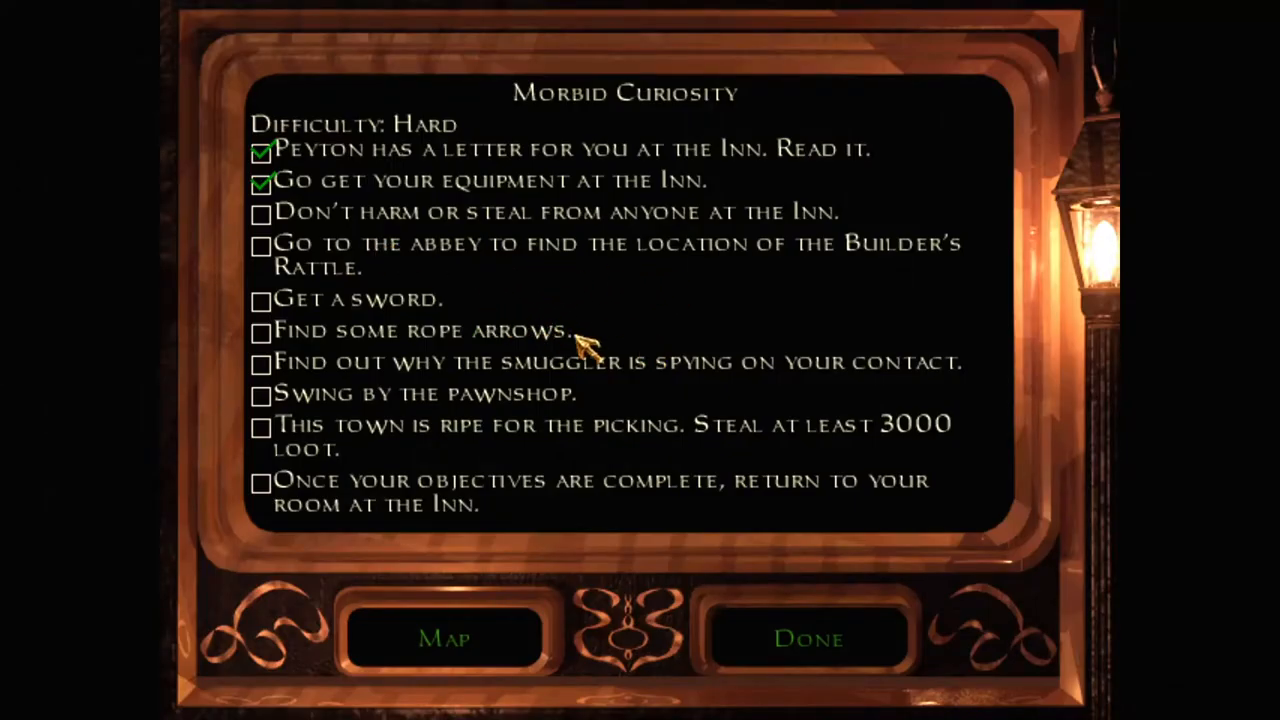
pyautogui.click(443, 638)
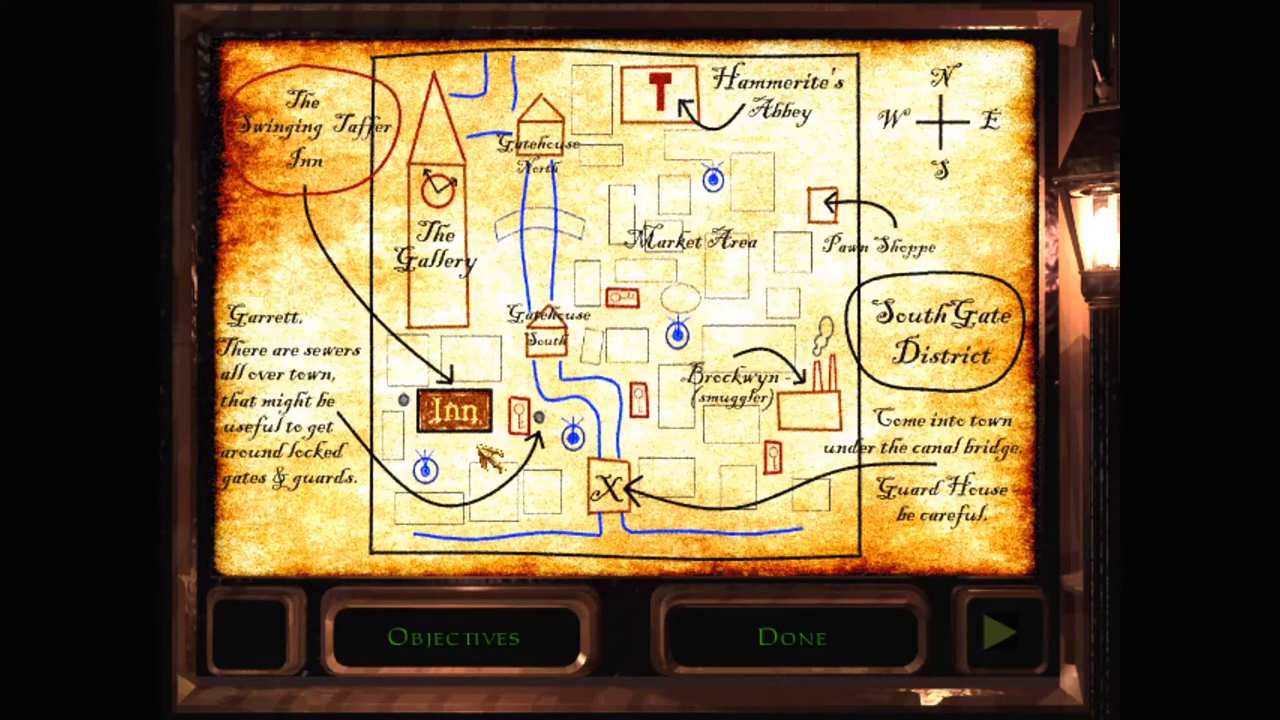
pyautogui.moveTo(650, 405)
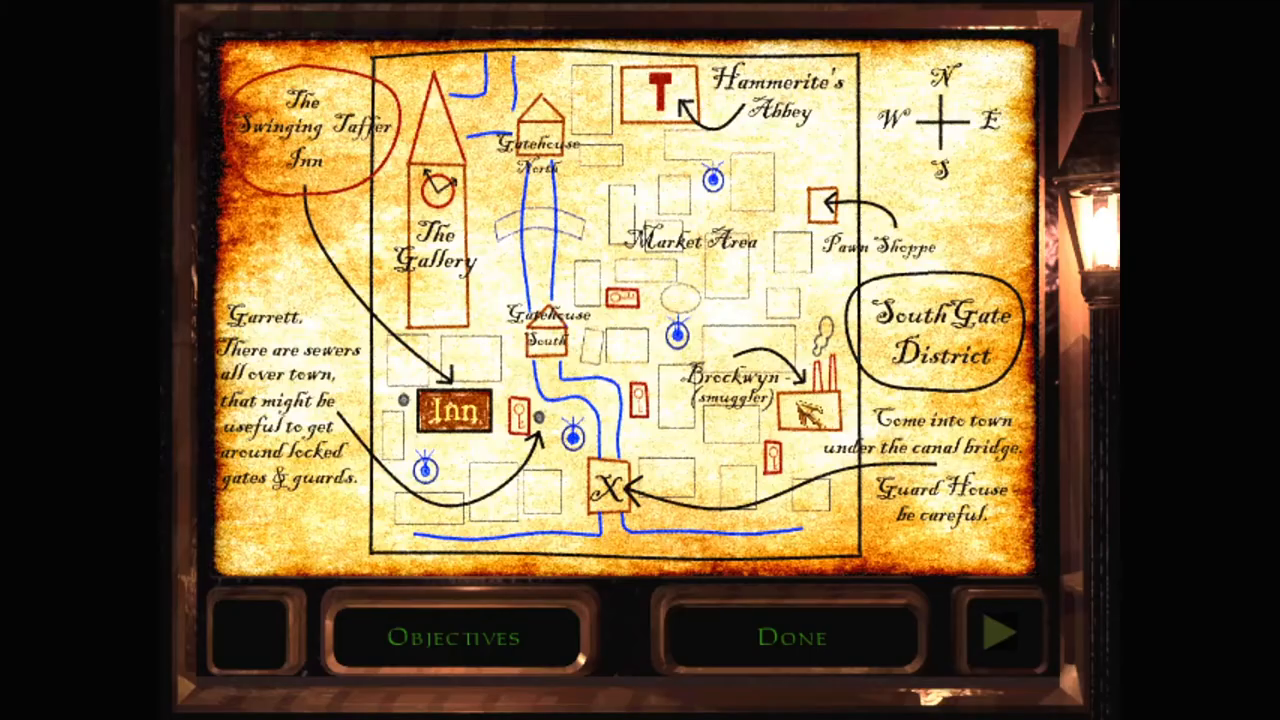
pyautogui.click(790, 636)
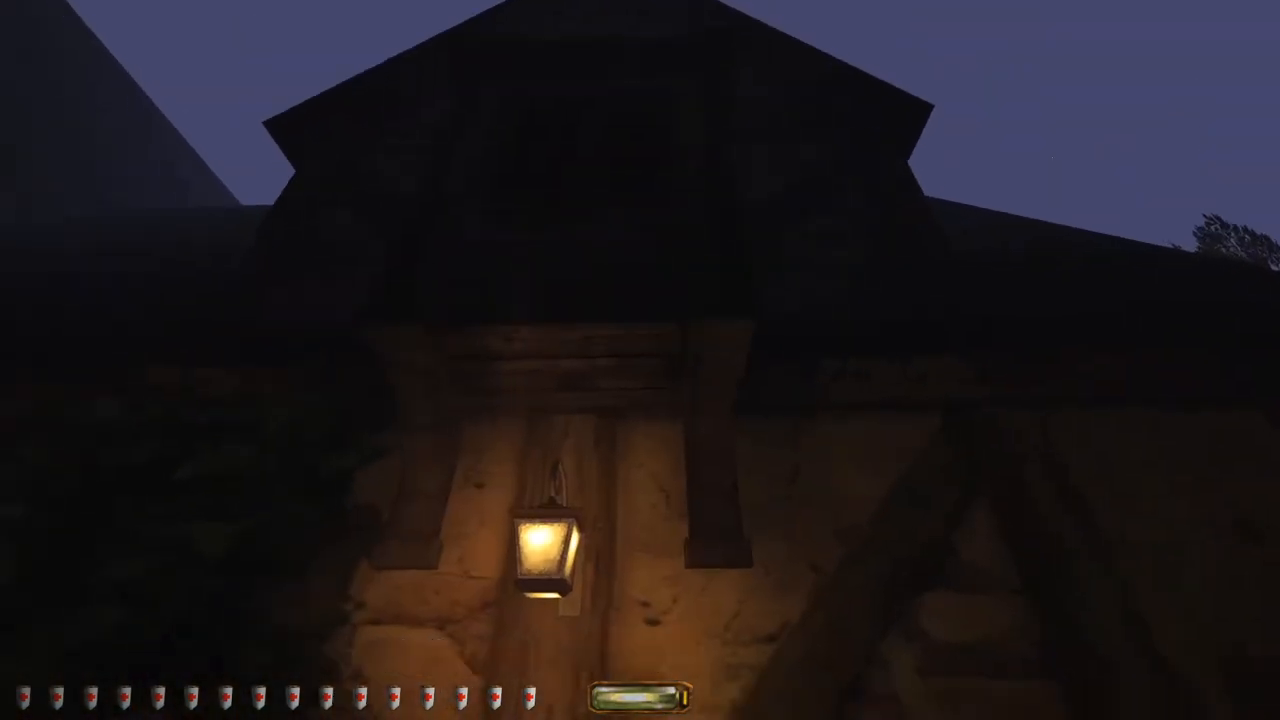
pyautogui.moveTo(640, 360)
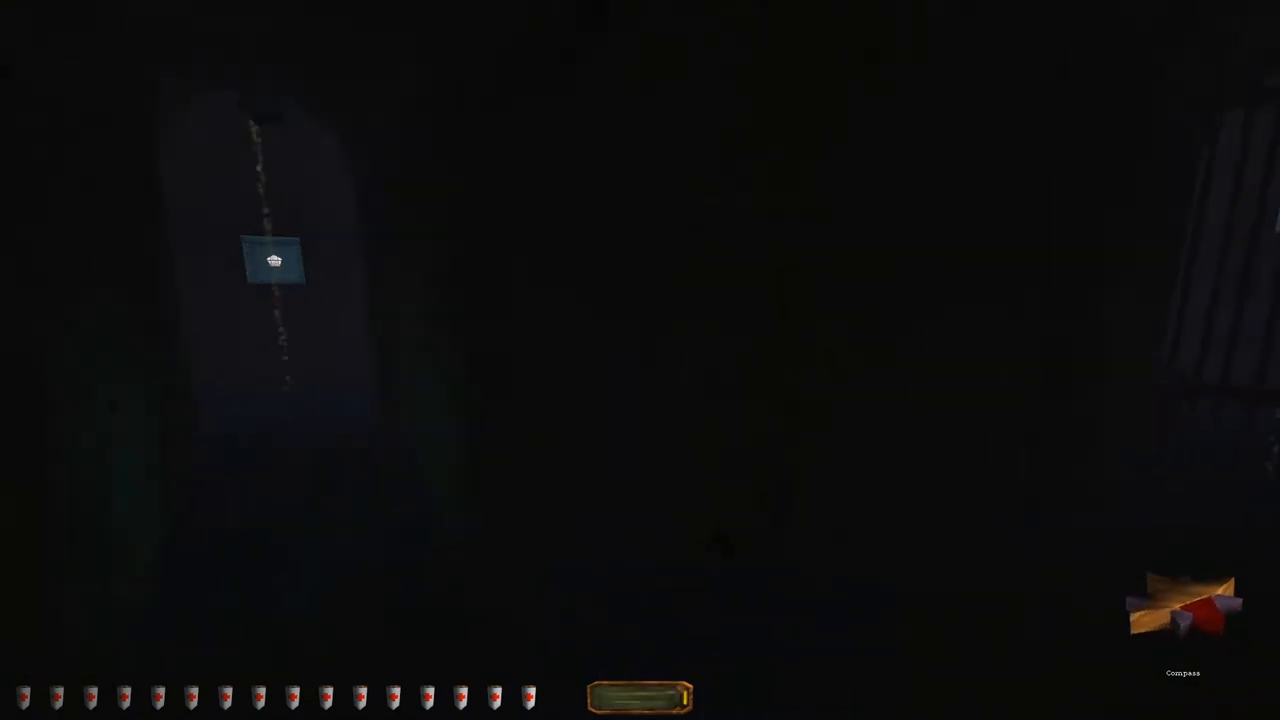
pyautogui.moveTo(640, 360)
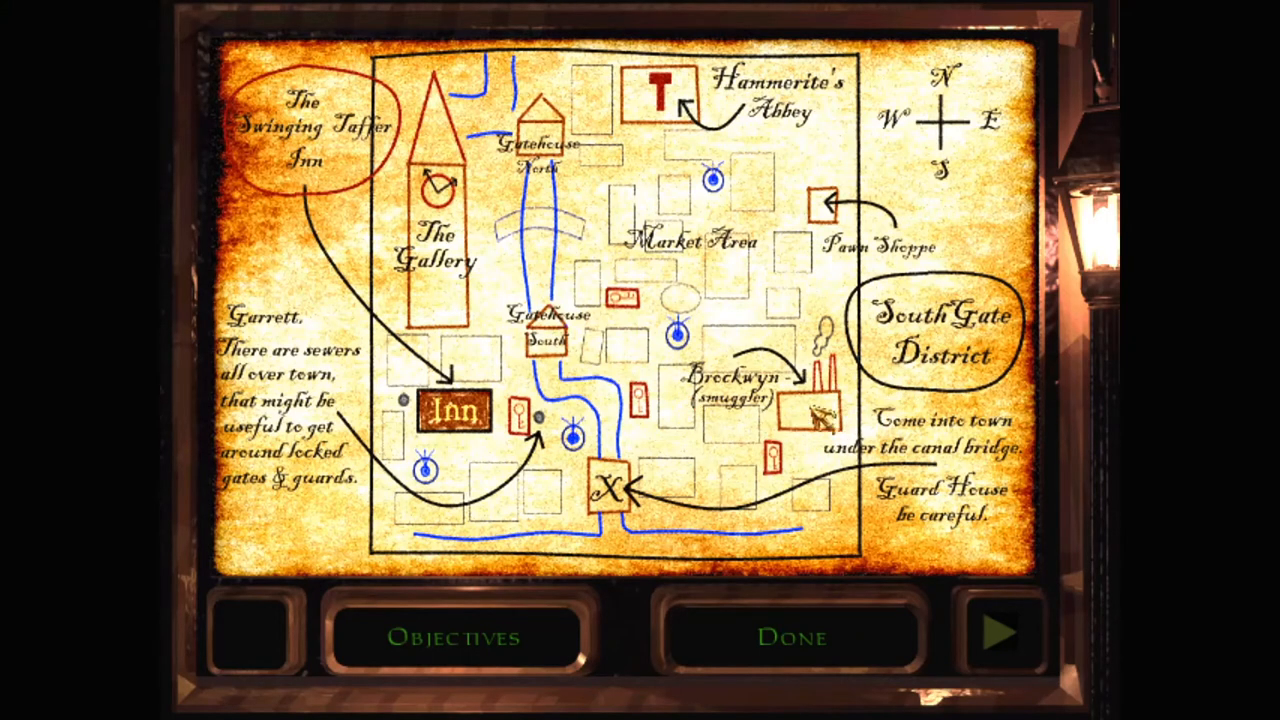
# Close the map and return to the dark ornate wooden door.
pyautogui.click(791, 637)
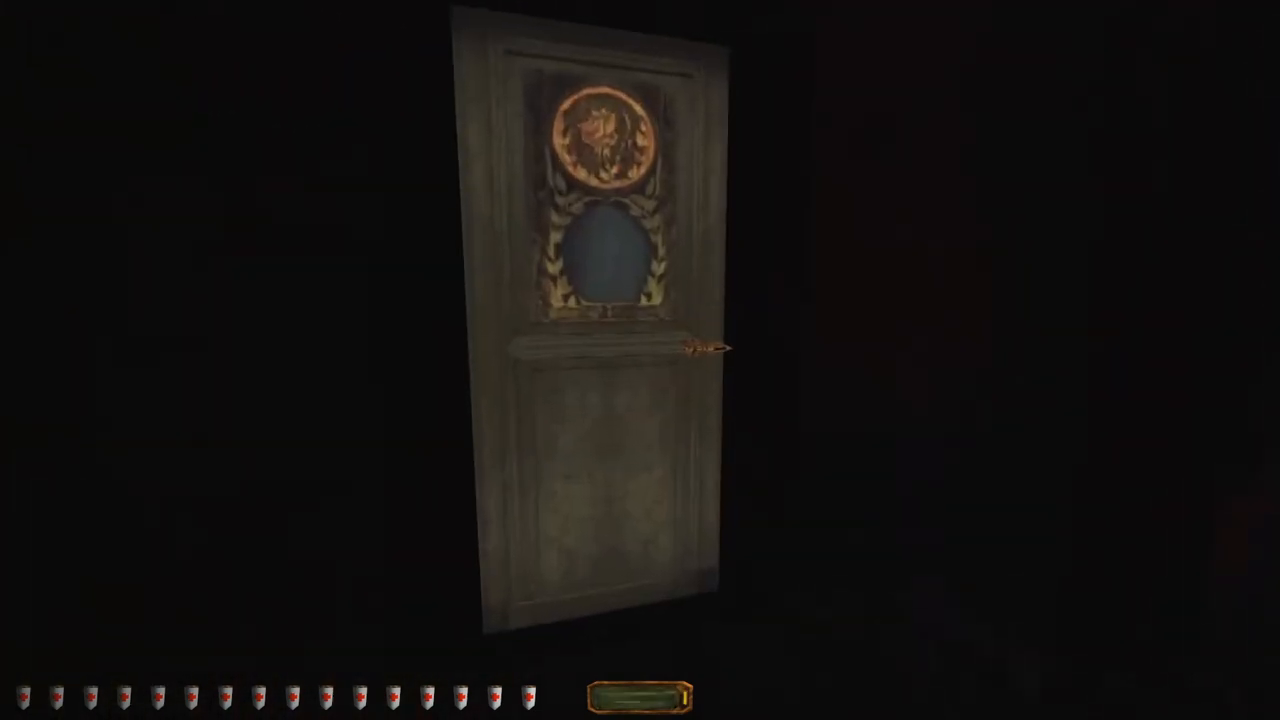
pyautogui.click(705, 347)
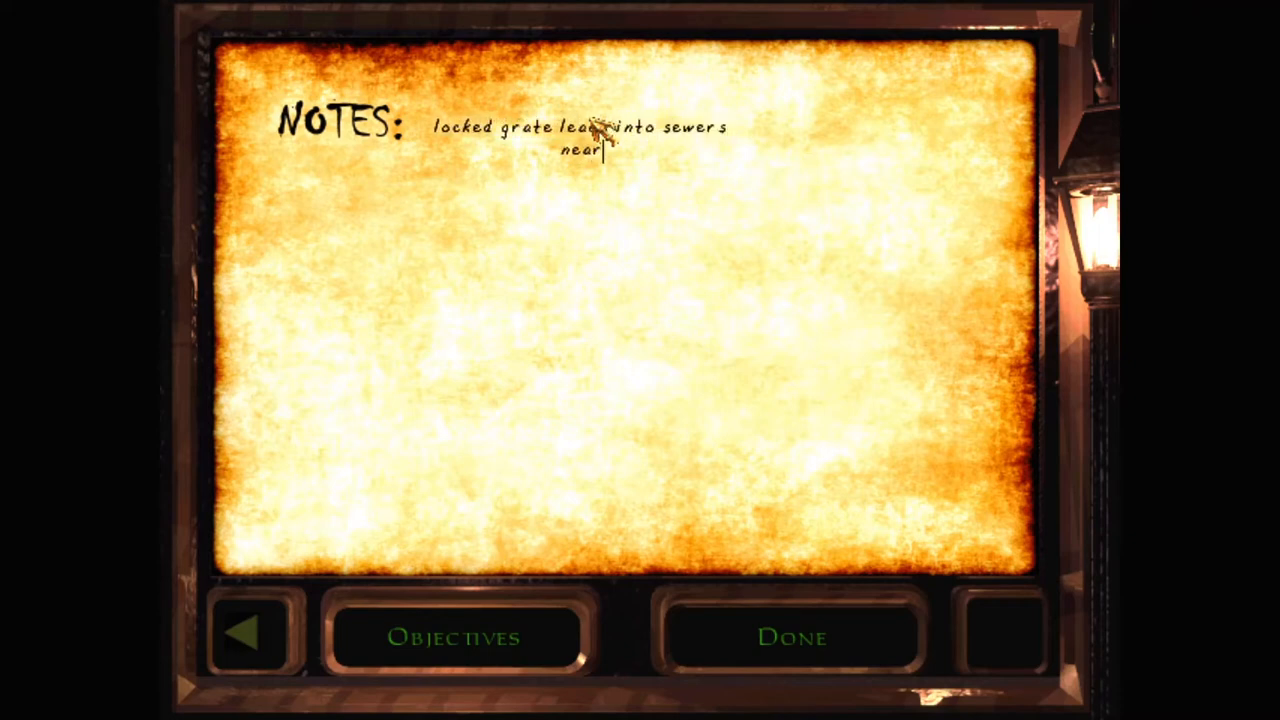
# Add "garden shoppe" to the sewer grate note and resume play.
pyautogui.write('garden shoppe')
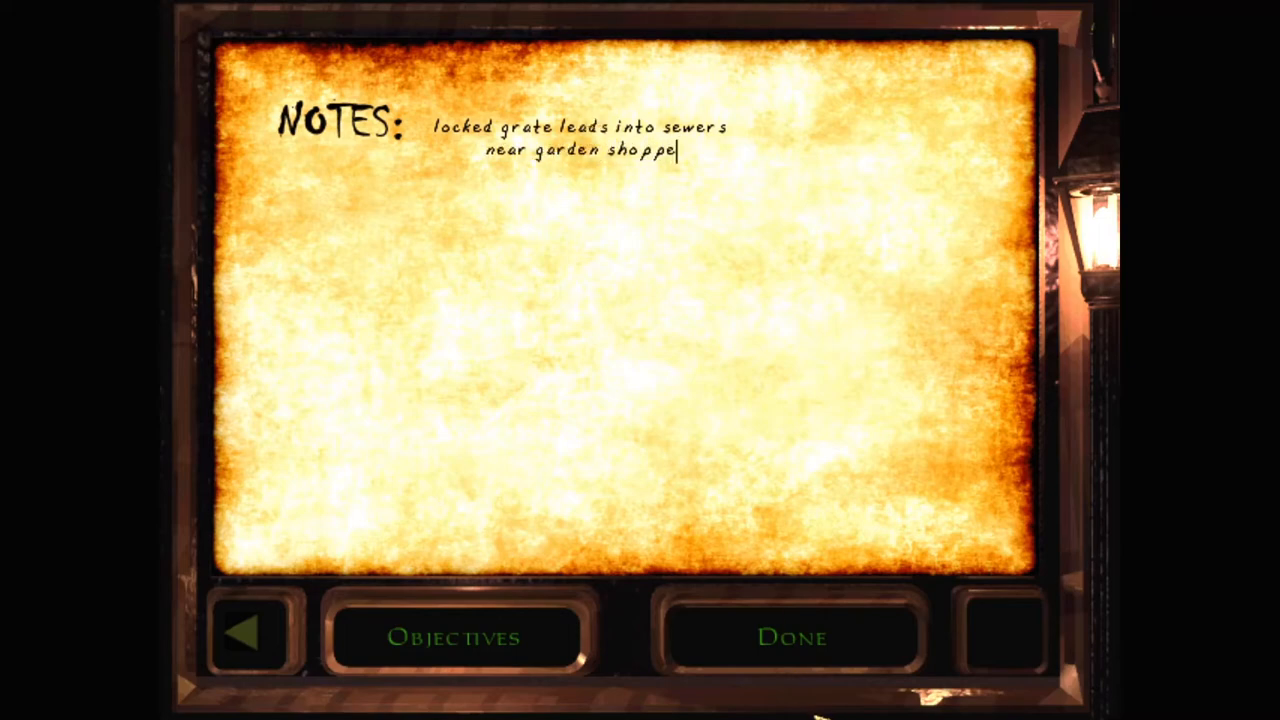
pyautogui.click(791, 637)
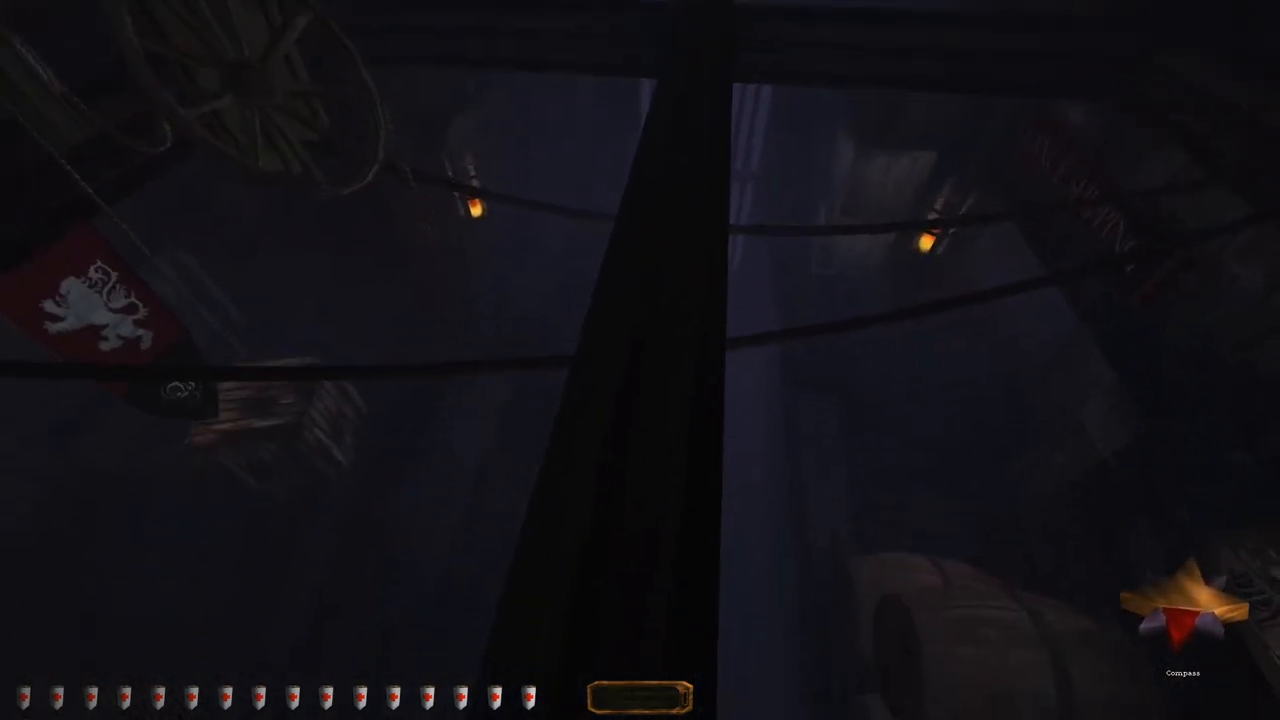
pyautogui.moveTo(640, 360)
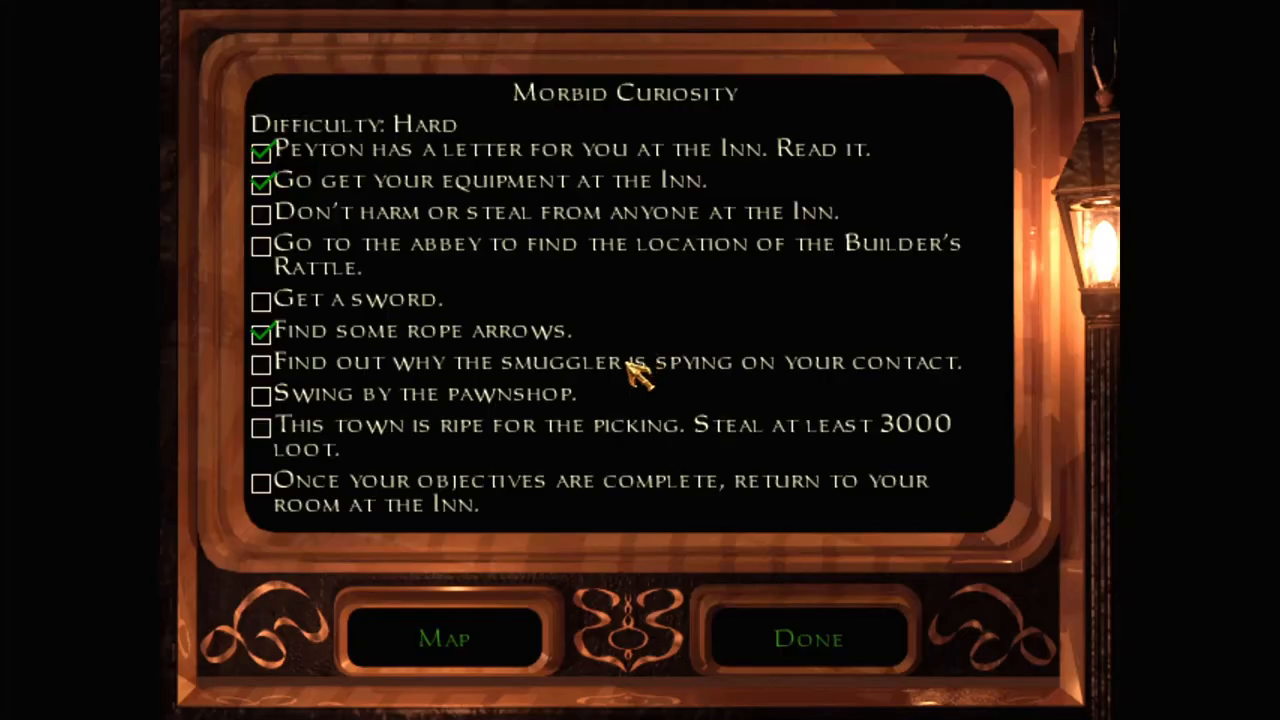
# Dismiss the objectives screen with Done and resume the mission.
pyautogui.click(807, 638)
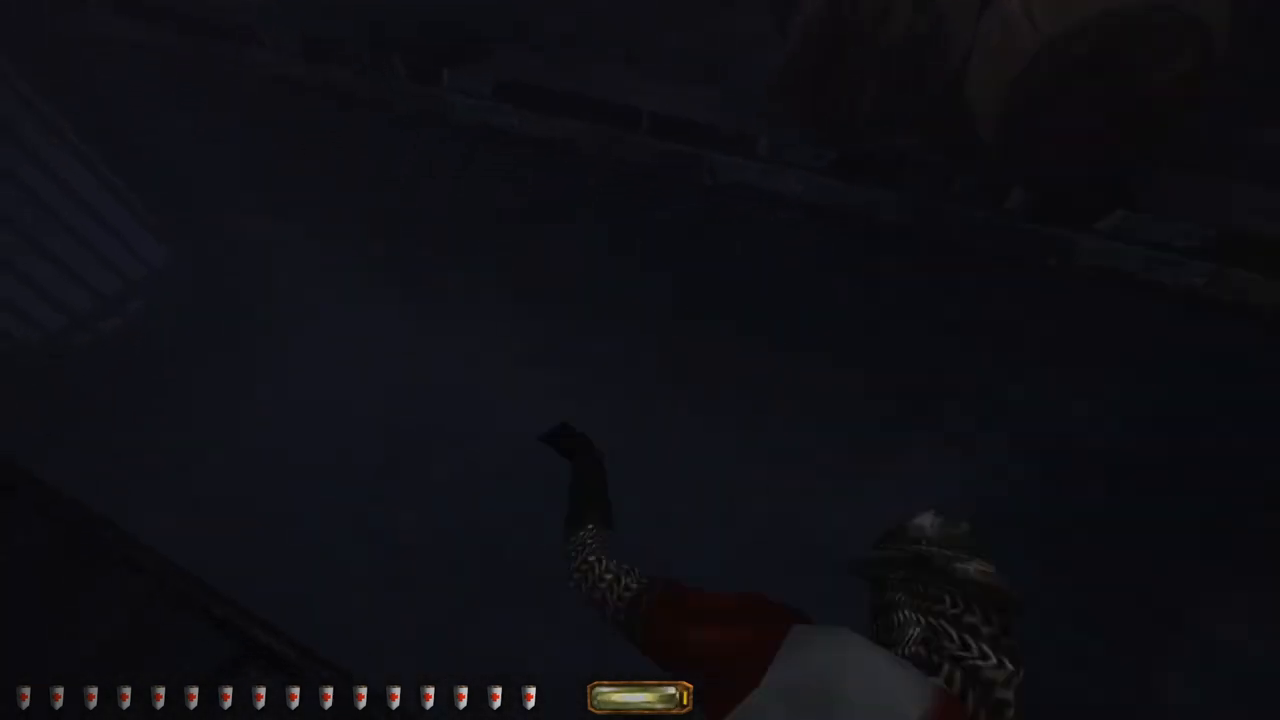
pyautogui.moveTo(640, 360)
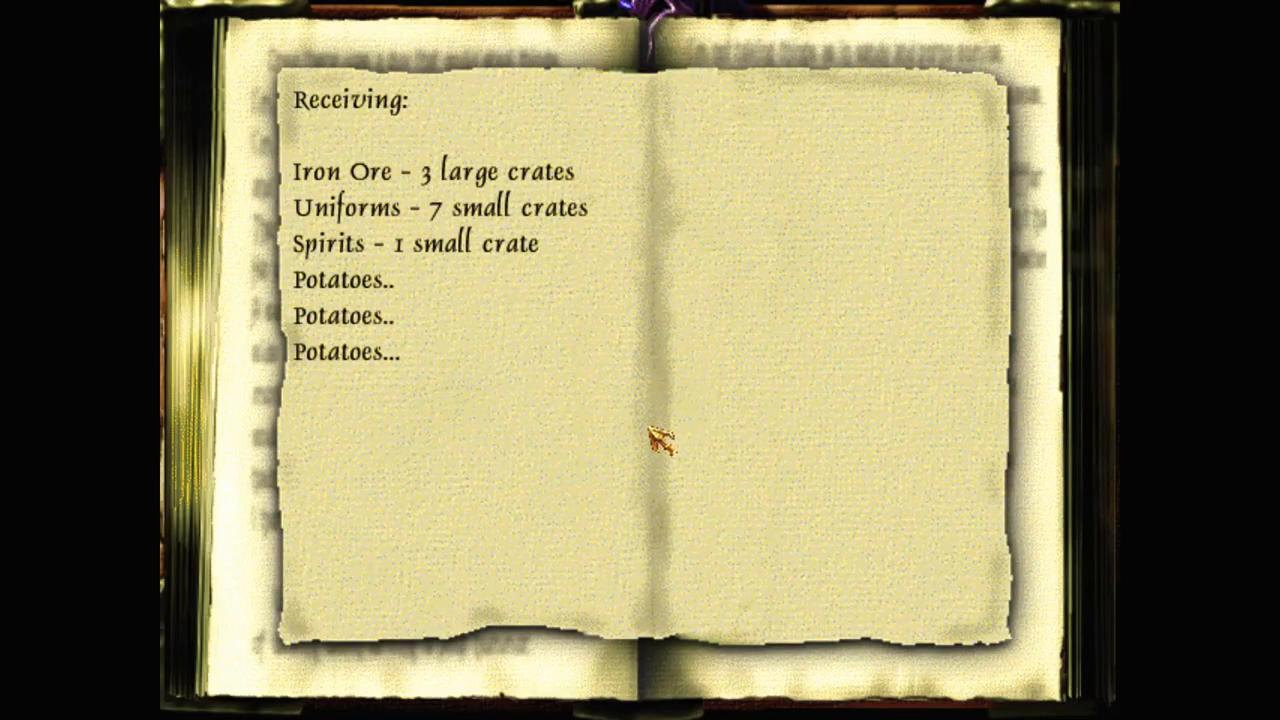
pyautogui.moveTo(665, 452)
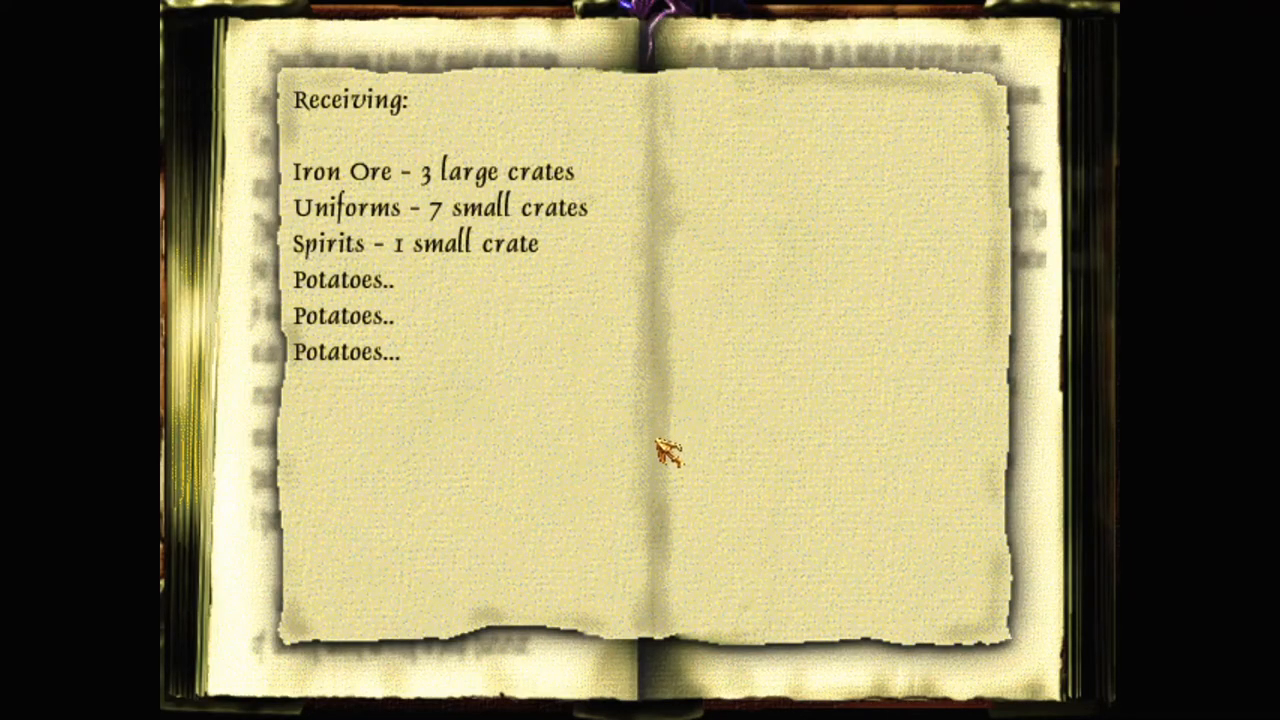
pyautogui.moveTo(888, 550)
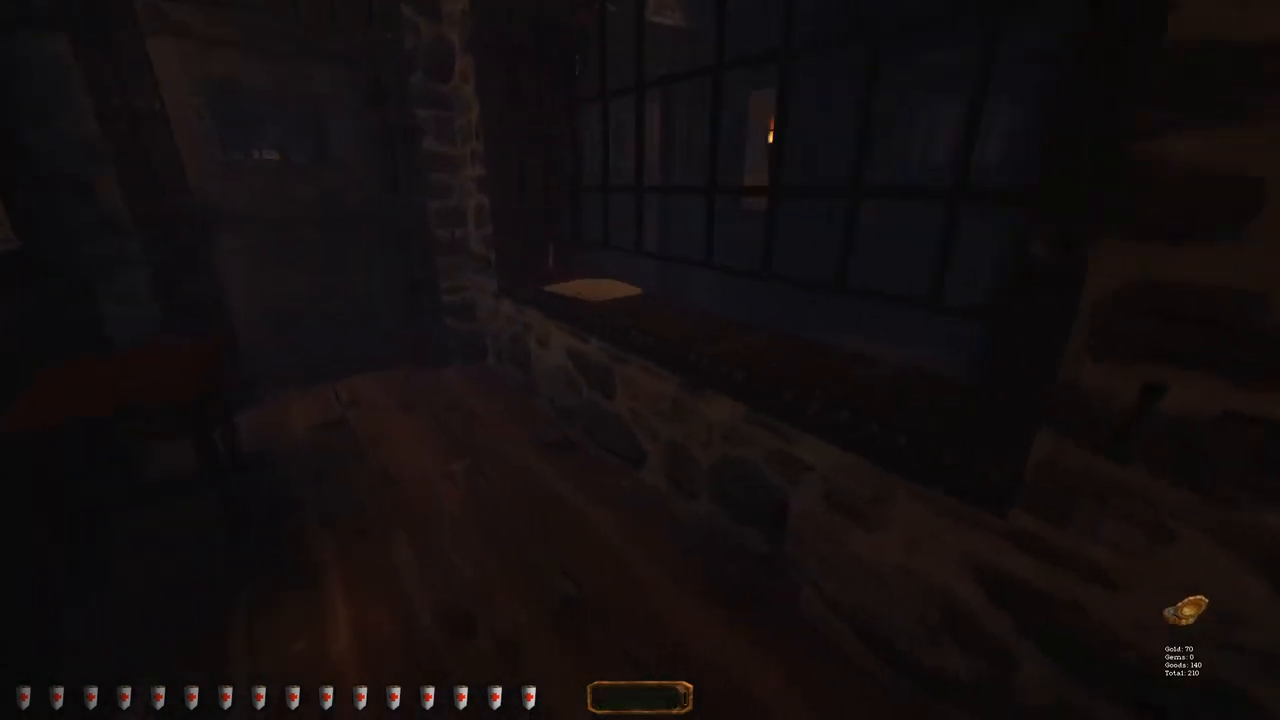
pyautogui.moveTo(640, 360)
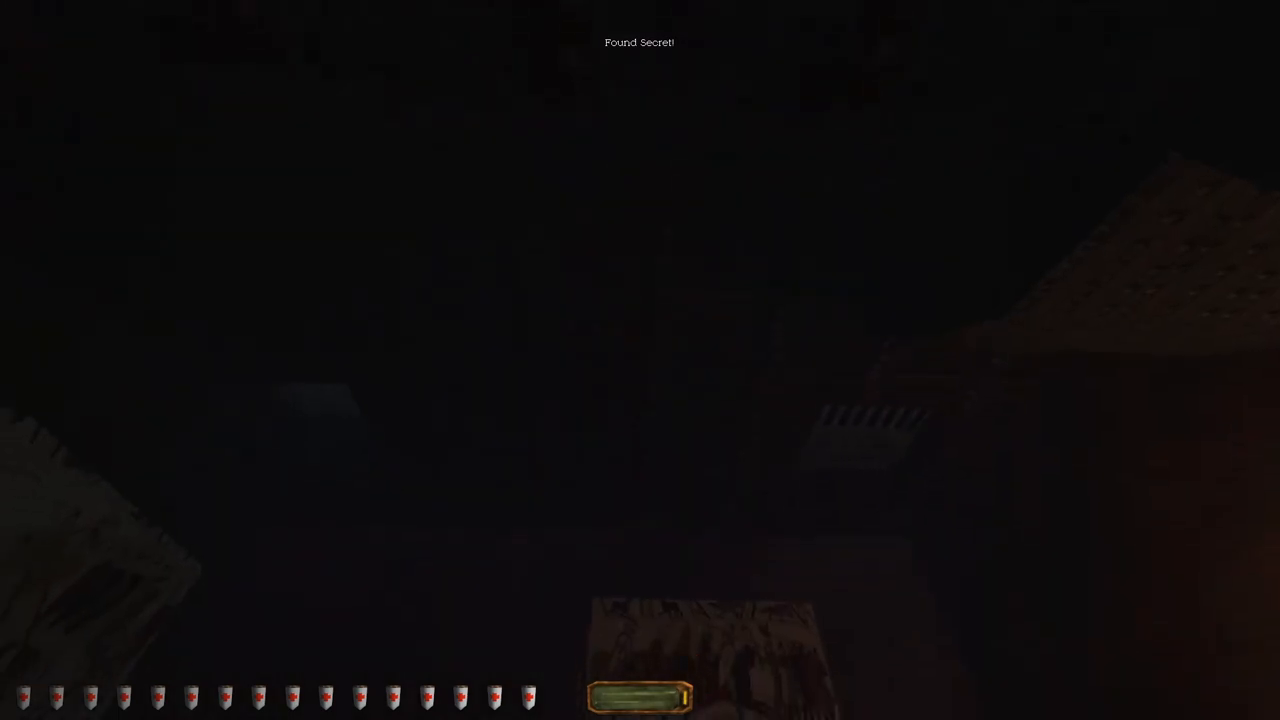
pyautogui.moveTo(640, 360)
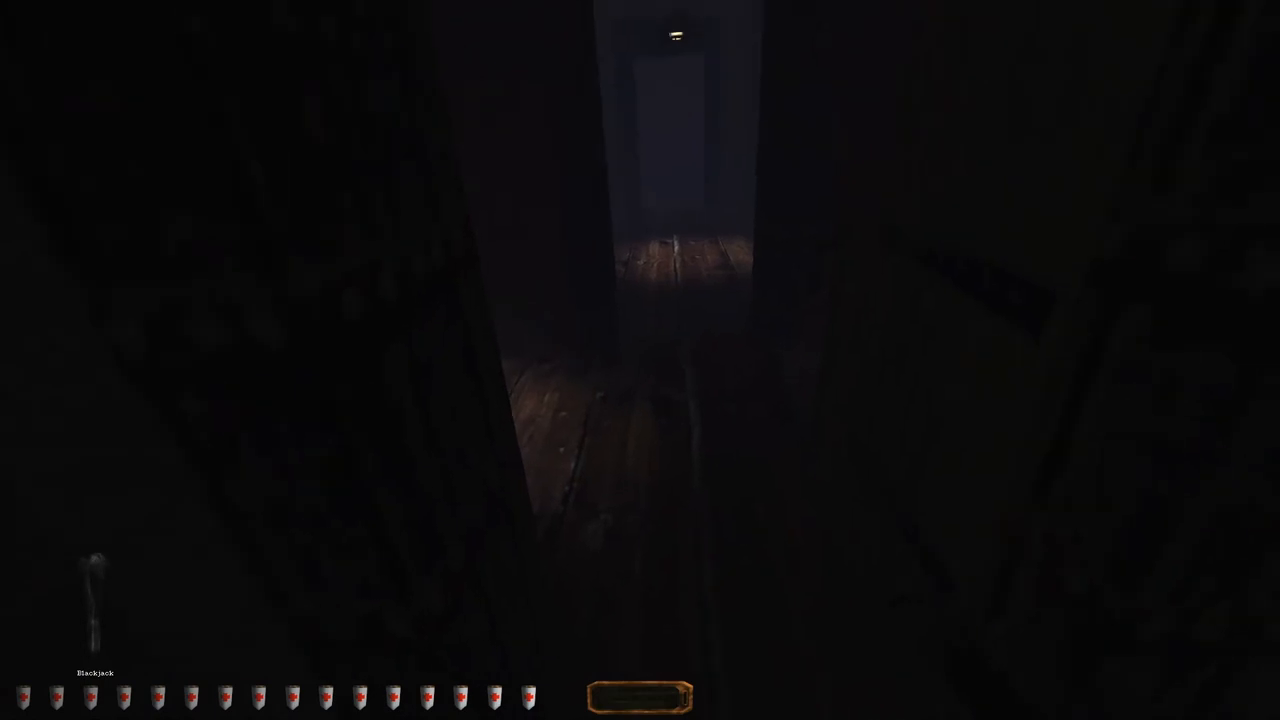
pyautogui.moveTo(640, 360)
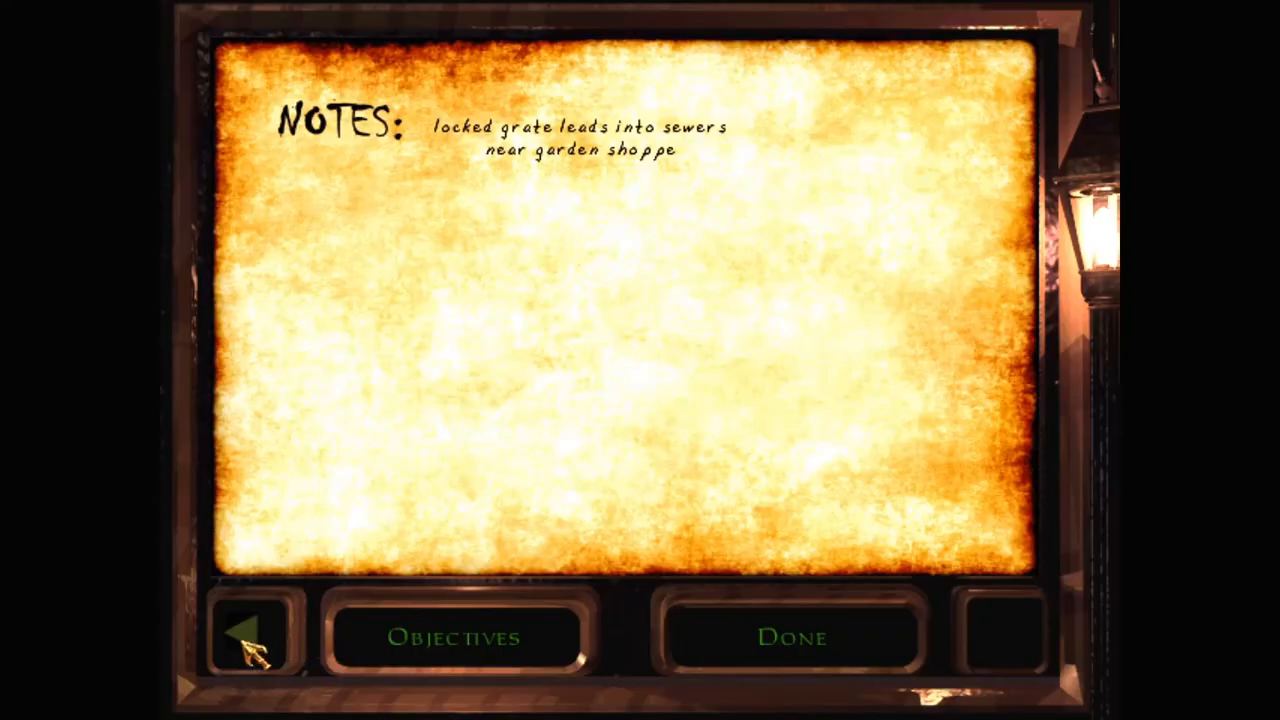
# Add the note 'Locked "Crime scene" house near inn.' below the grate note.
pyautogui.click(248, 635)
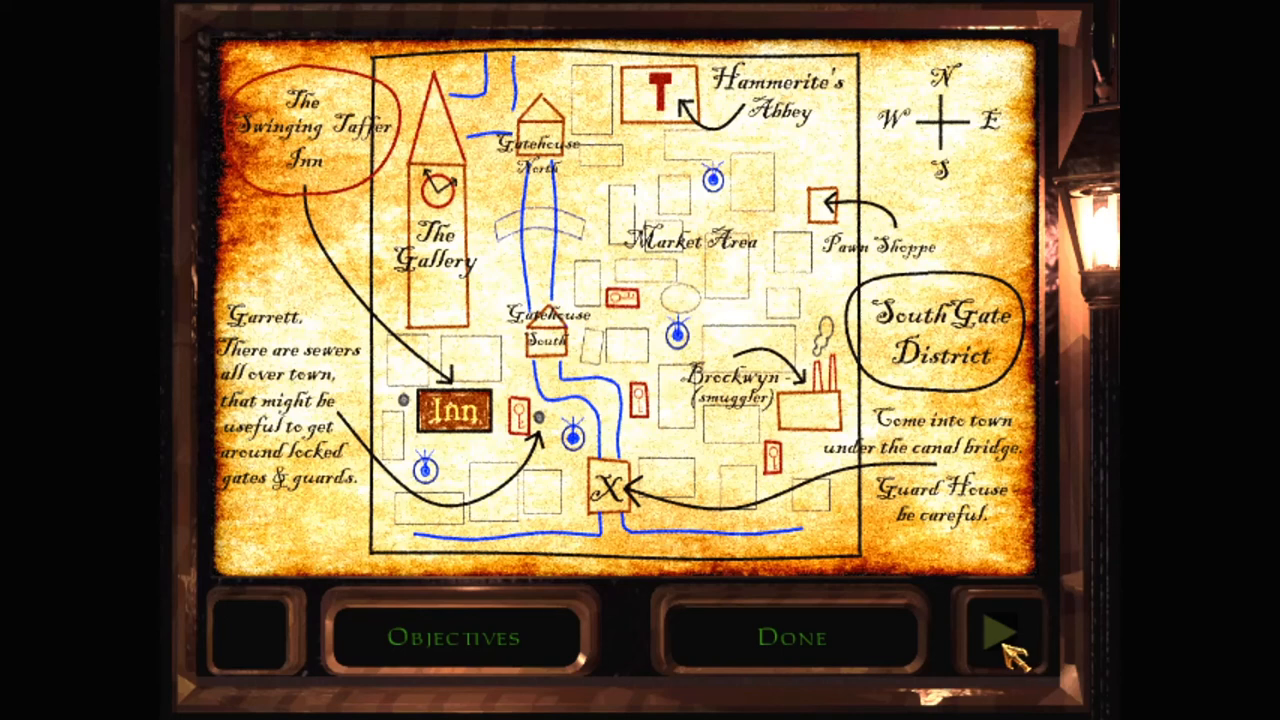
pyautogui.click(1007, 632)
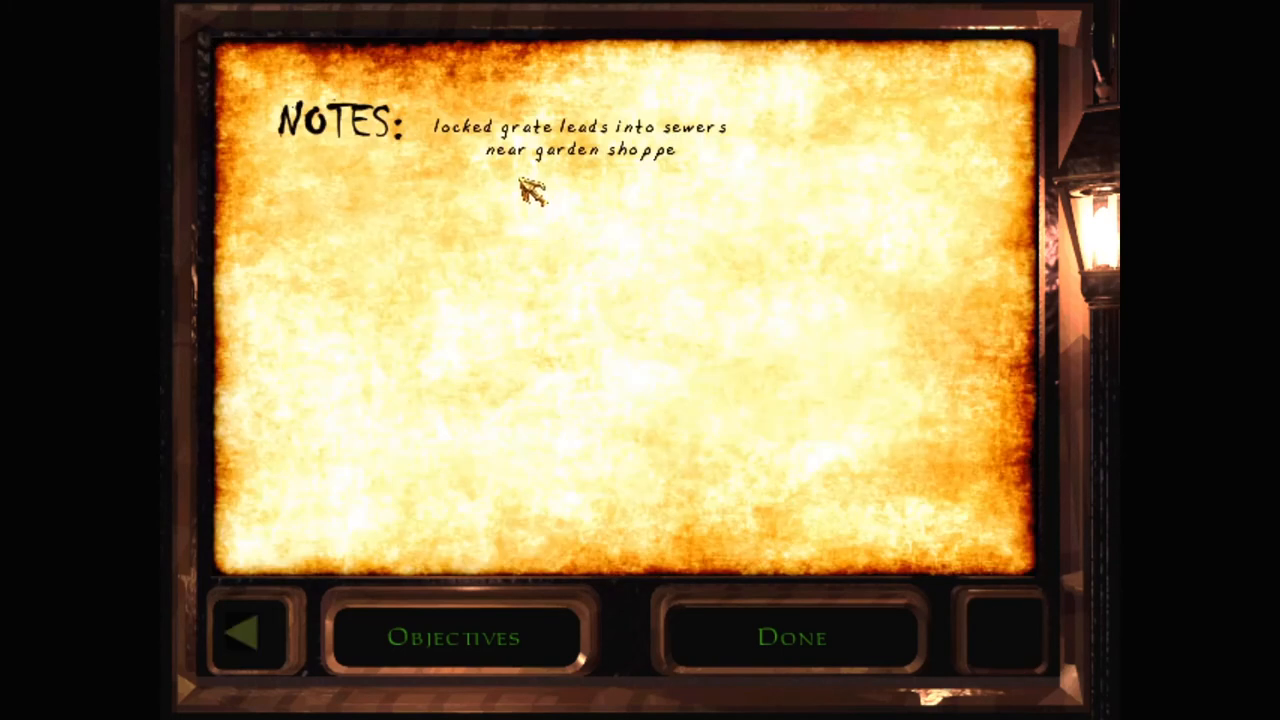
pyautogui.write('Locked "Crime scene" house near inn.')
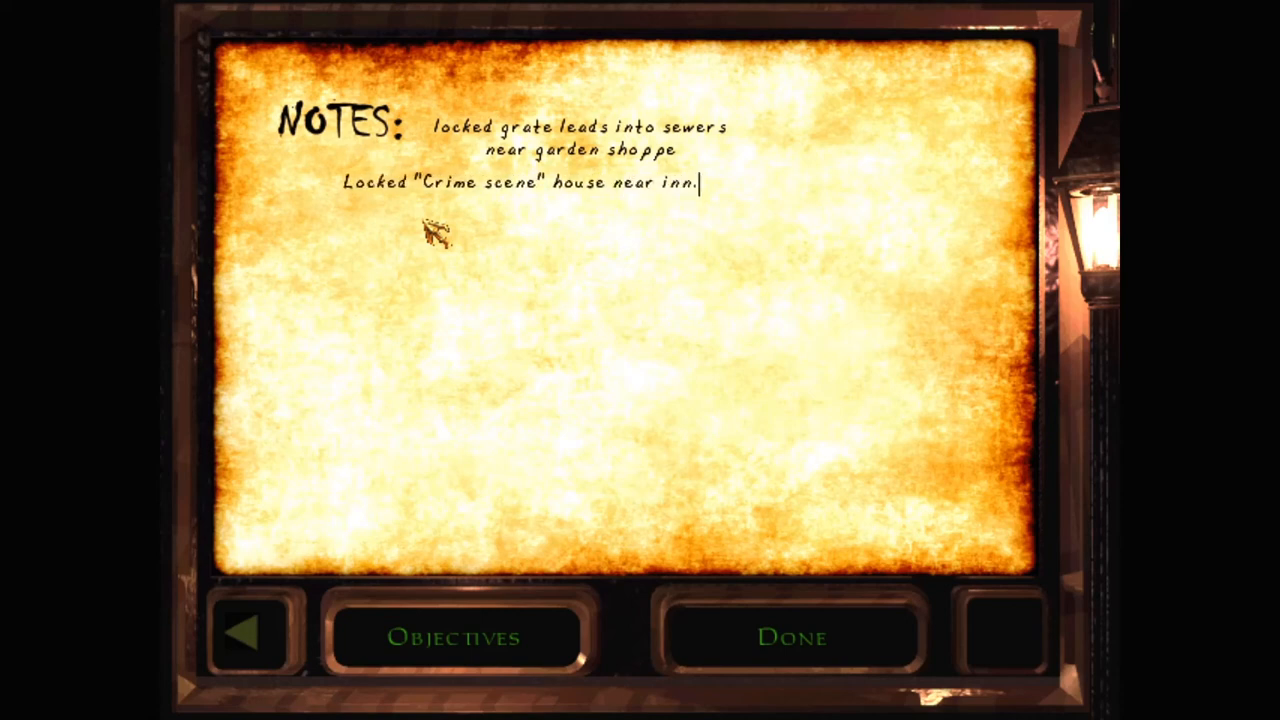
# Leave the notes screen and approach the lamp-lit desk with the open book.
pyautogui.click(791, 637)
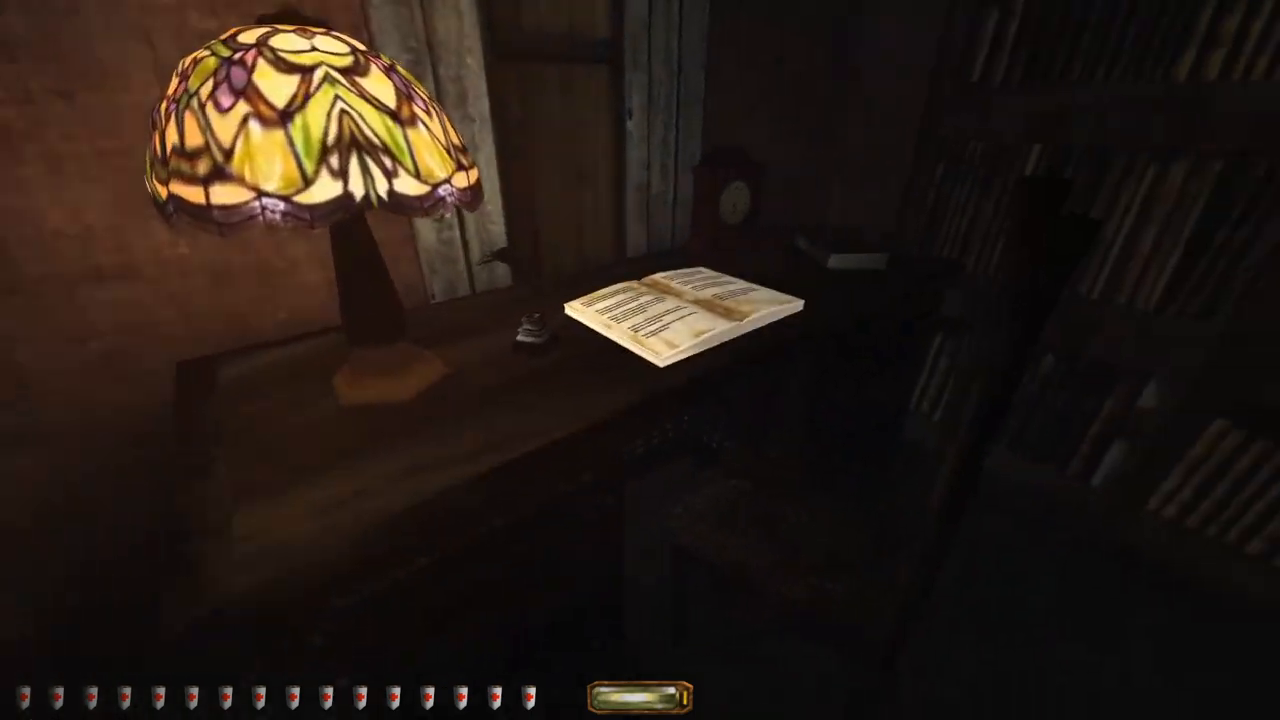
# Open the desk book to read the Captain of the Guard's activity log.
pyautogui.click(670, 310)
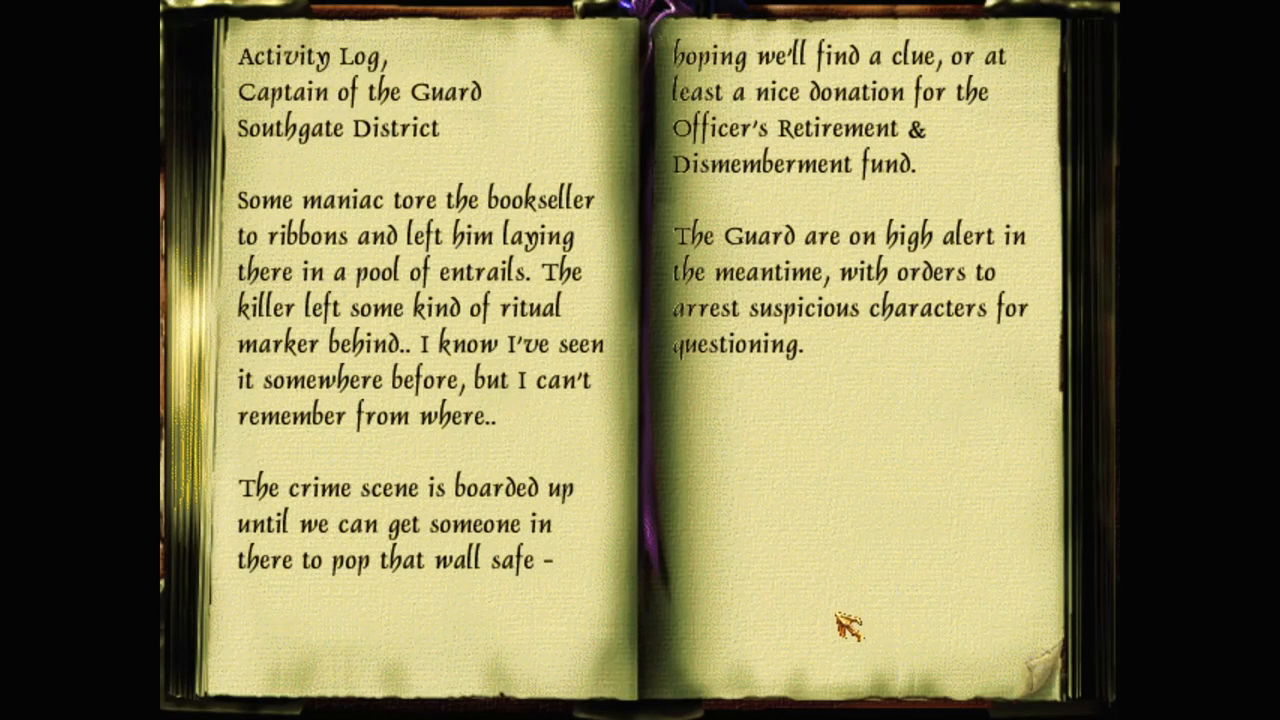
pyautogui.moveTo(843, 575)
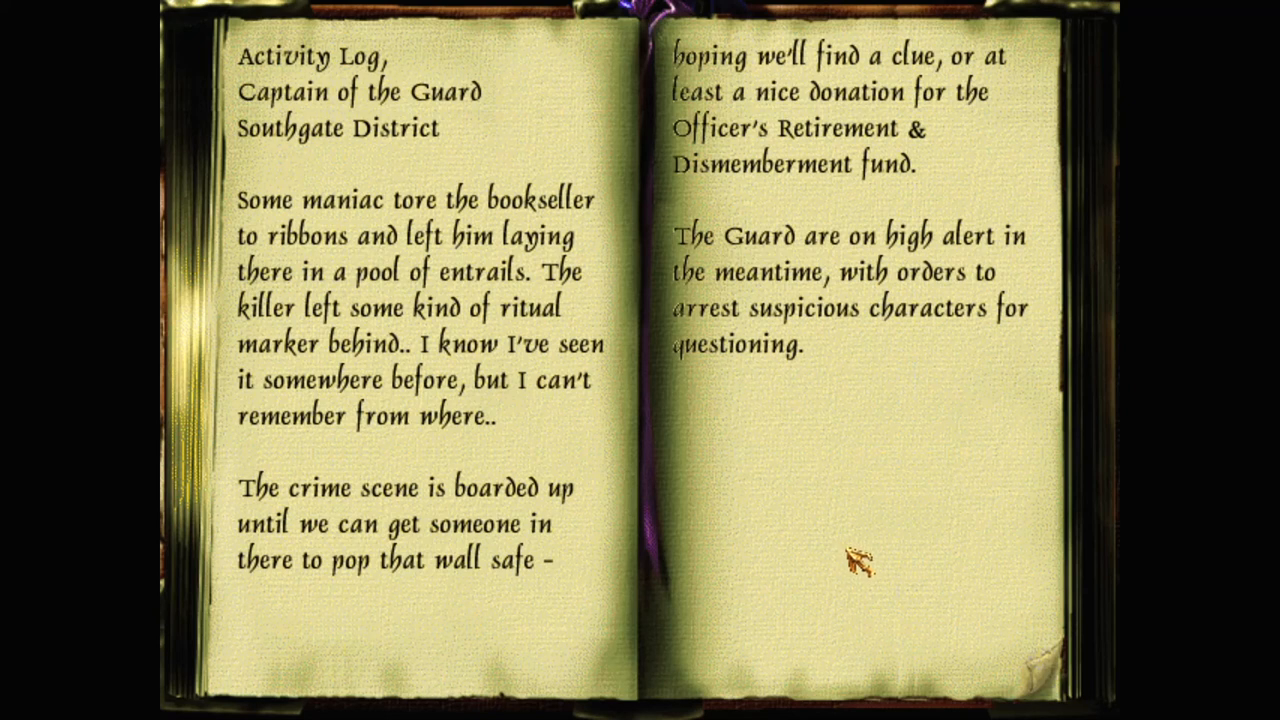
pyautogui.moveTo(930, 635)
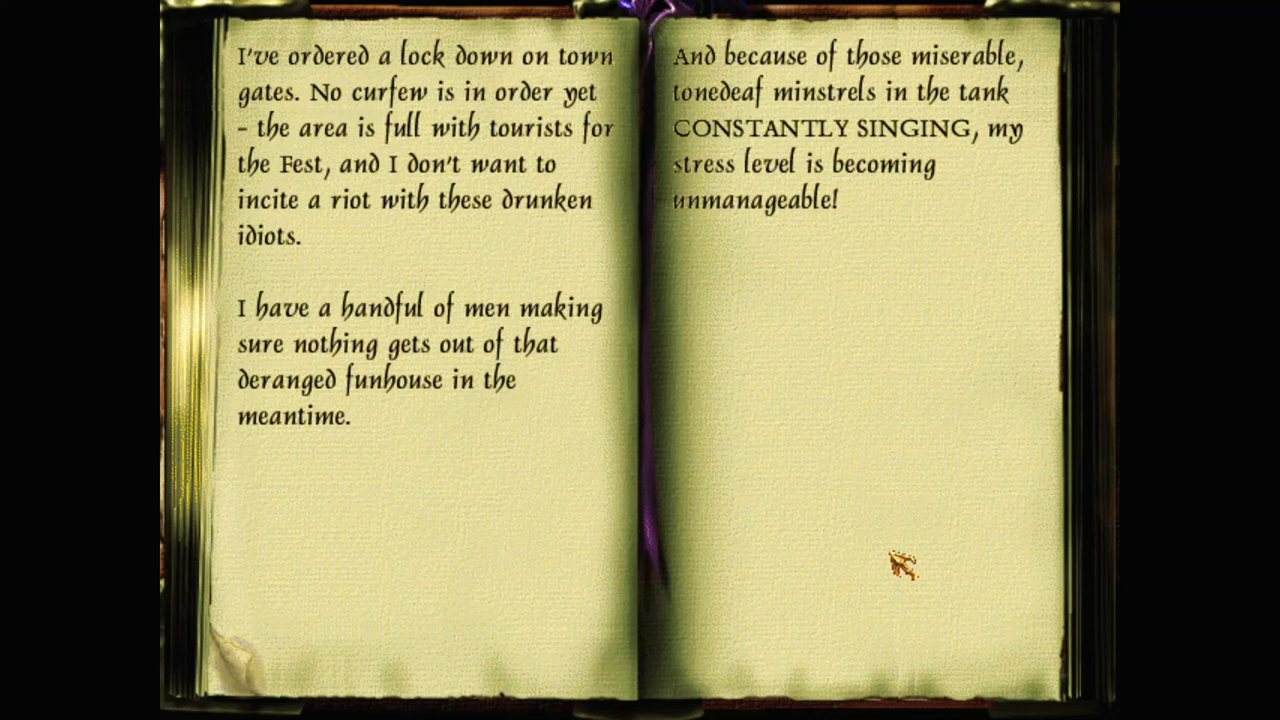
pyautogui.moveTo(985, 645)
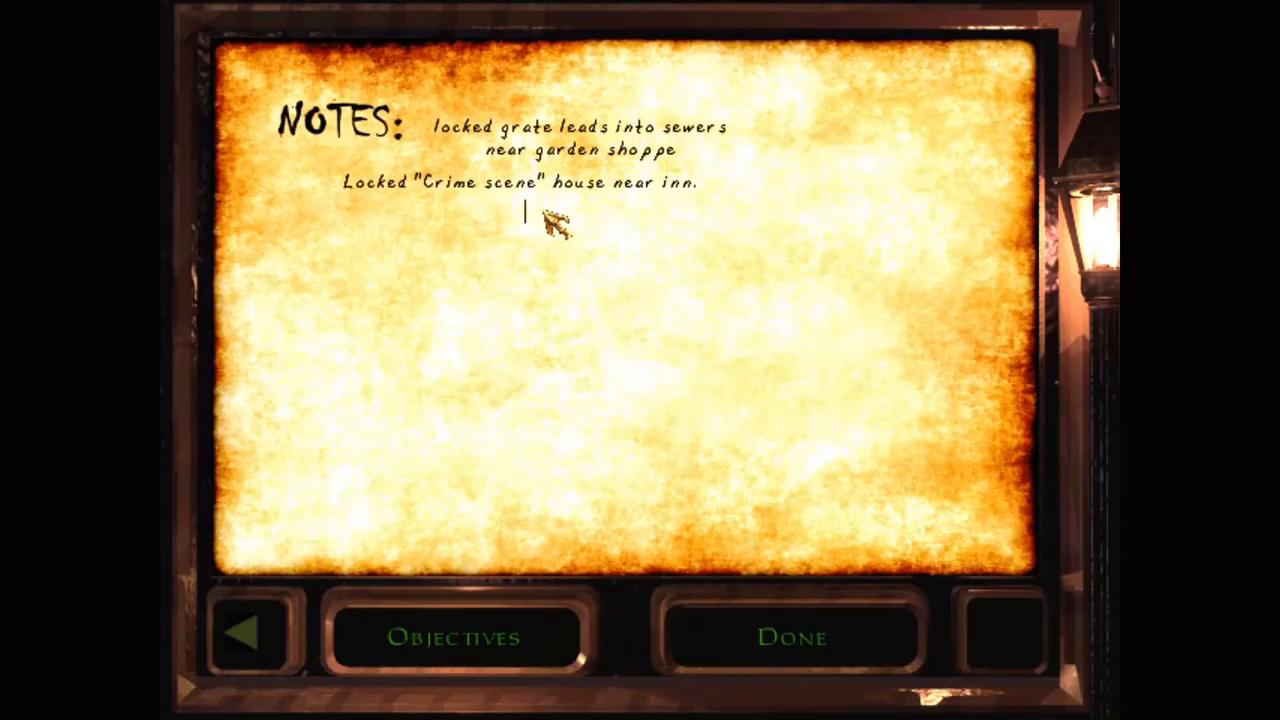
# Add notes on the power break, the Gallery (zoo) mystery and 'Safe', then resume play.
pyautogui.write('Break')
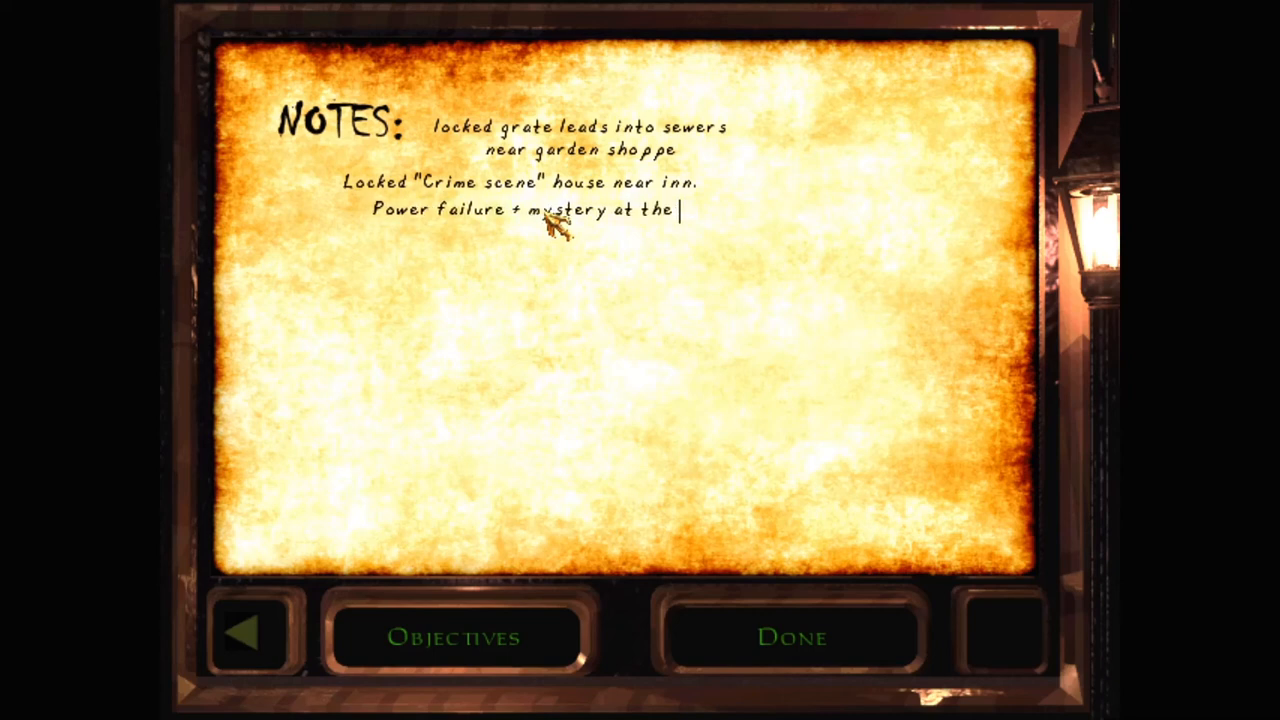
pyautogui.write('Gallery (zoo)')
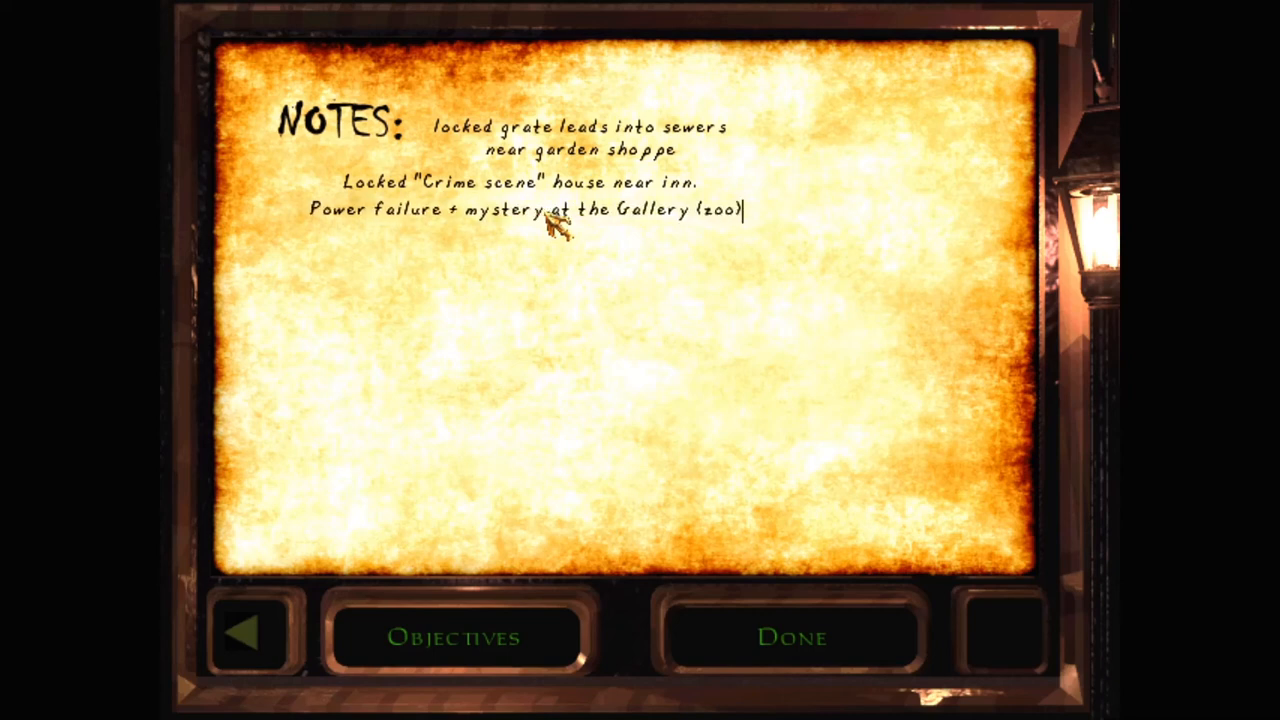
pyautogui.click(792, 637)
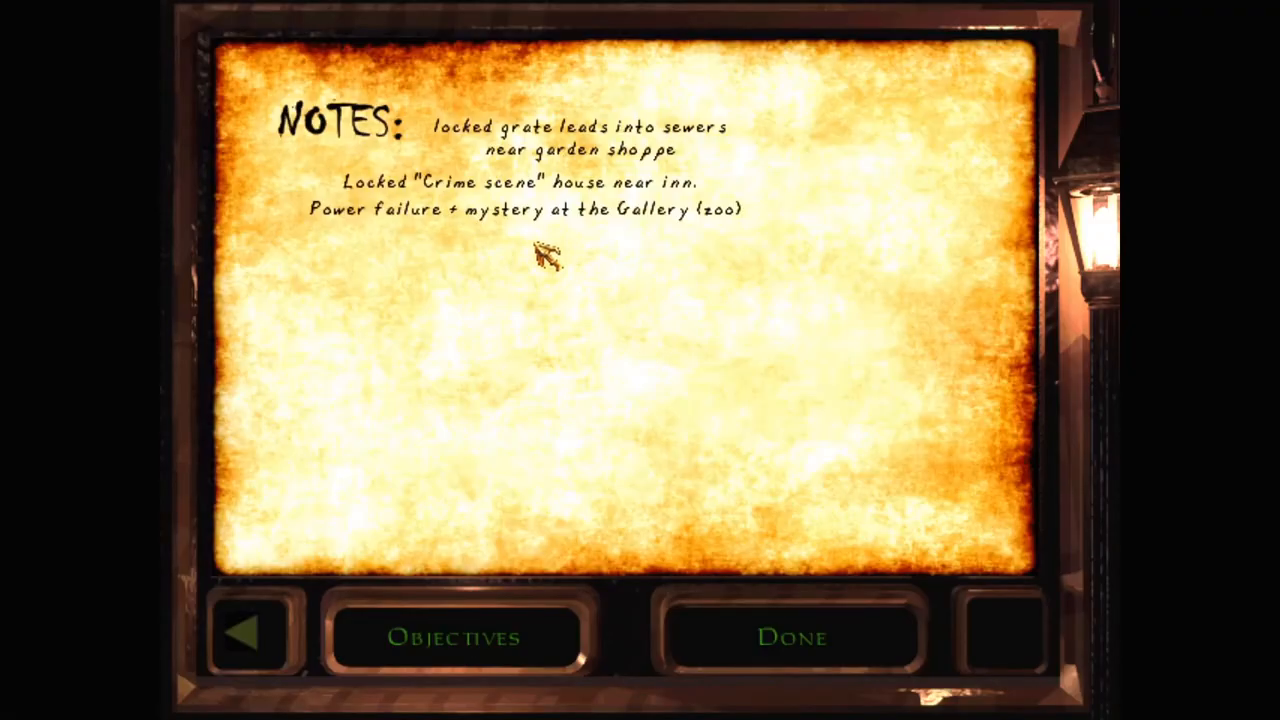
pyautogui.moveTo(740, 185)
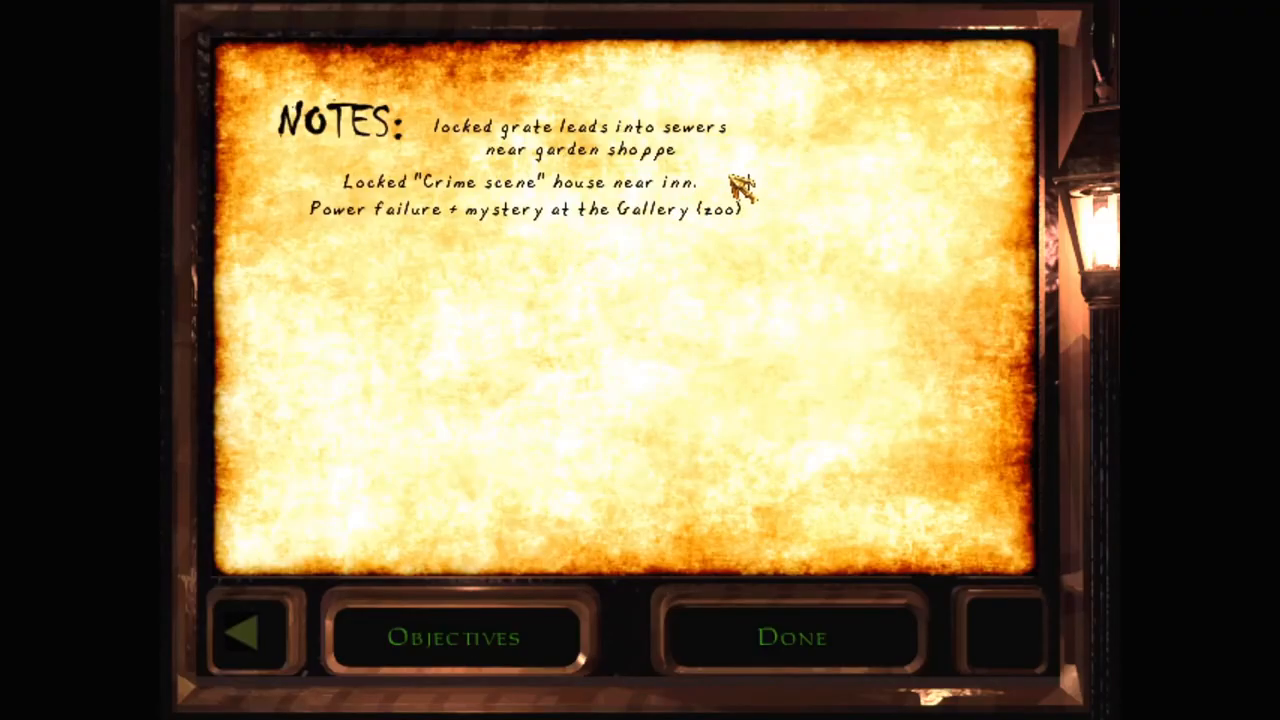
pyautogui.write('Safe')
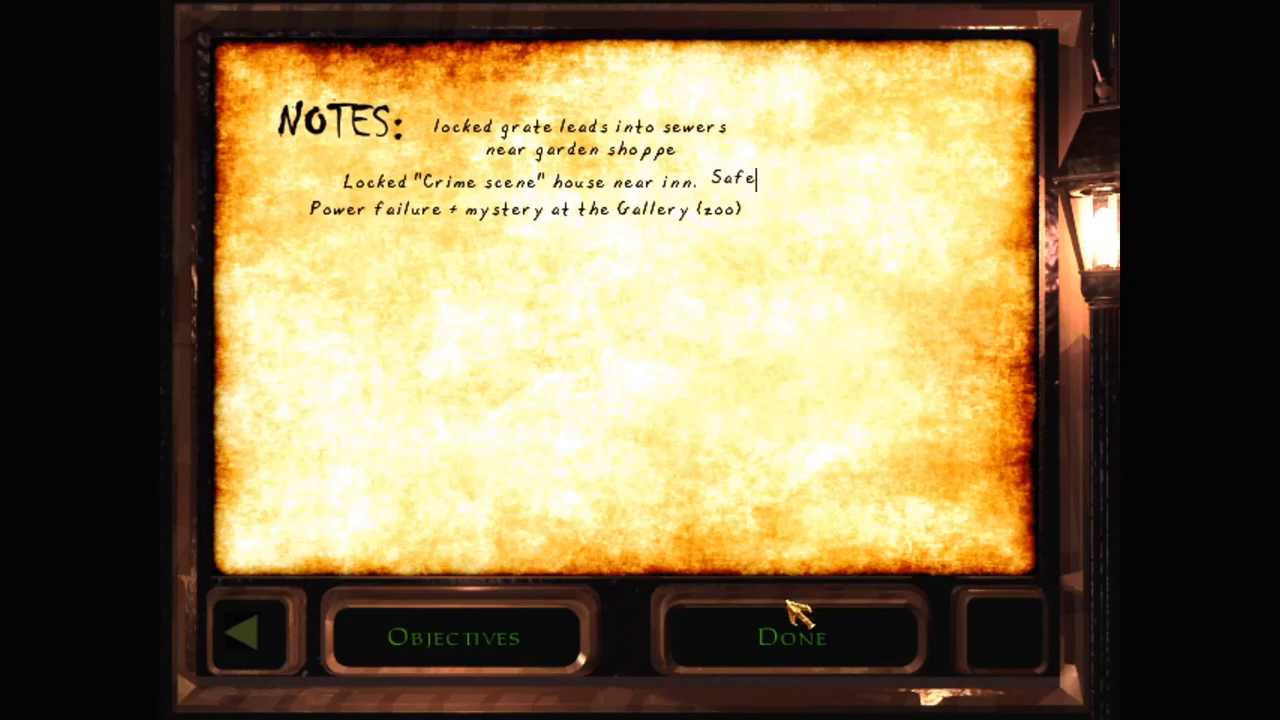
pyautogui.click(790, 637)
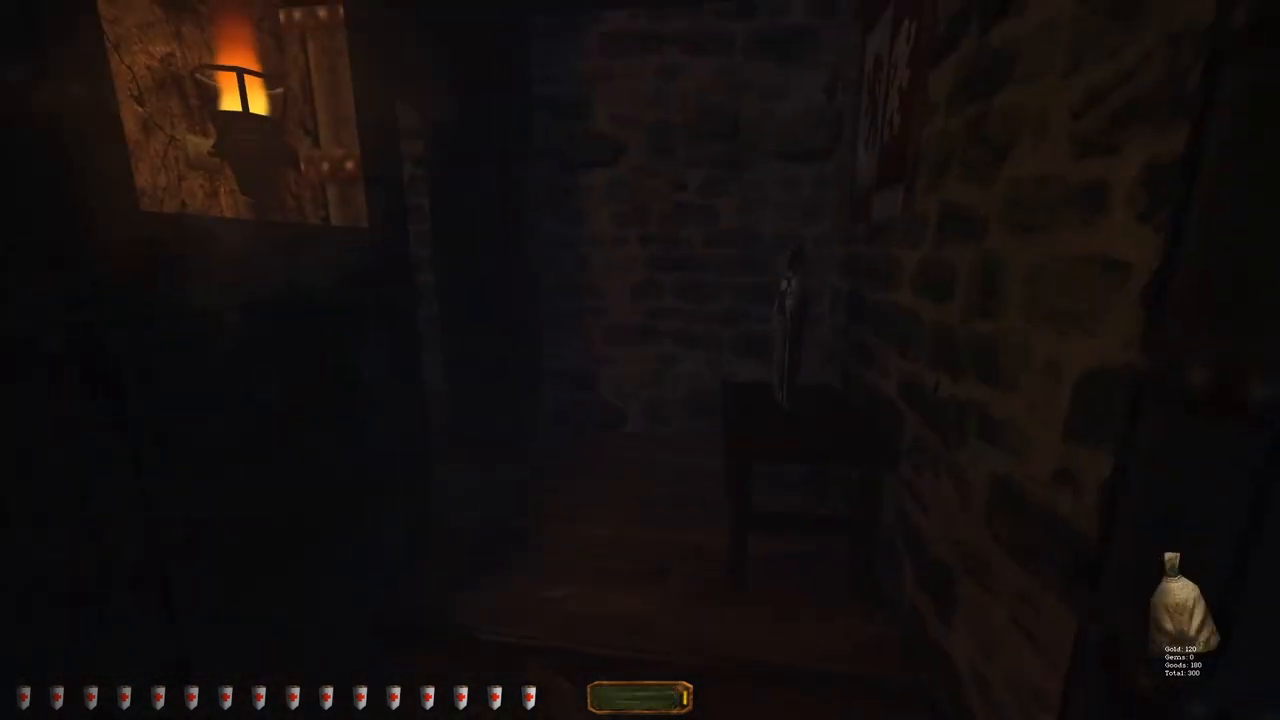
pyautogui.moveTo(640, 360)
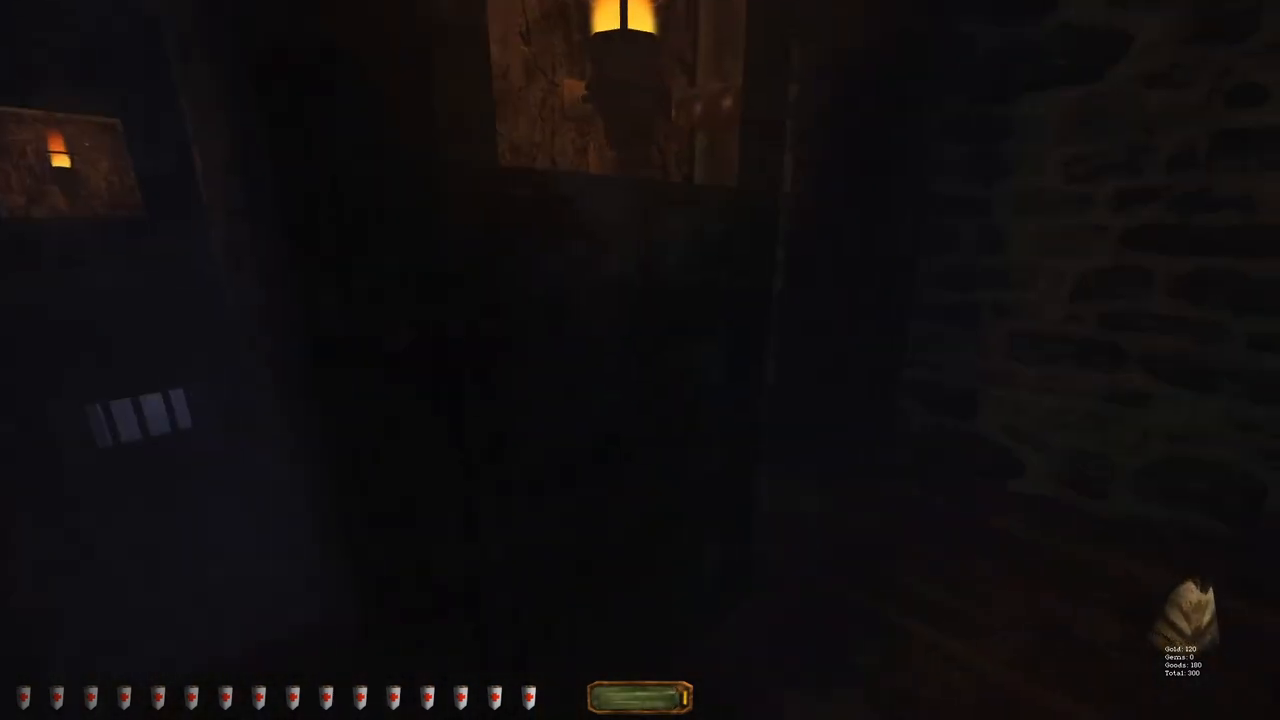